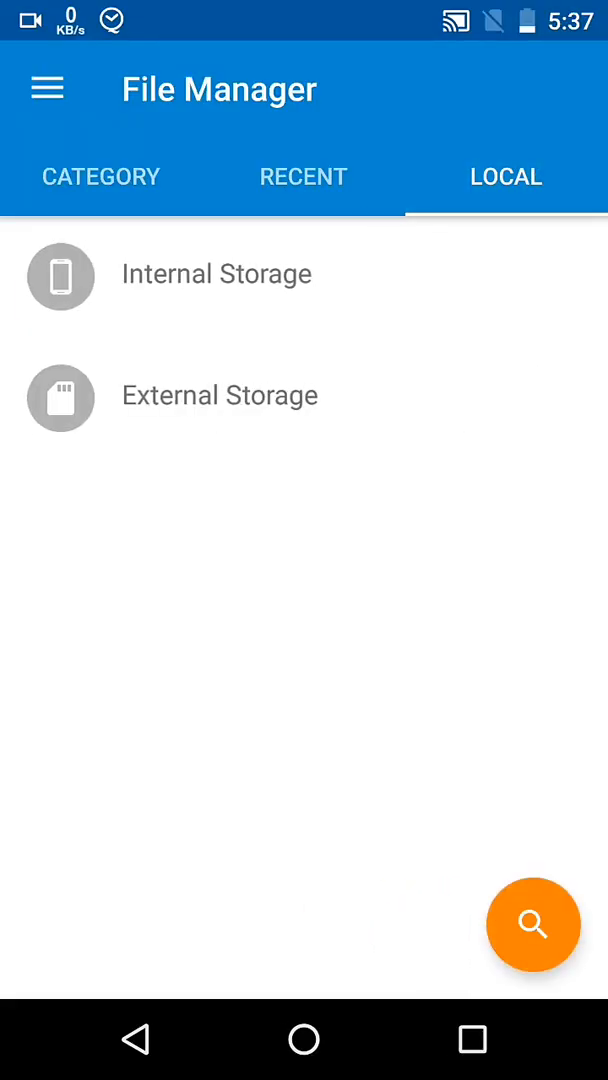
Unzip the App Store project archive into Document with its password, overwriting existing files.
left_click(216, 274)
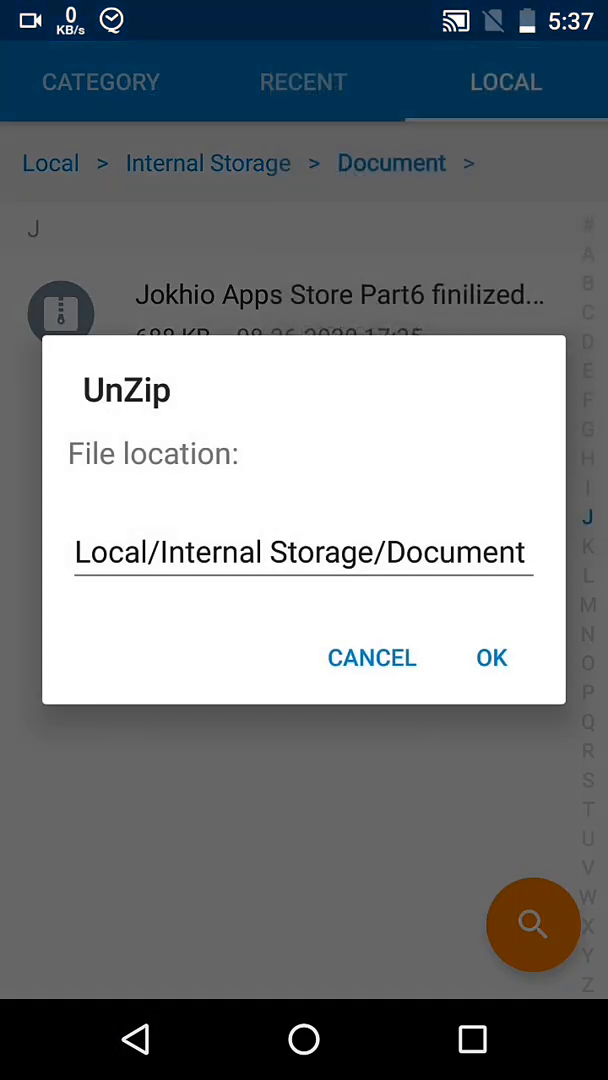
left_click(491, 657)
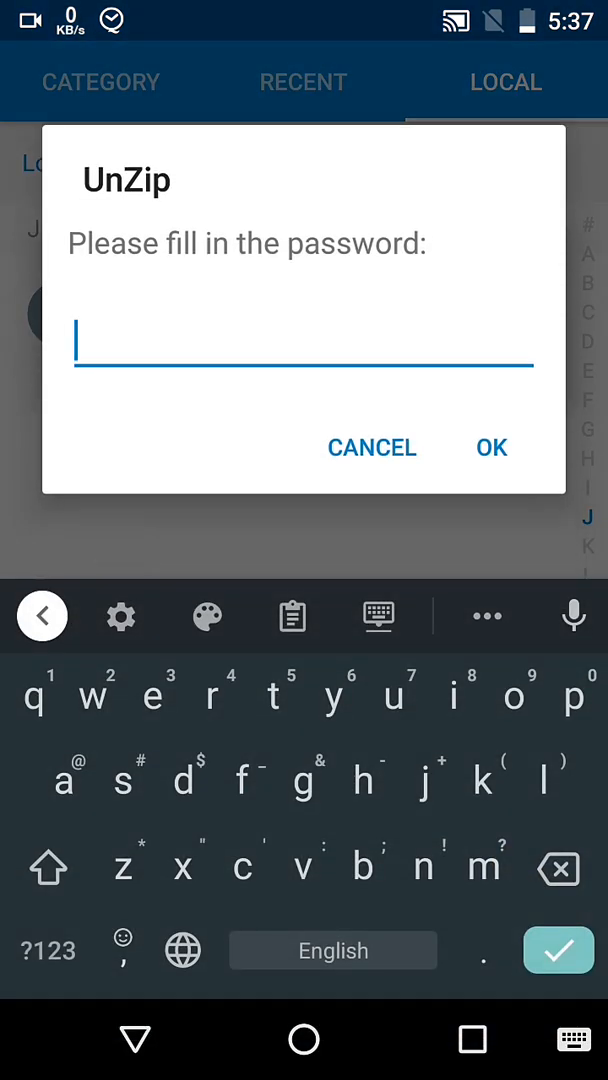
type("P")
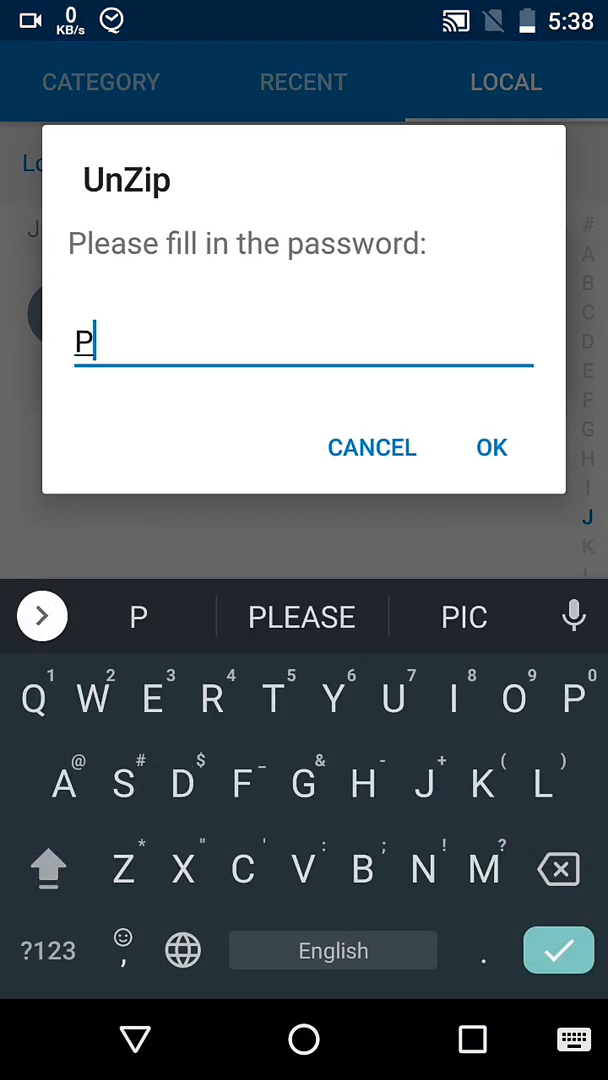
type("ROJECTBYBKJOKHI")
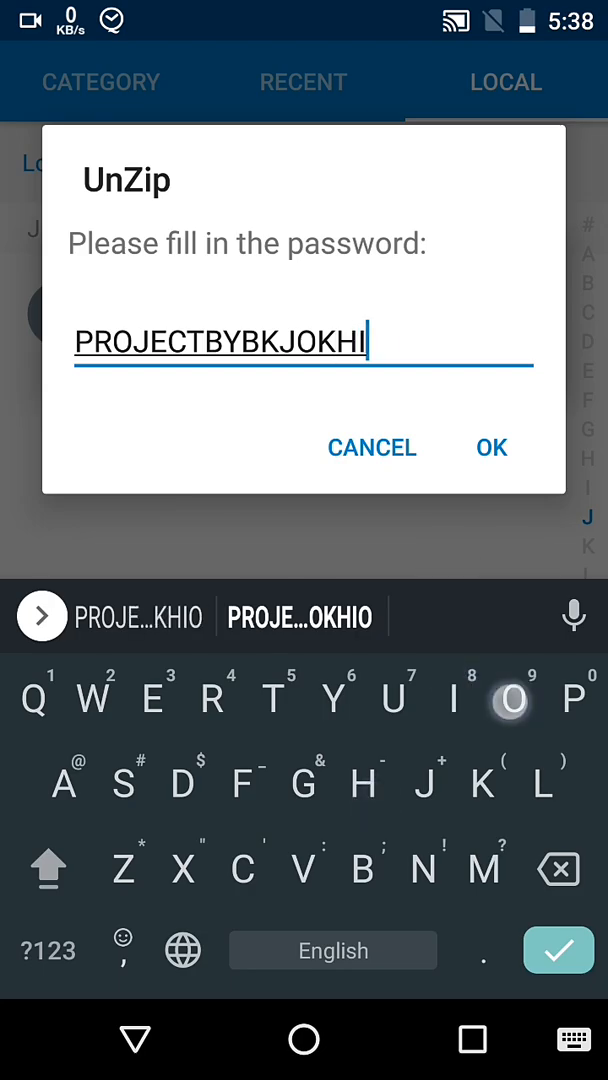
left_click(491, 447)
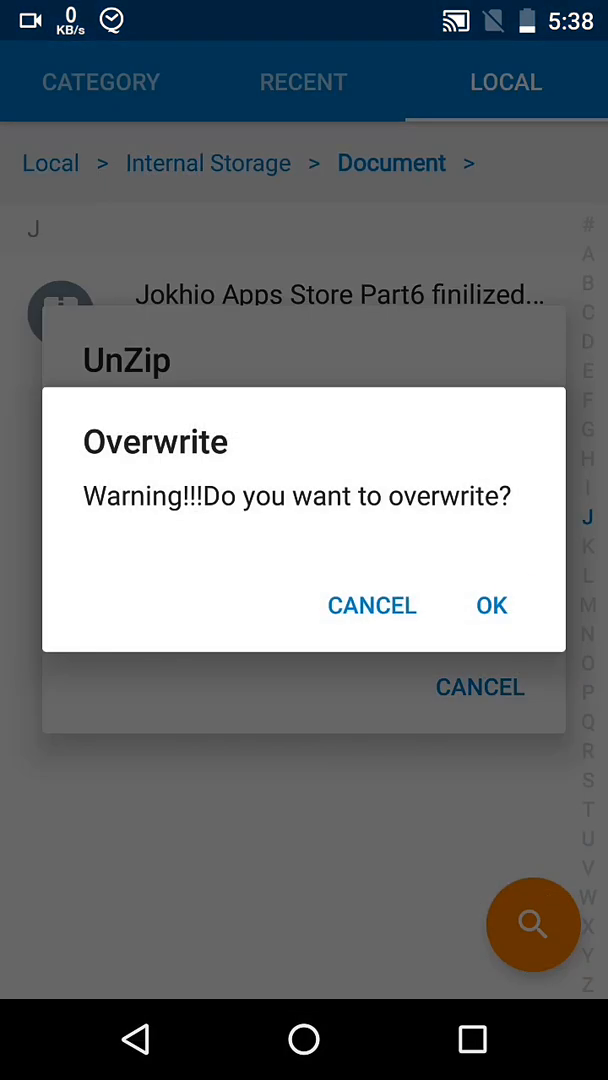
left_click(490, 605)
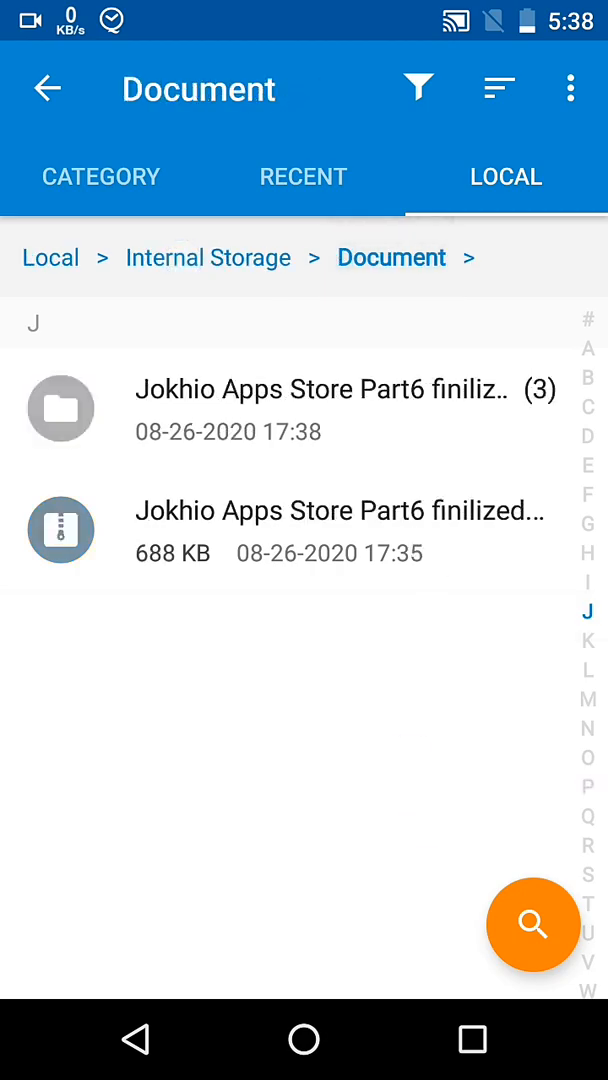
In SH Recovery's Restore, pick the jokhio.store.panel and jokhio.store.app2 .sh-zip backups.
left_click(47, 88)
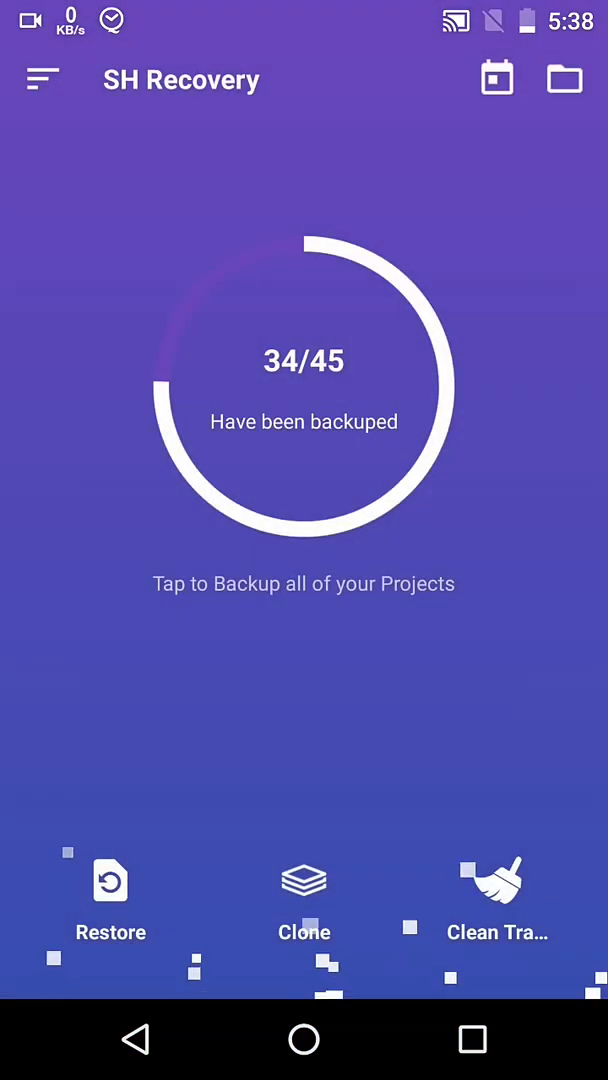
left_click(110, 900)
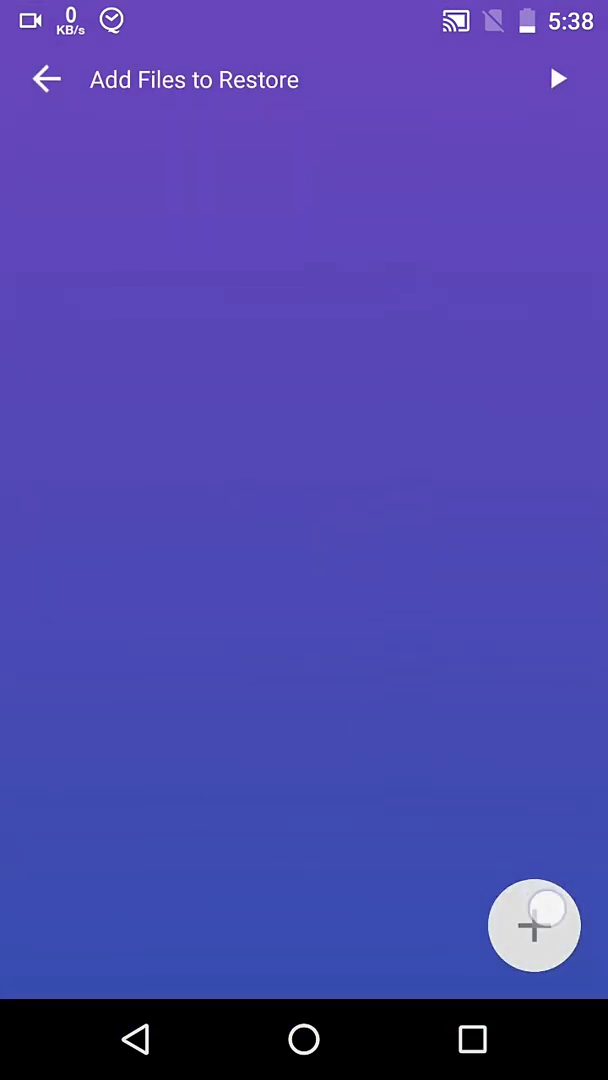
left_click(534, 925)
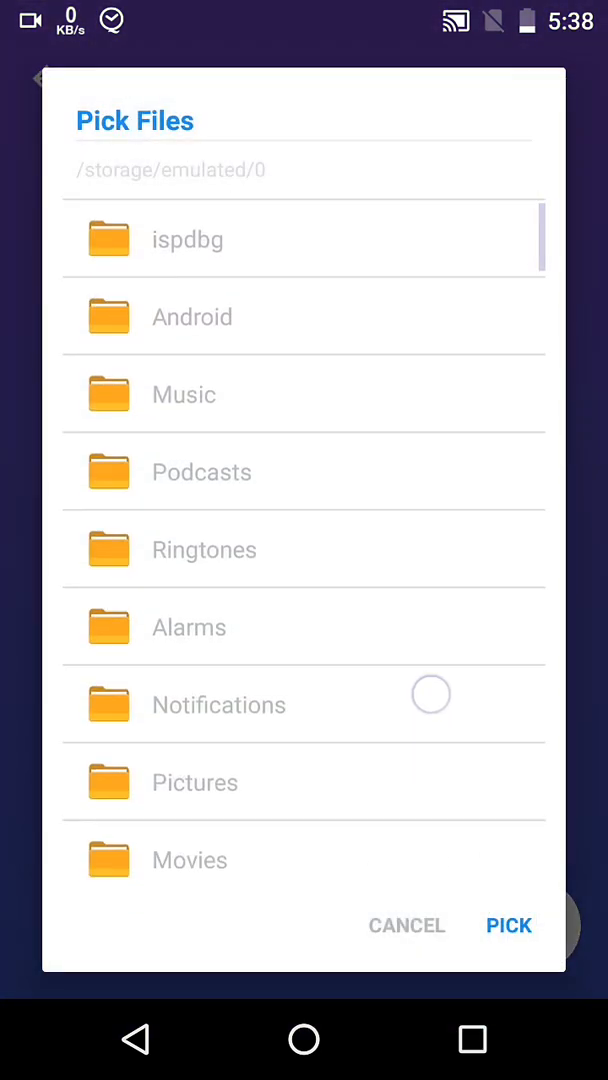
scroll("down", 3)
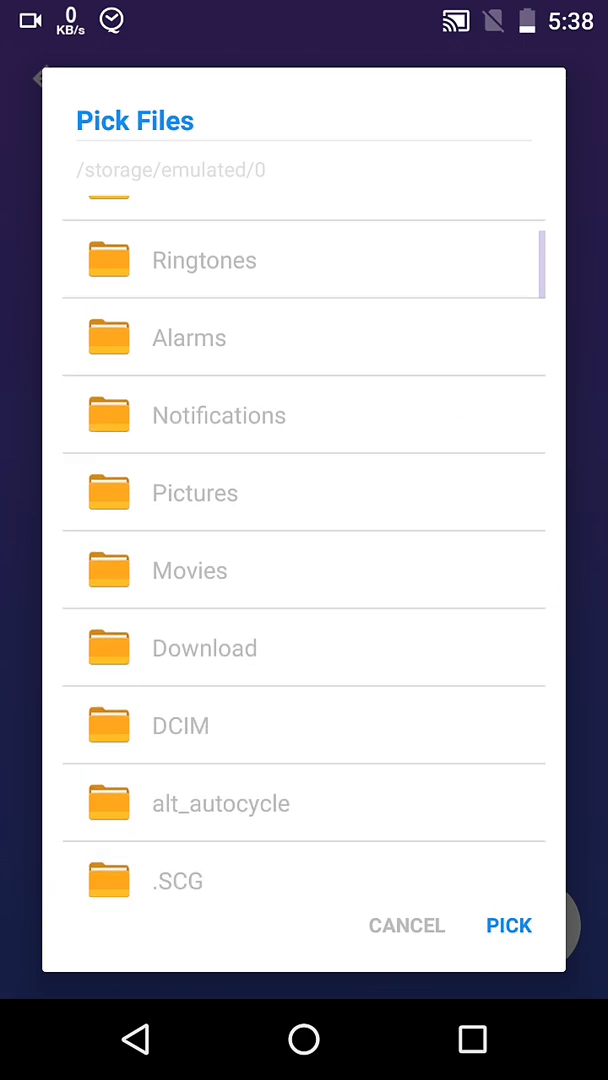
scroll("down", 3)
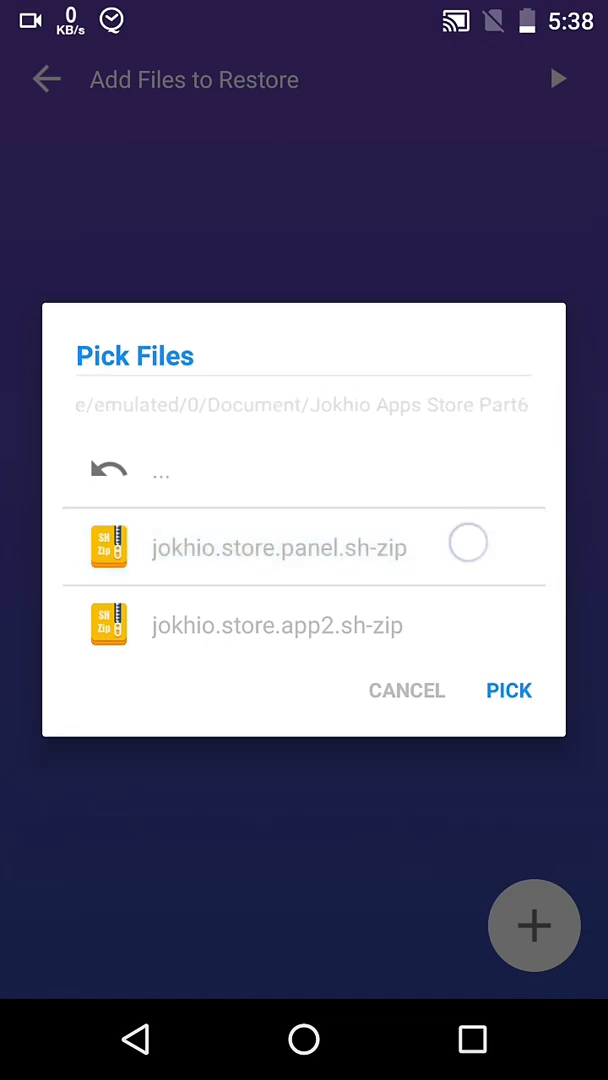
left_click(509, 690)
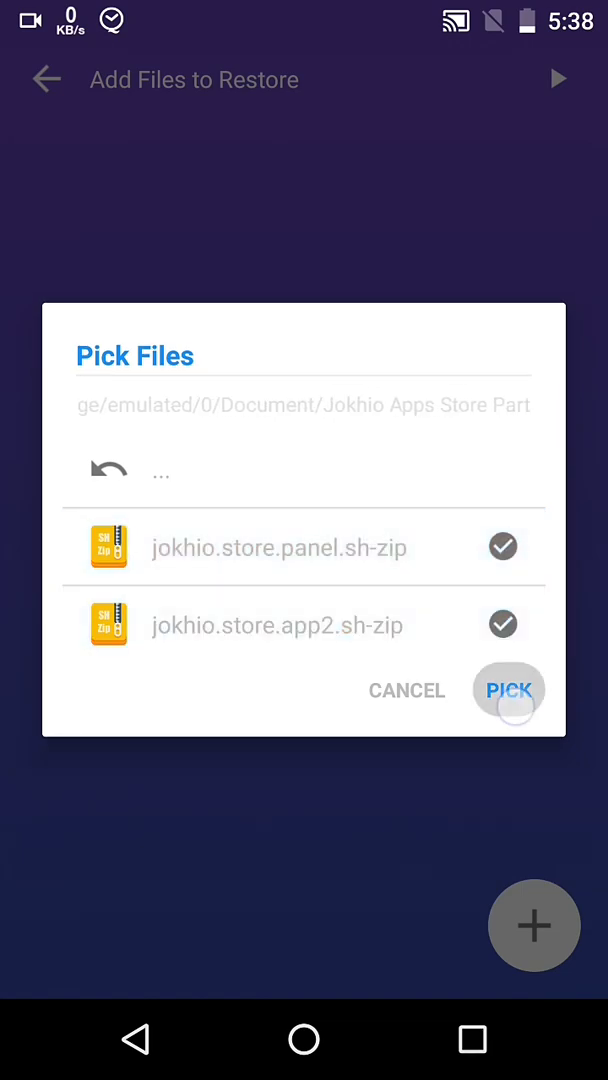
left_click(508, 690)
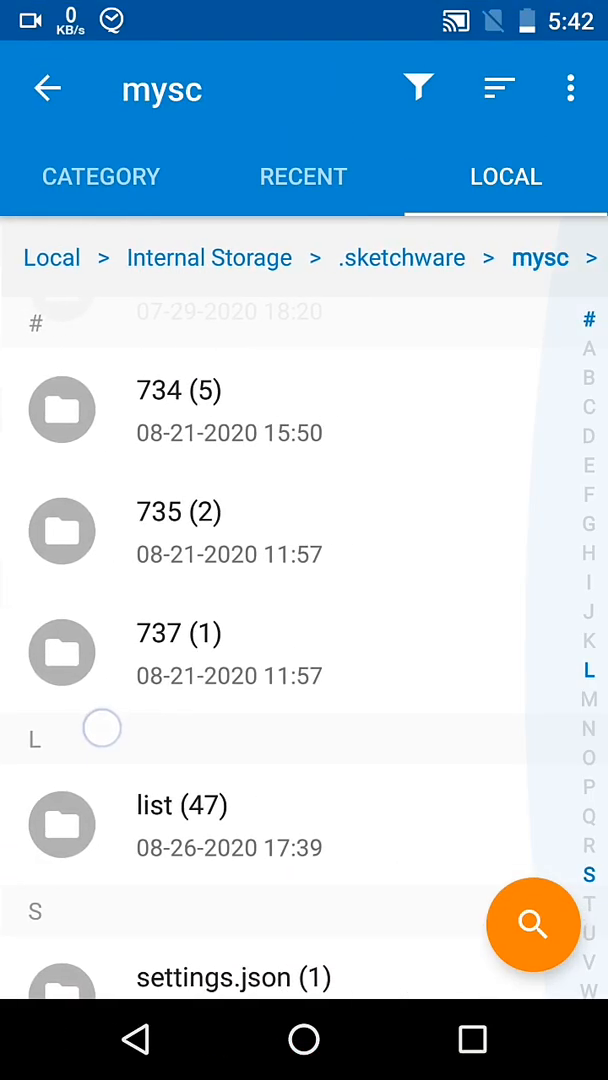
Browse .sketchware > mysc > 738 > app down to the project's drawable resources.
left_click(181, 805)
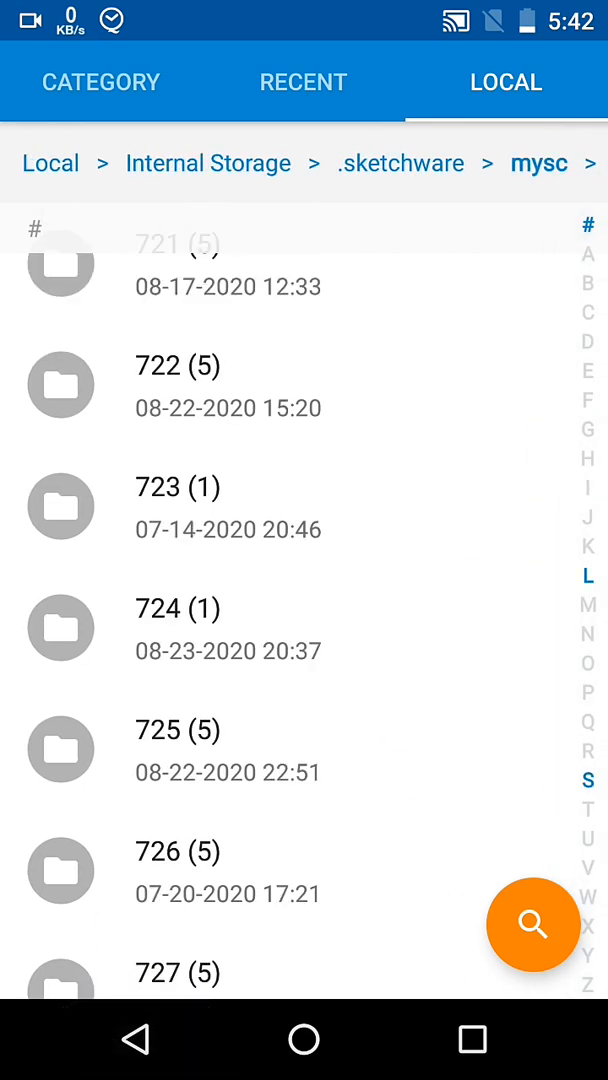
scroll("down", 3)
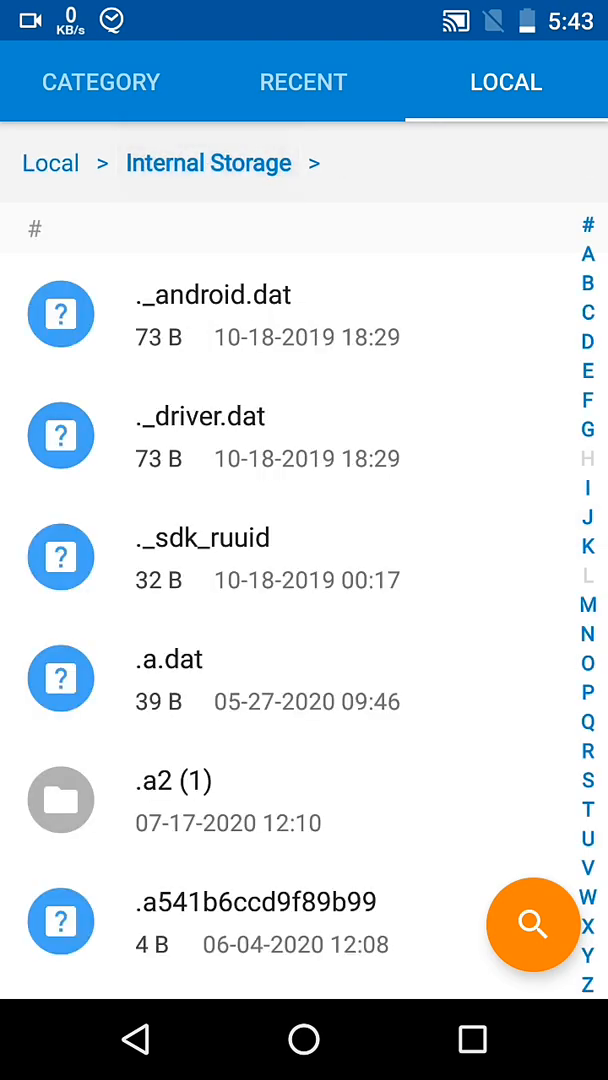
scroll("down", 3)
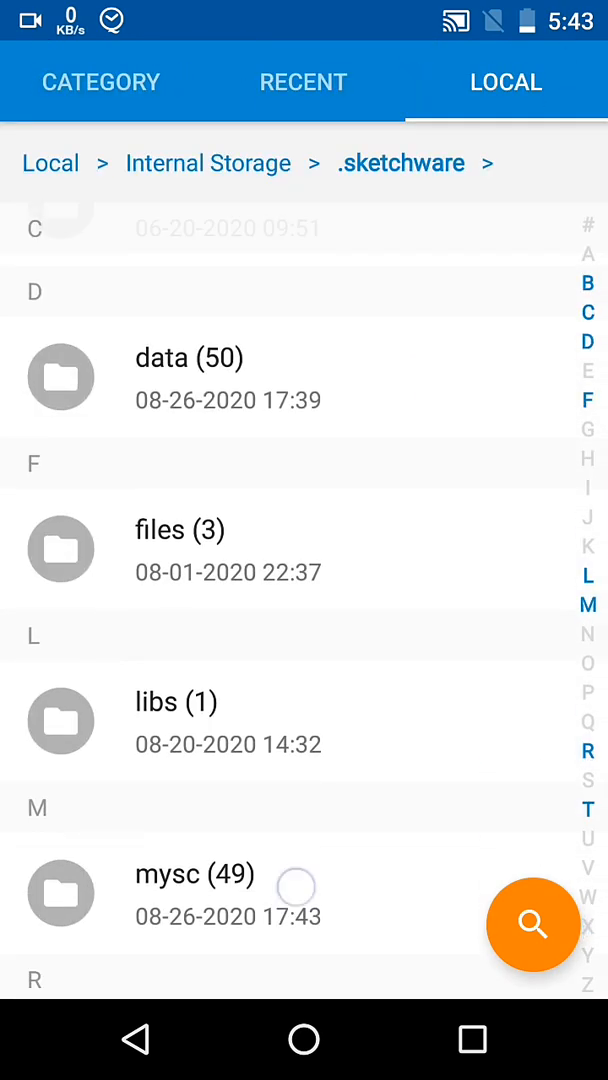
left_click(196, 893)
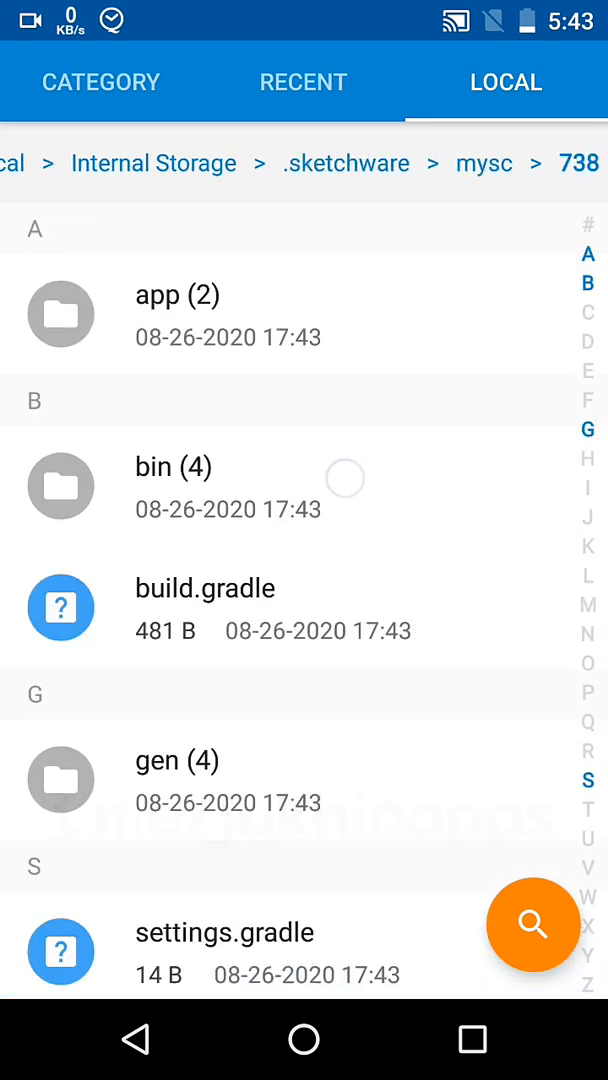
left_click(176, 295)
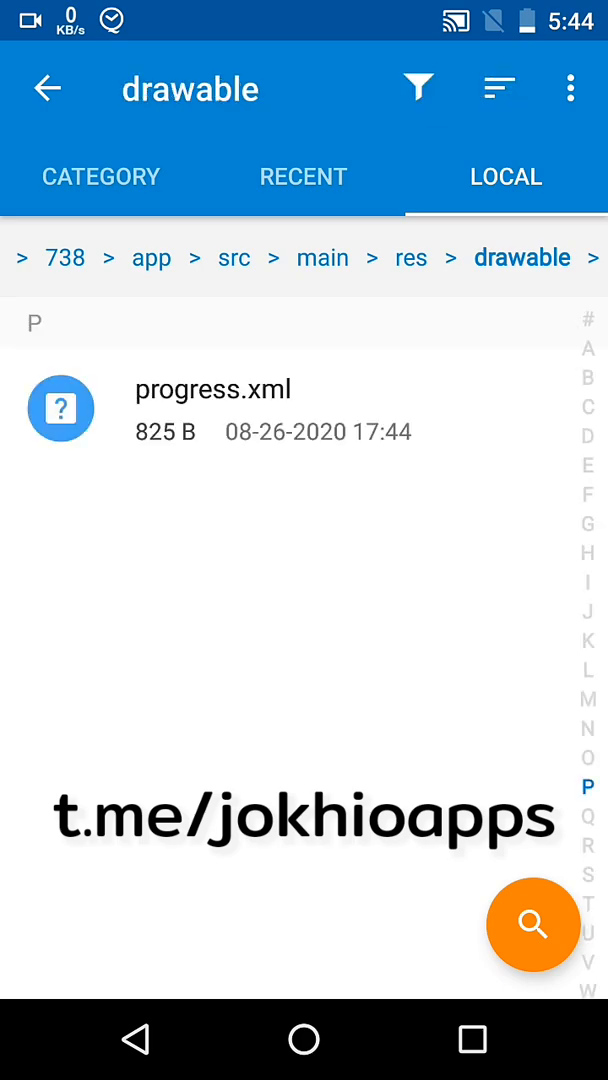
left_click(471, 1040)
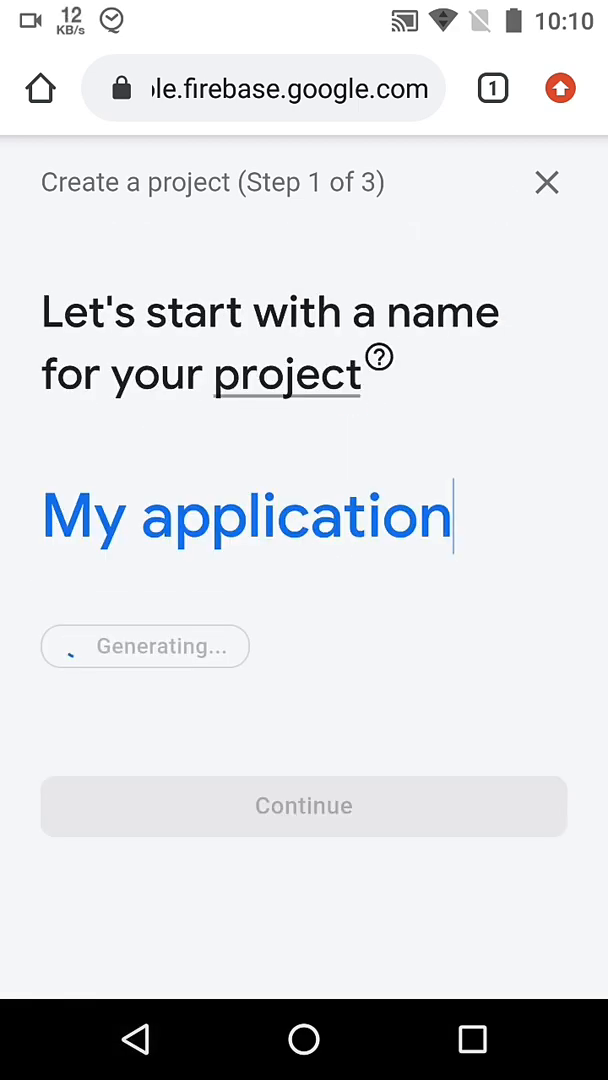
Name the new Firebase project 'AppStore'.
left_click(144, 646)
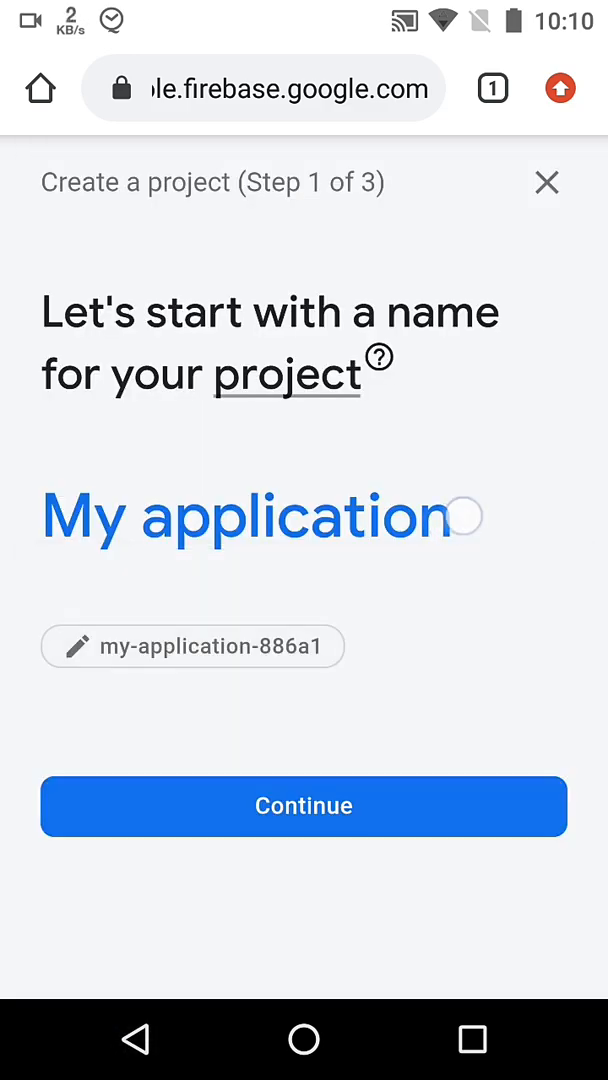
left_click(260, 517)
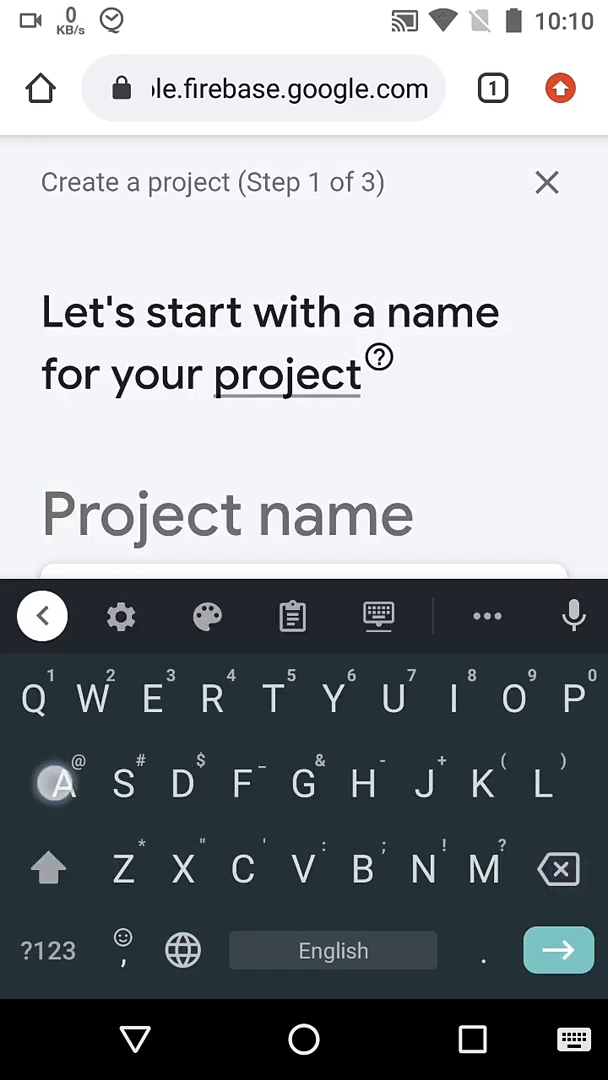
type("AppStore")
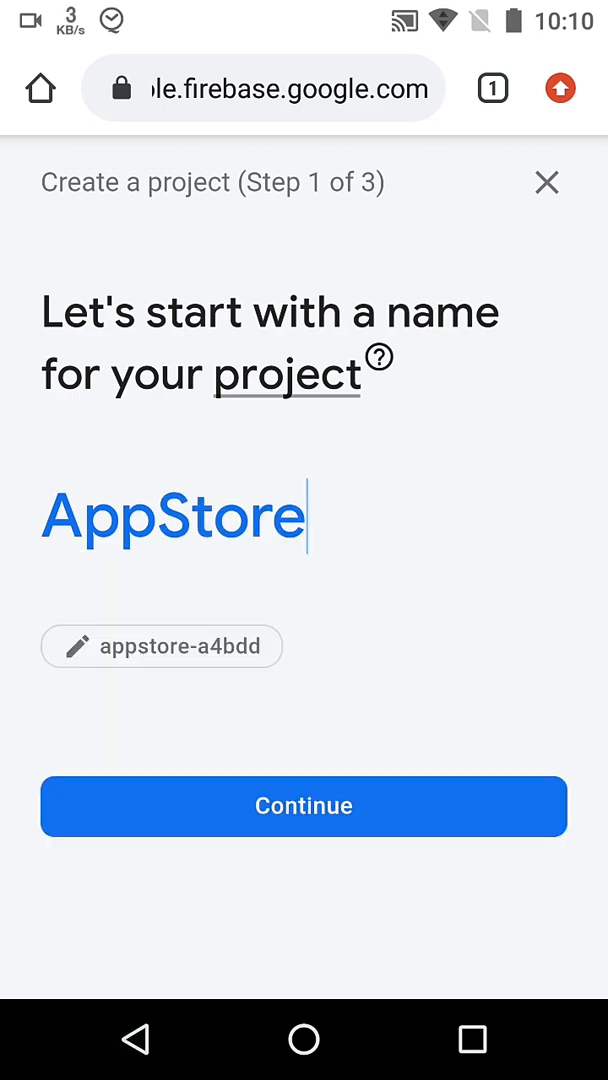
Edit the generated project ID to 'appstore-by-jokhio'.
left_click(161, 646)
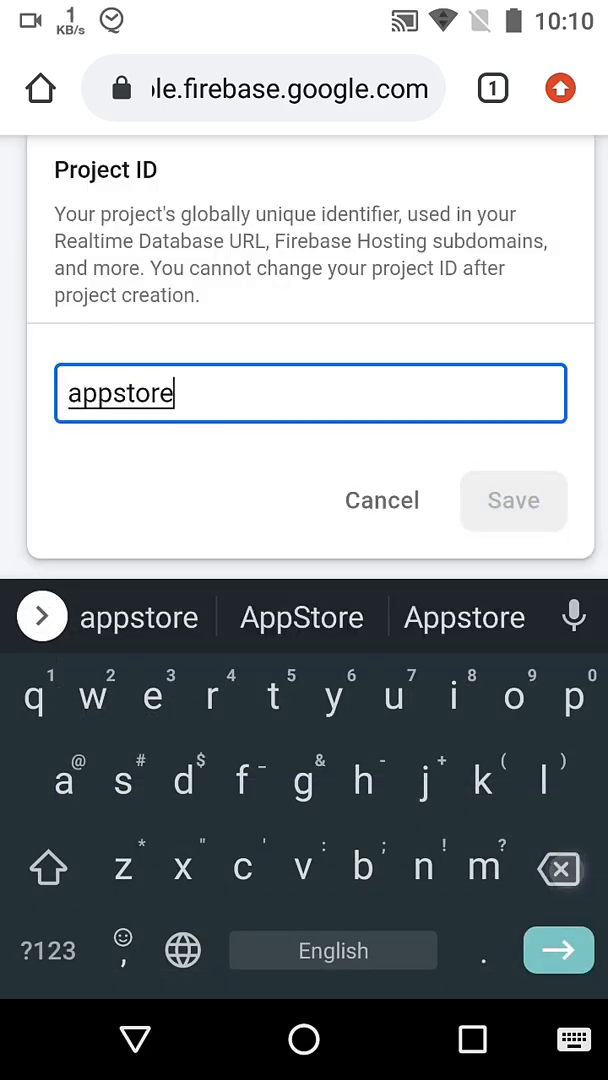
left_click(46, 950)
type("-")
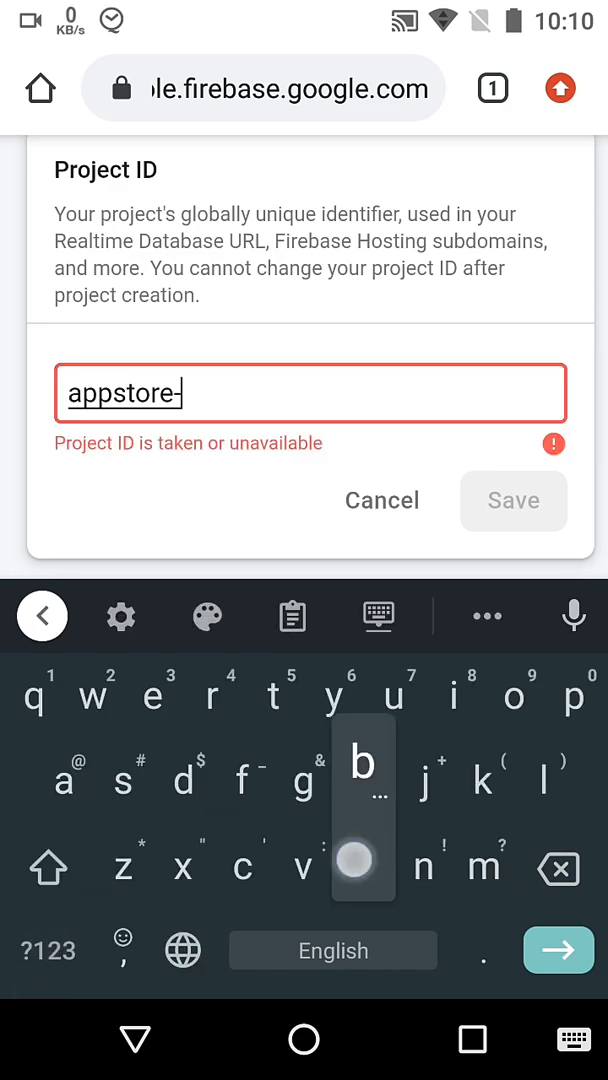
type("by")
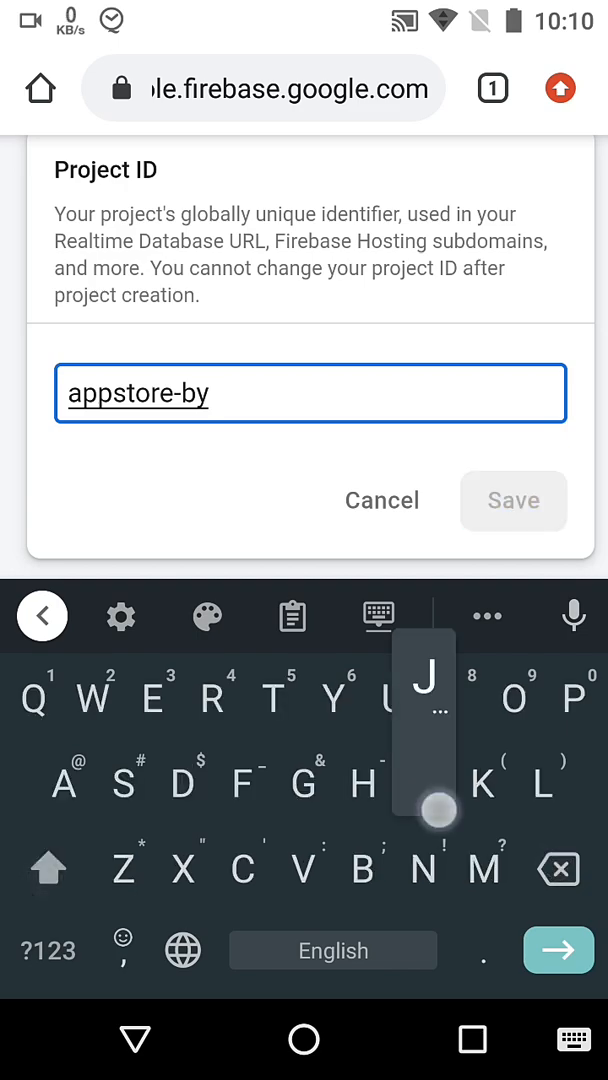
type("Jokhio")
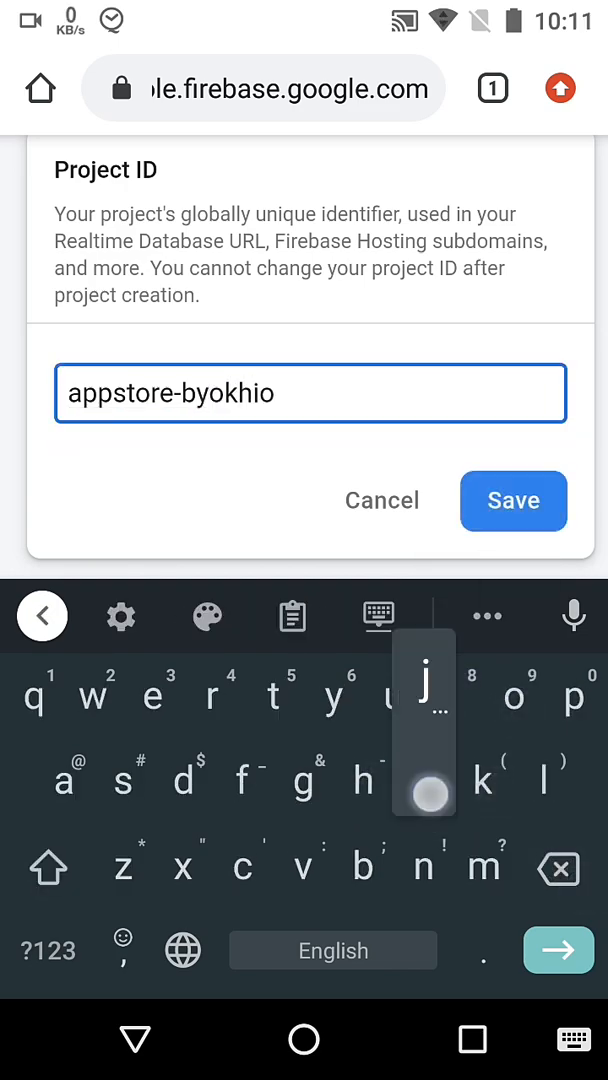
left_click(46, 950)
type("-j")
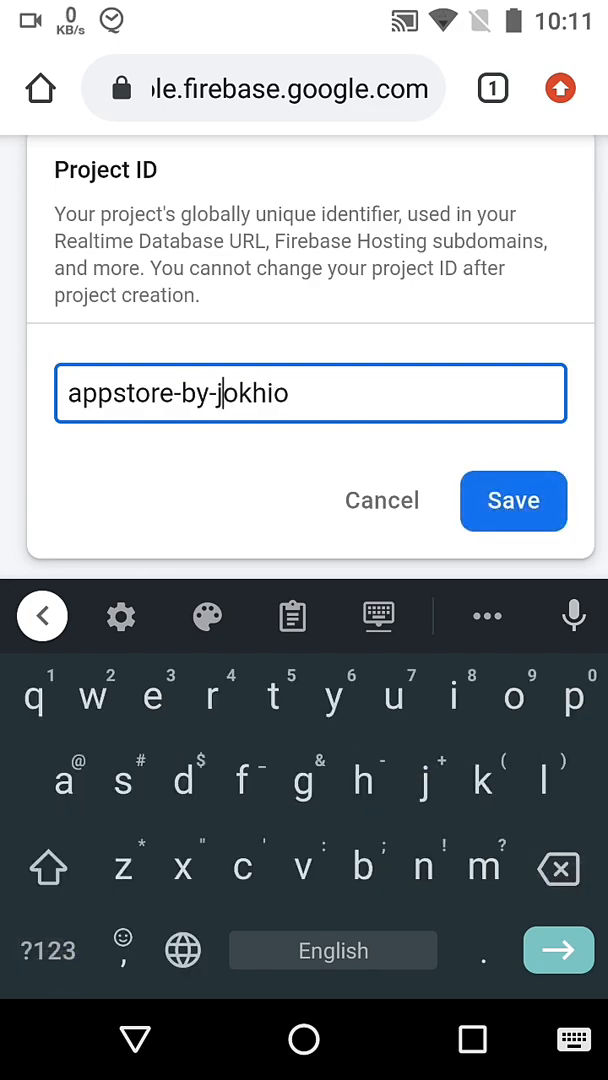
Create the AppStore project with Analytics linked to the existing Jokhio Apps account.
left_click(513, 501)
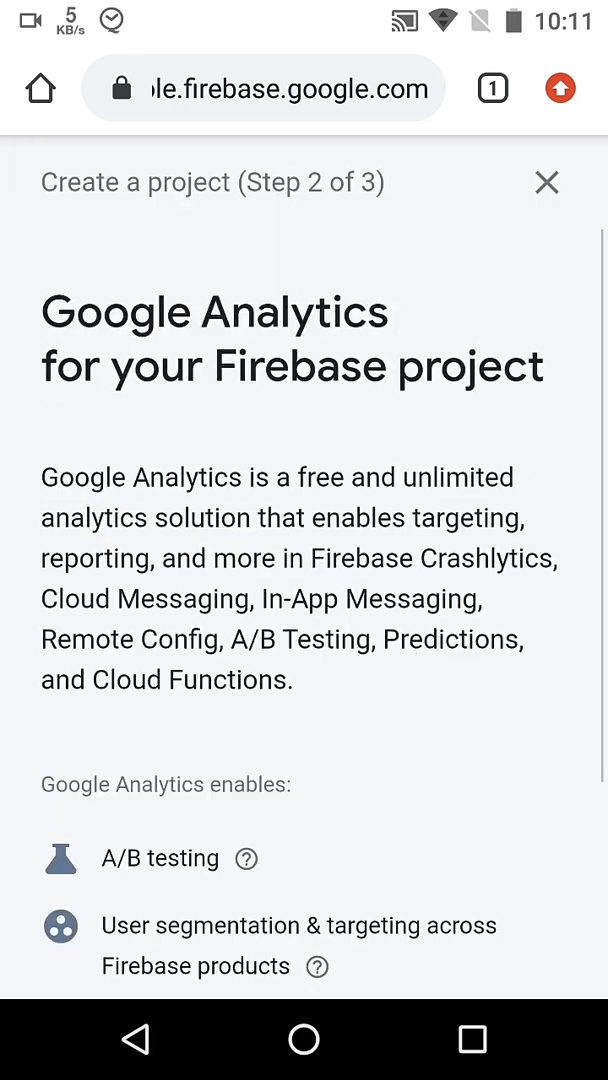
scroll("down", 3)
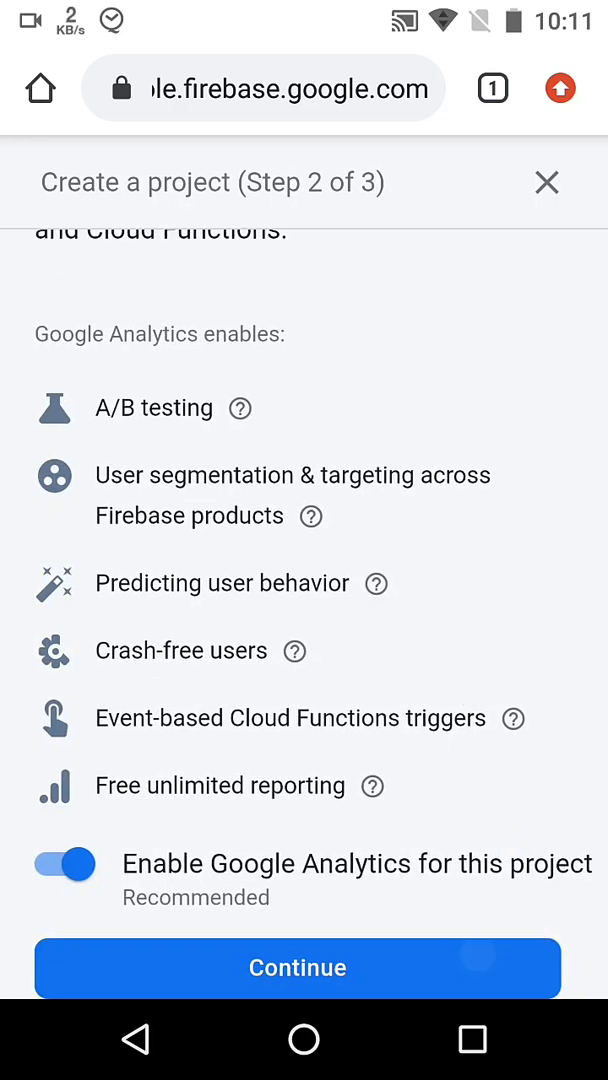
left_click(297, 967)
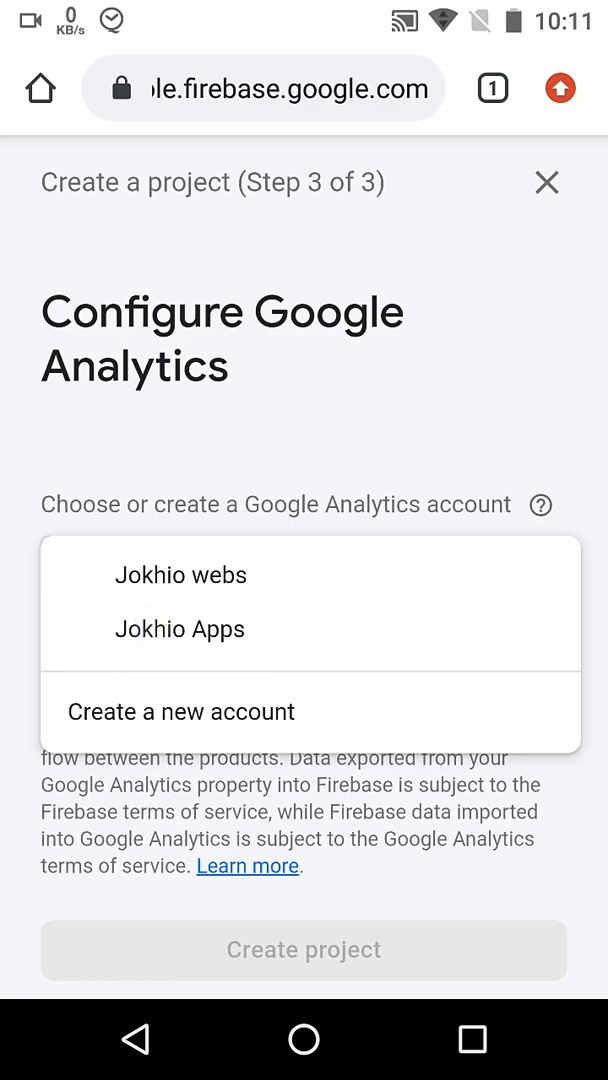
left_click(180, 628)
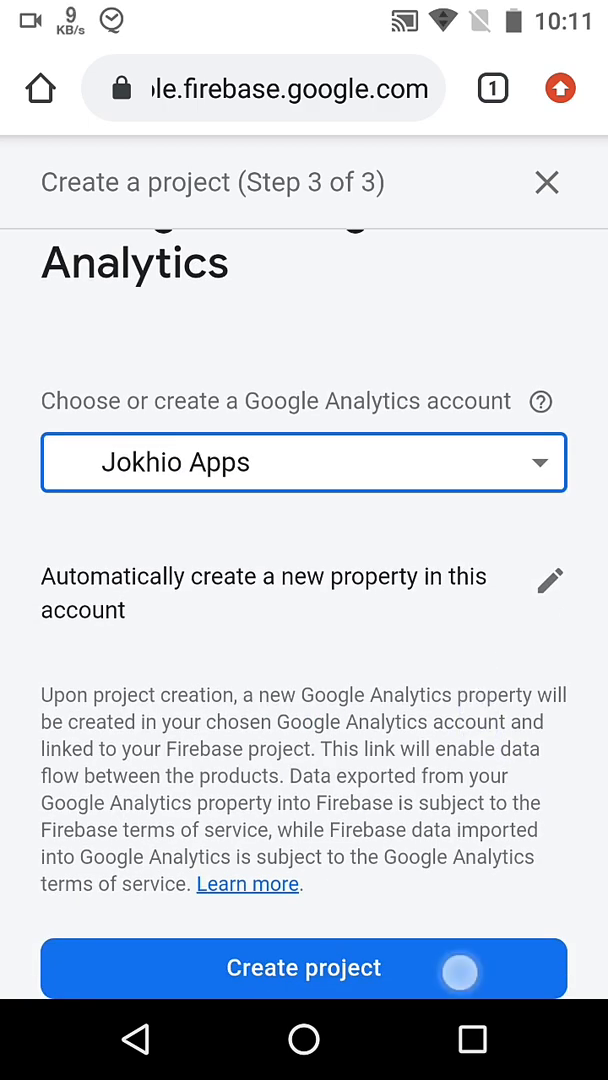
left_click(303, 968)
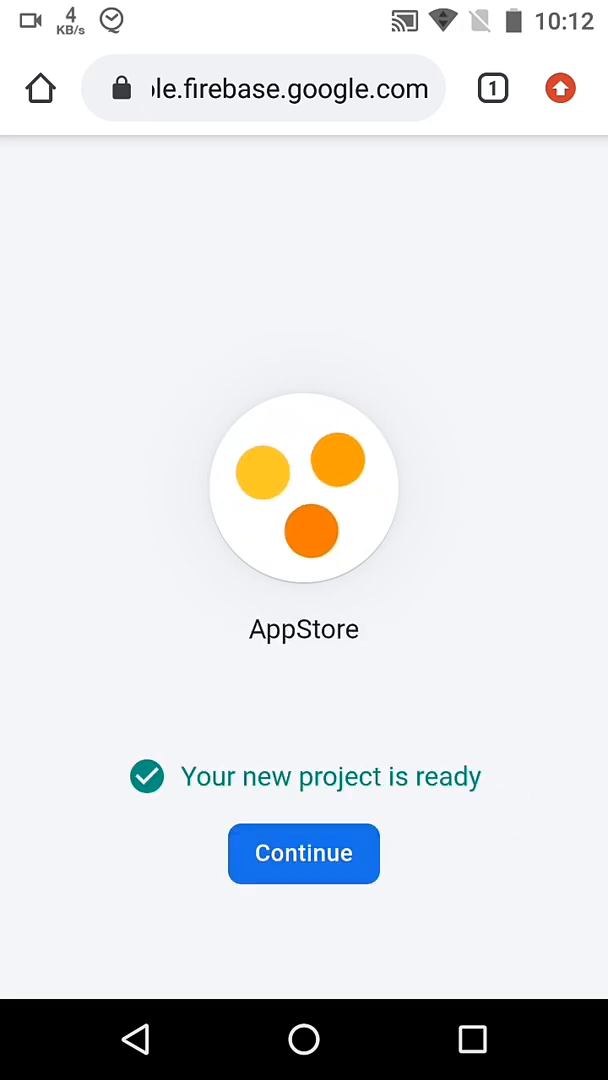
Enter the new project and start registering an Android app at the package name field.
left_click(303, 853)
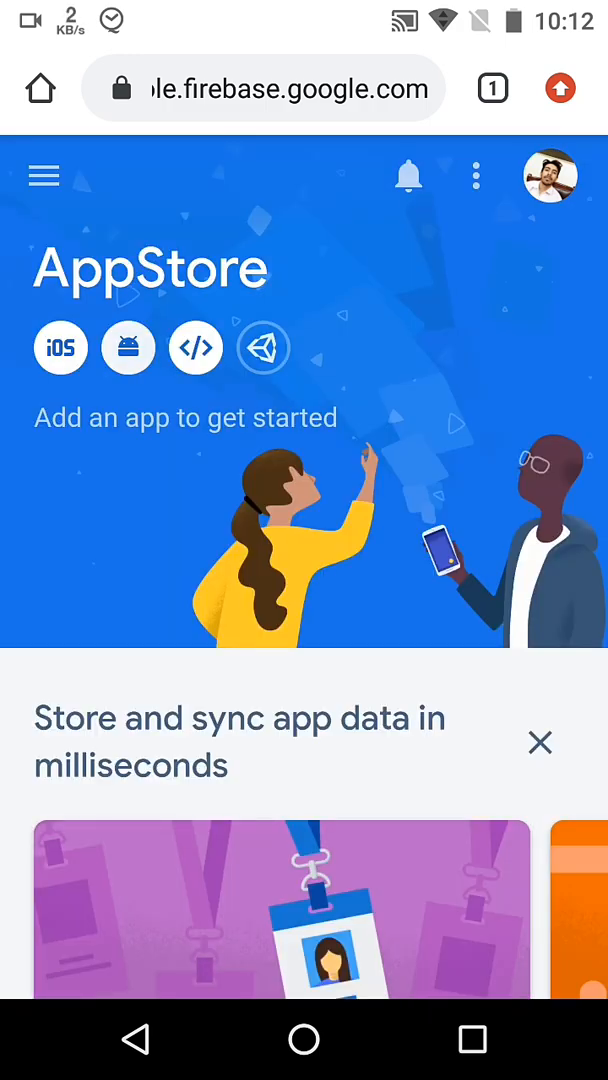
left_click(127, 348)
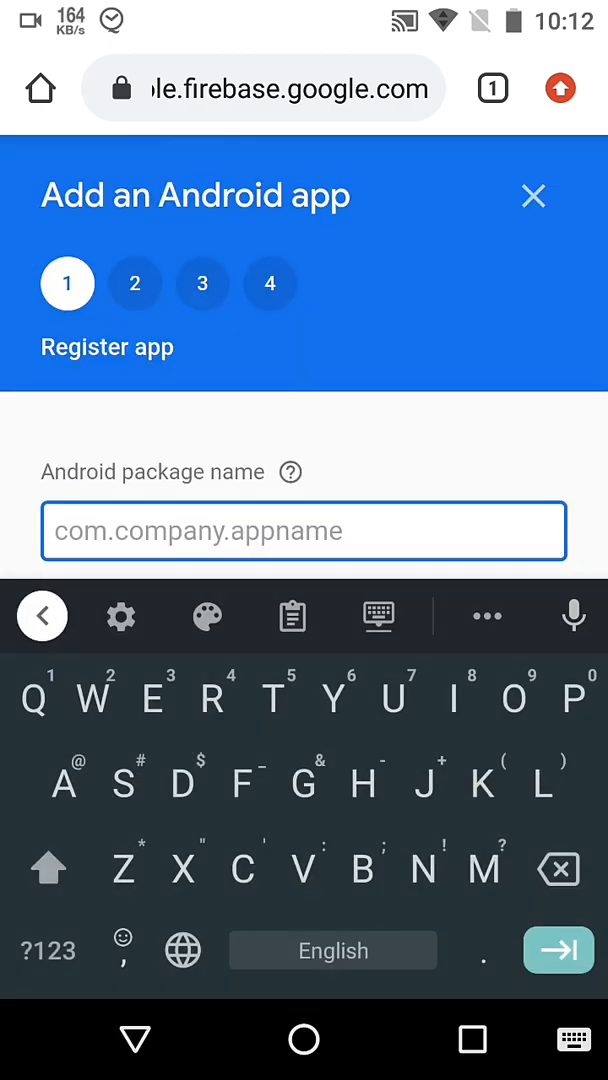
left_click(472, 1040)
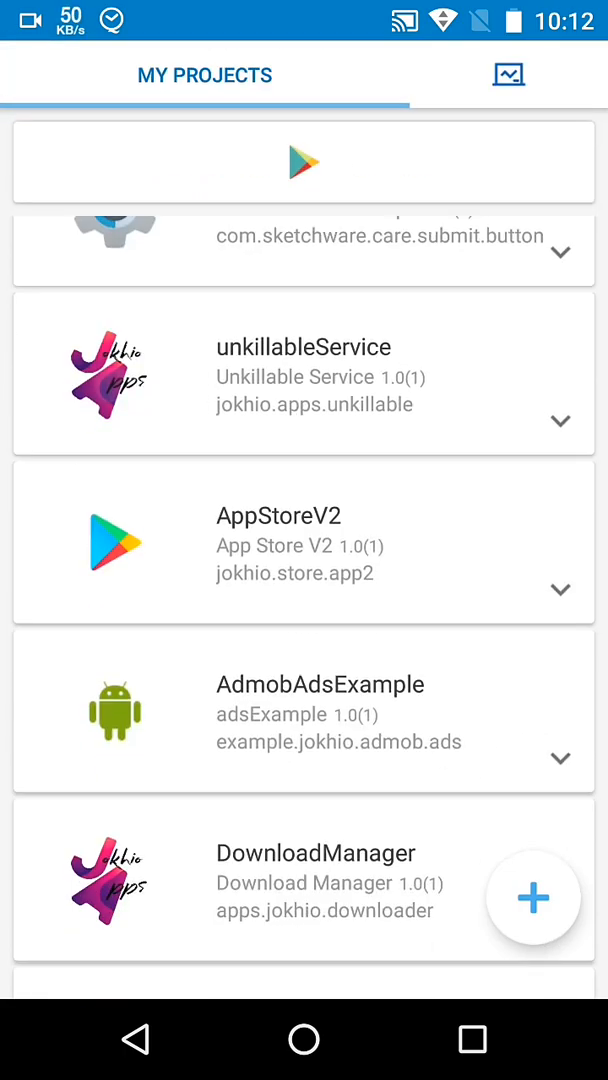
Copy the package name jokhio.store.app2 from the AppStoreV2 project's settings.
left_click(304, 543)
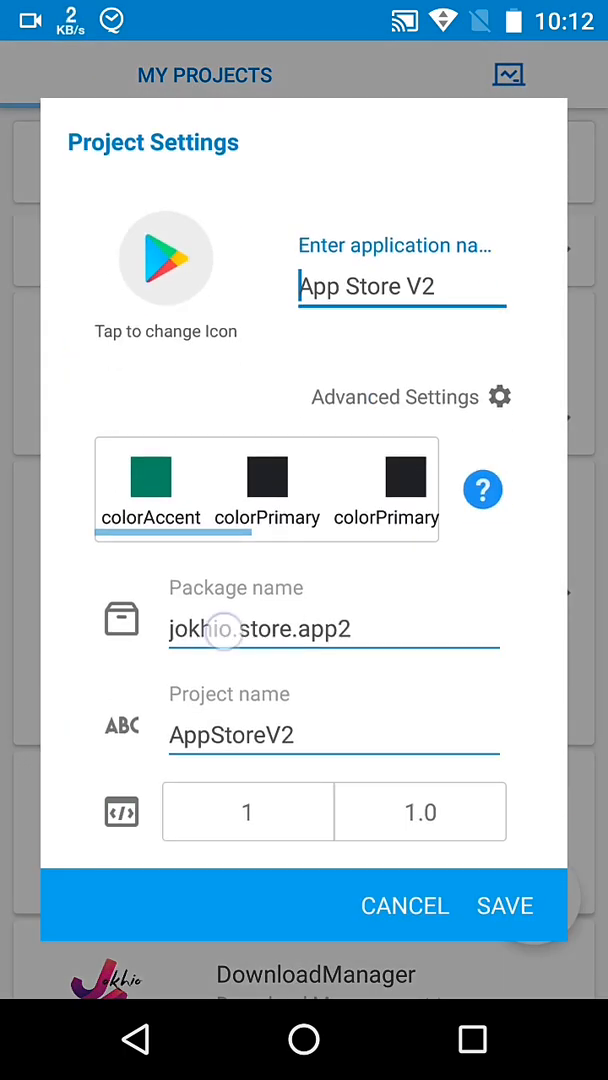
left_click(334, 629)
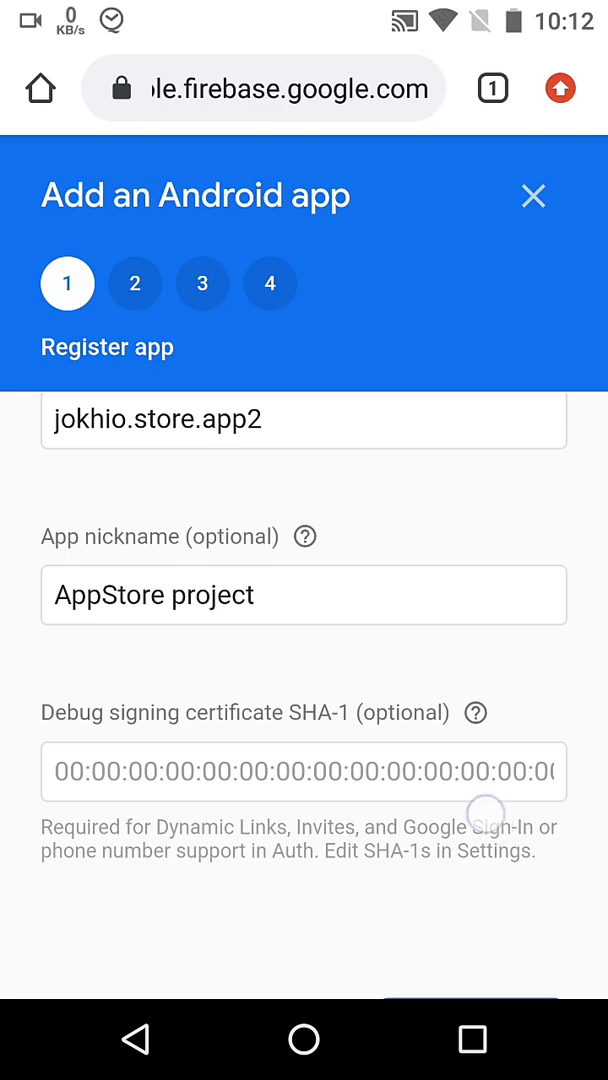
Register the Android app 'AppStore project' and go to its settings in the project.
left_click(303, 772)
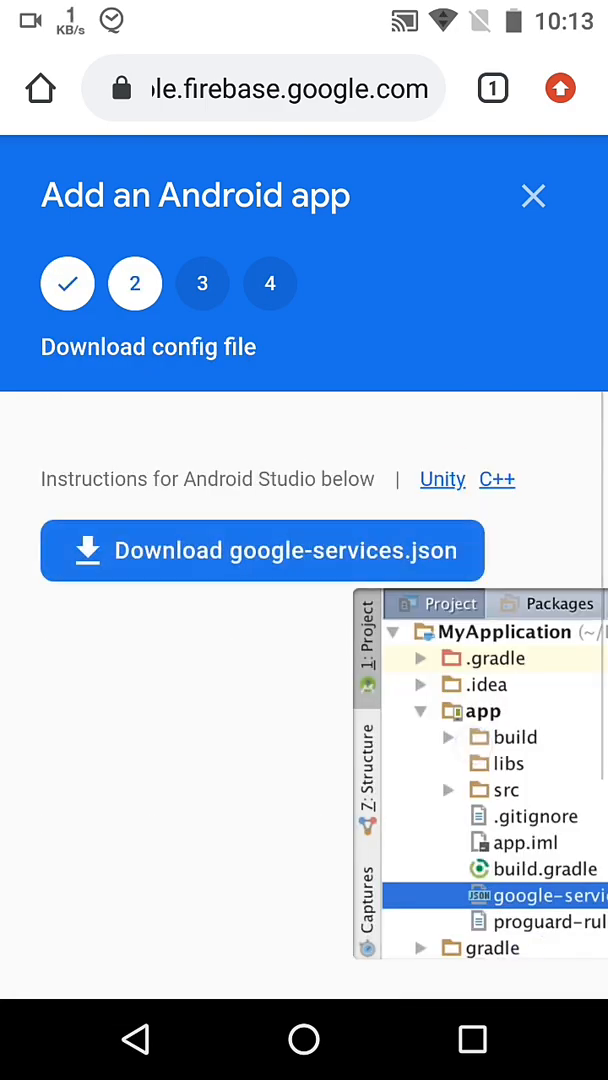
scroll("down", 3)
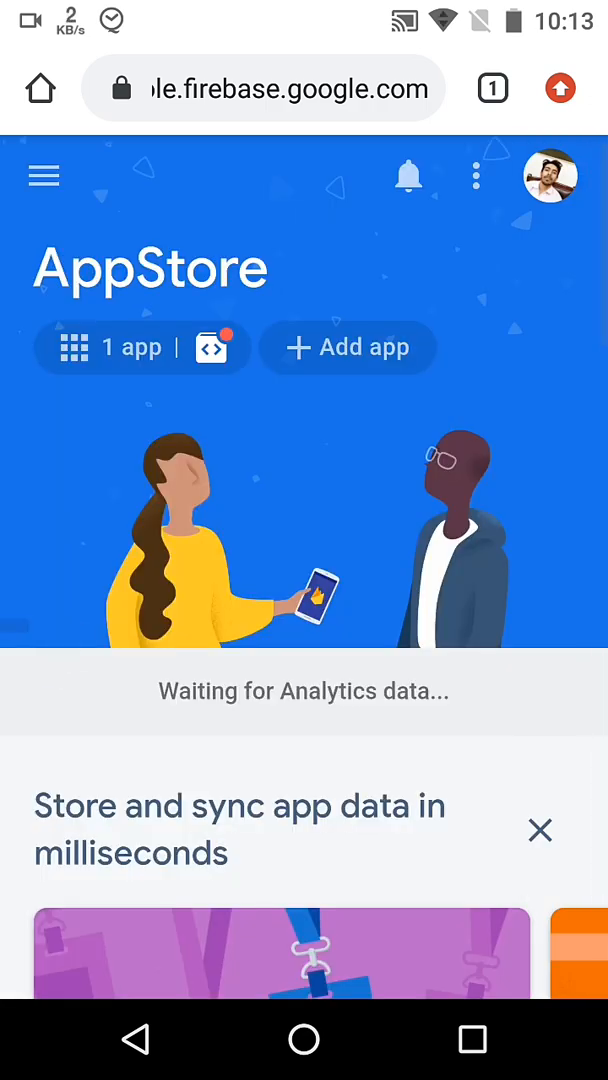
left_click(75, 347)
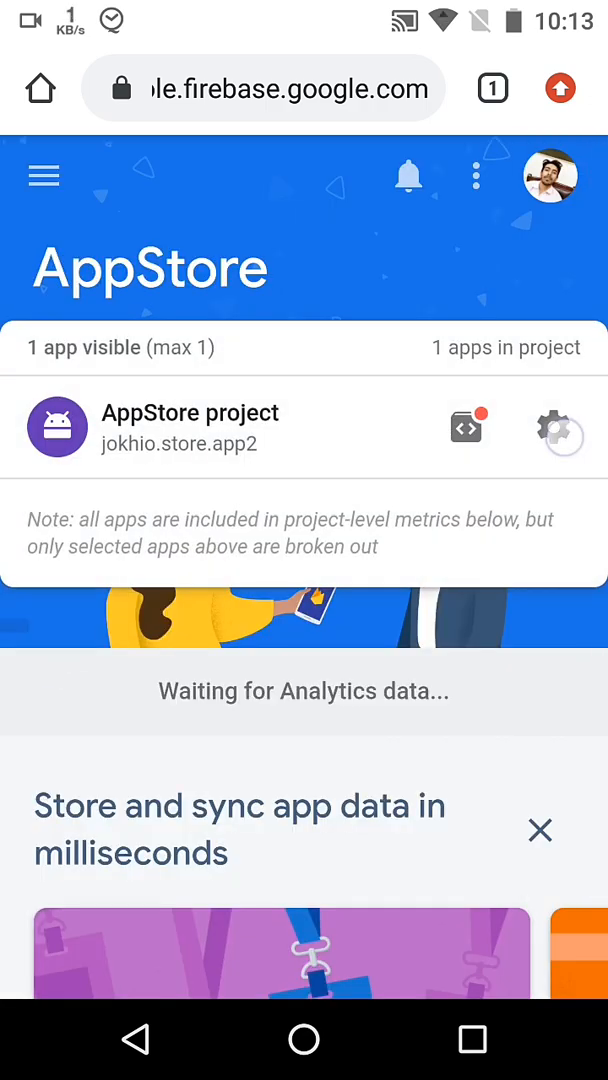
left_click(560, 428)
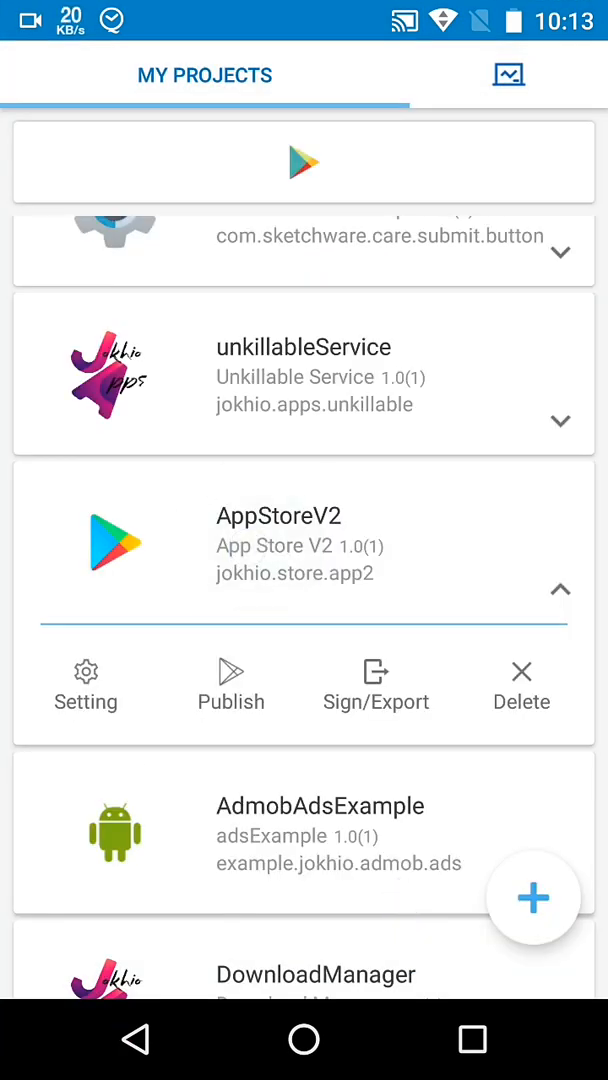
Enter Project ID 'appstore-by-jokhio' in the AppStoreV2 Firebase settings.
left_click(86, 685)
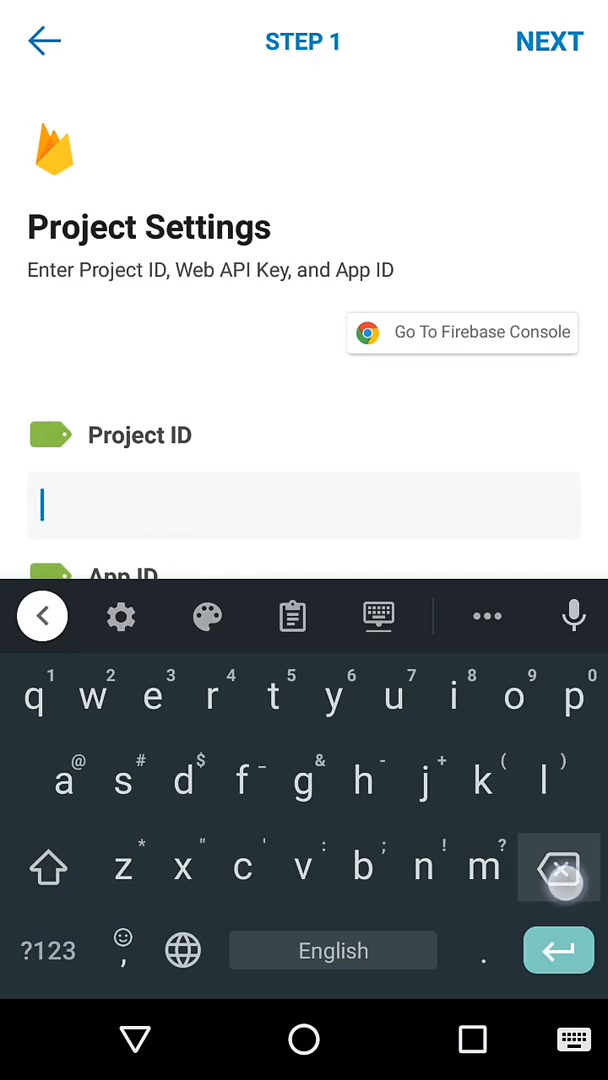
type("appstore-by-jokhio")
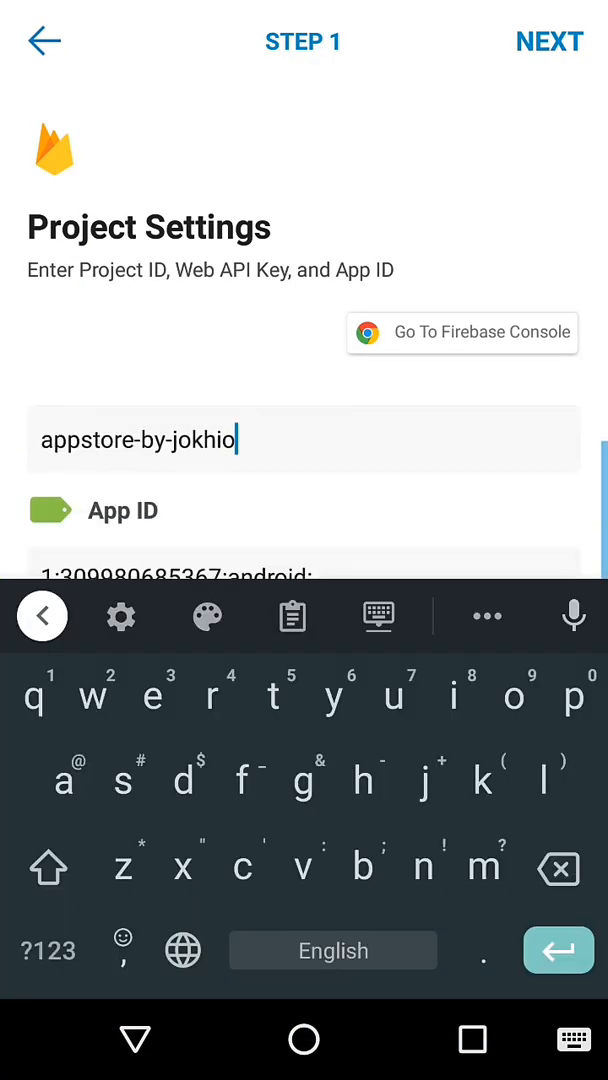
Copy the Android app's App ID from the Firebase General settings.
left_click(462, 333)
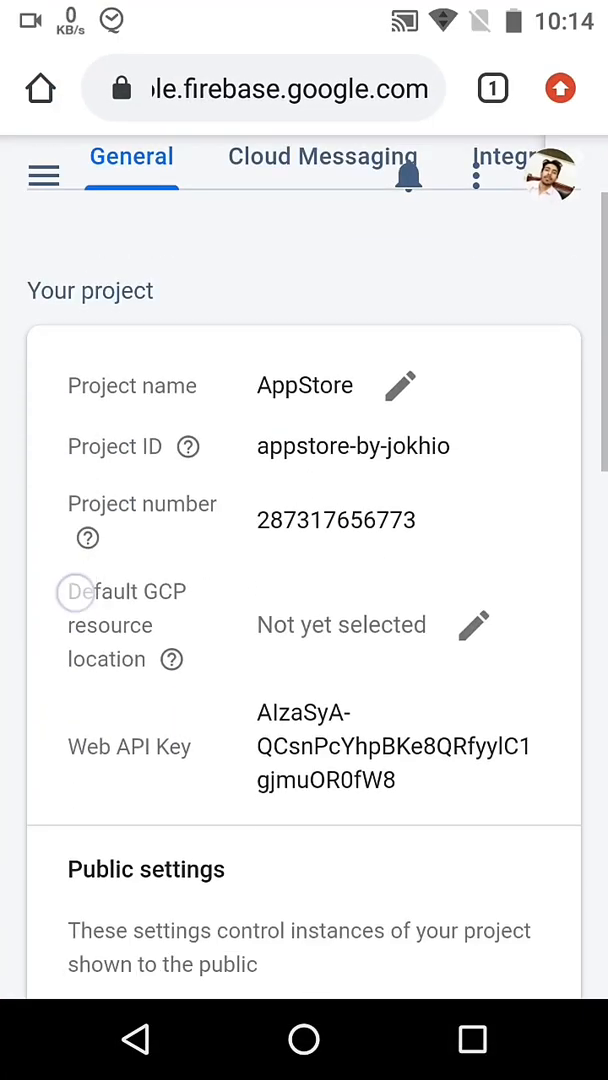
scroll("down", 3)
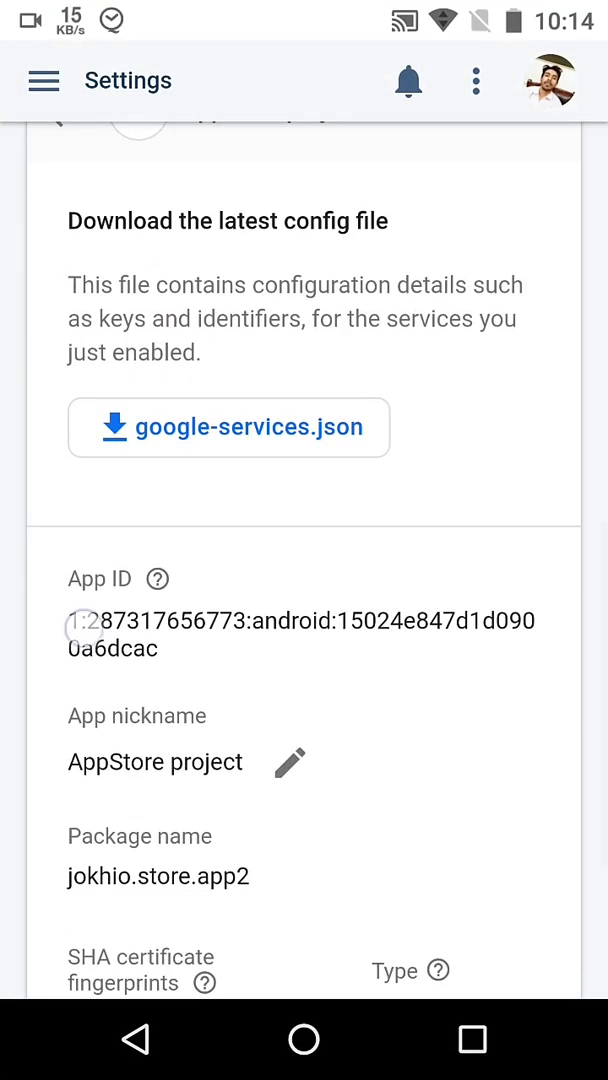
double_click(300, 620)
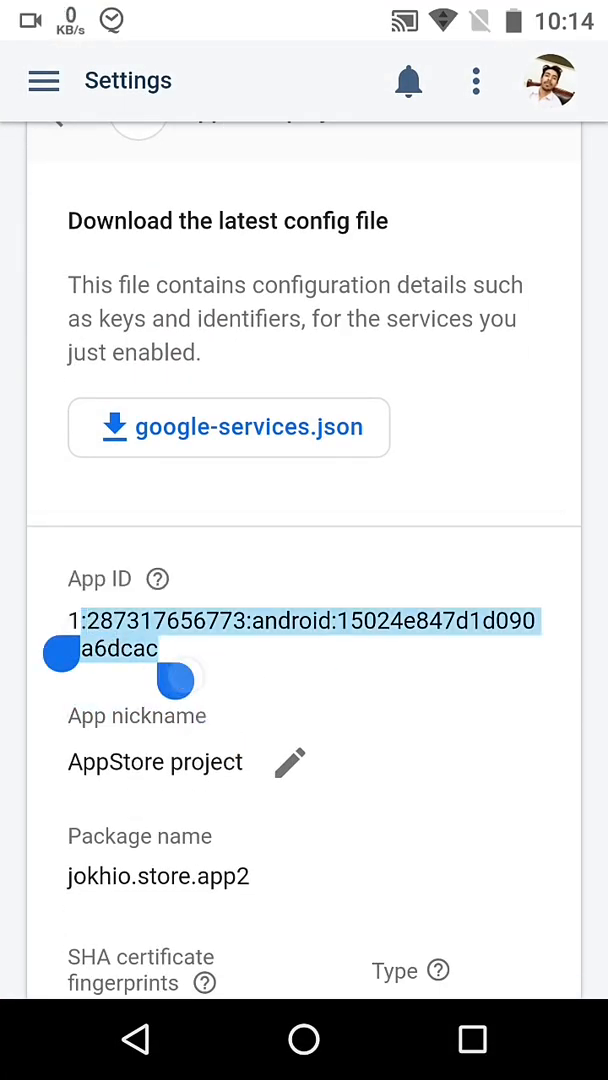
left_click(471, 1039)
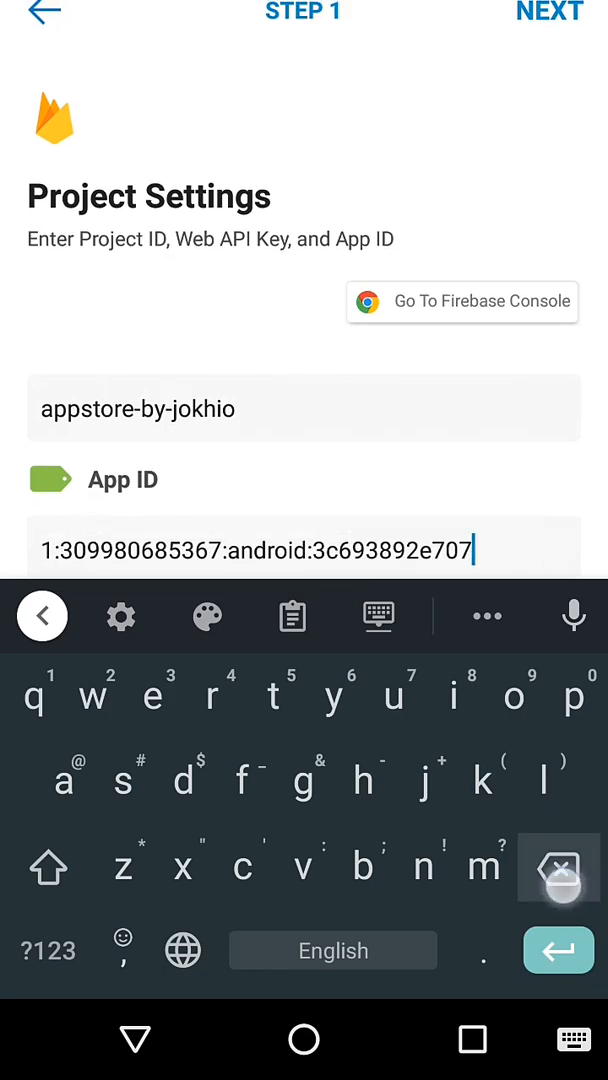
left_click(291, 616)
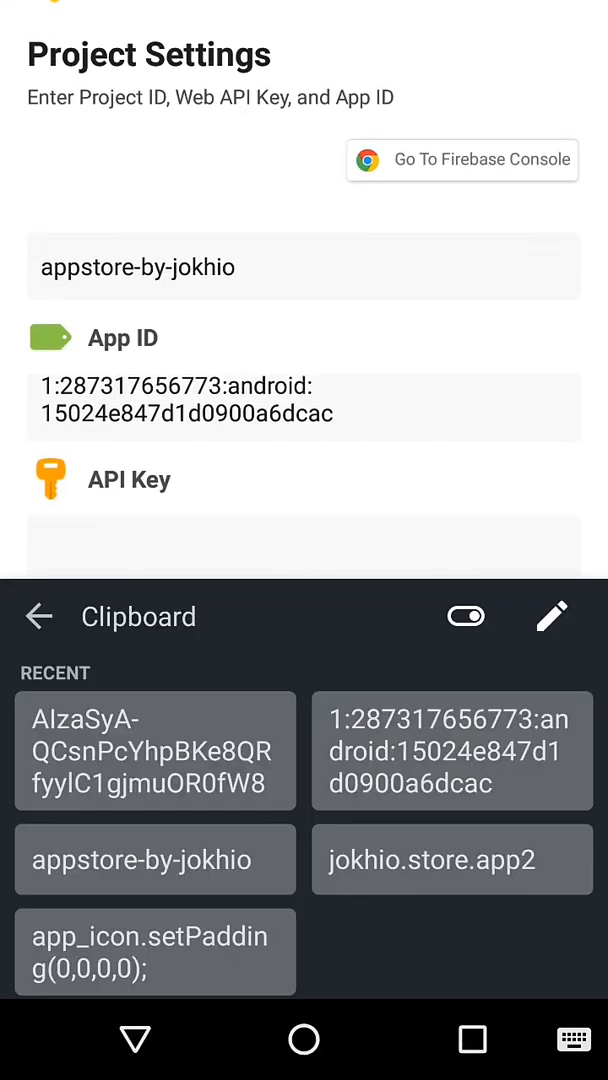
left_click(155, 750)
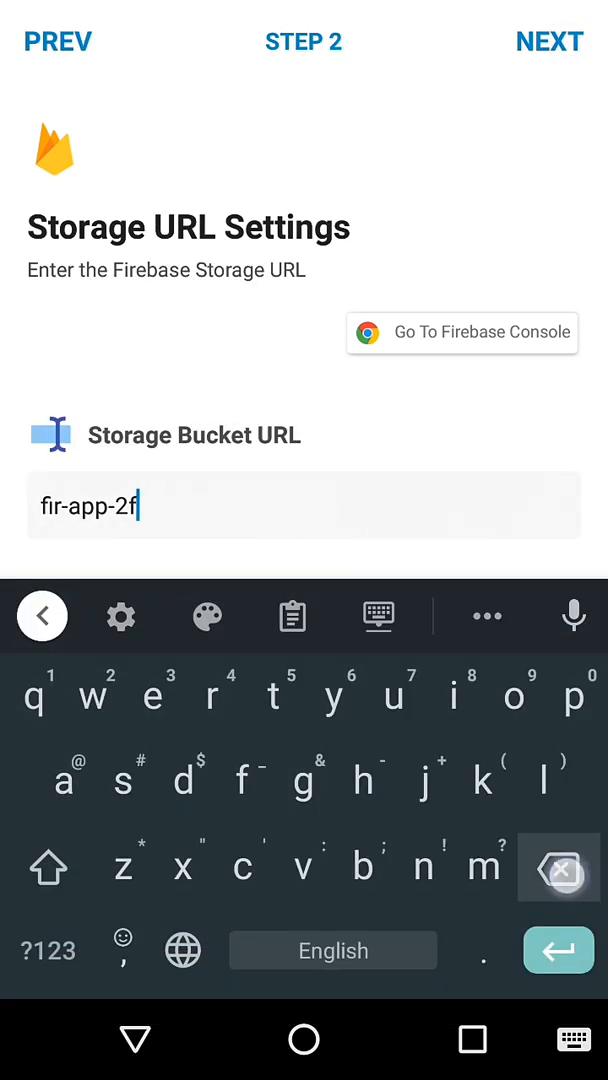
Navigate from the AppStore project's Settings page to its Storage section via the side menu.
left_click(462, 333)
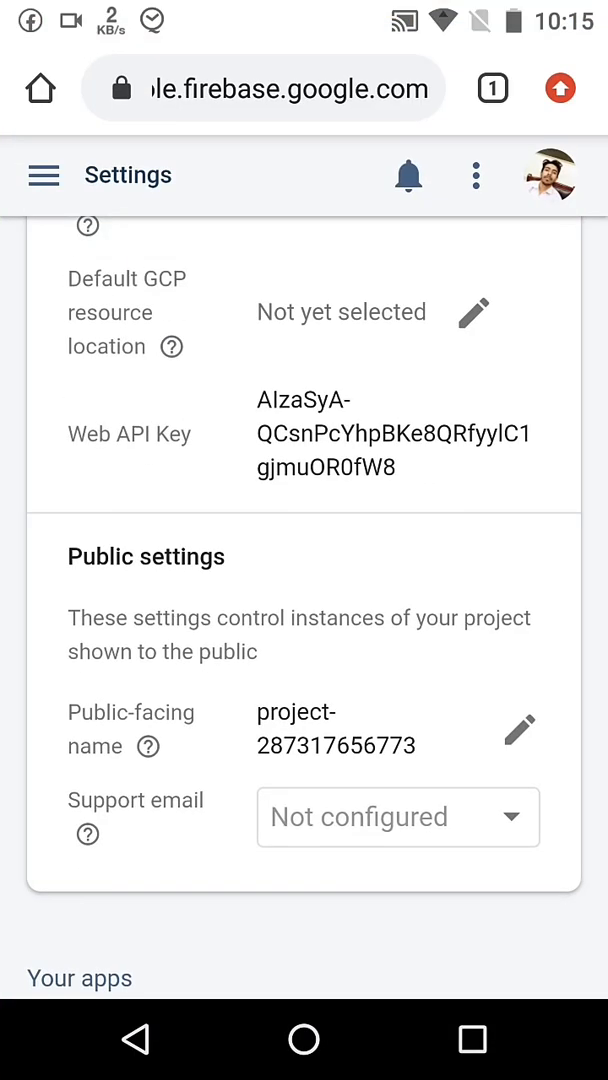
scroll("down", 3)
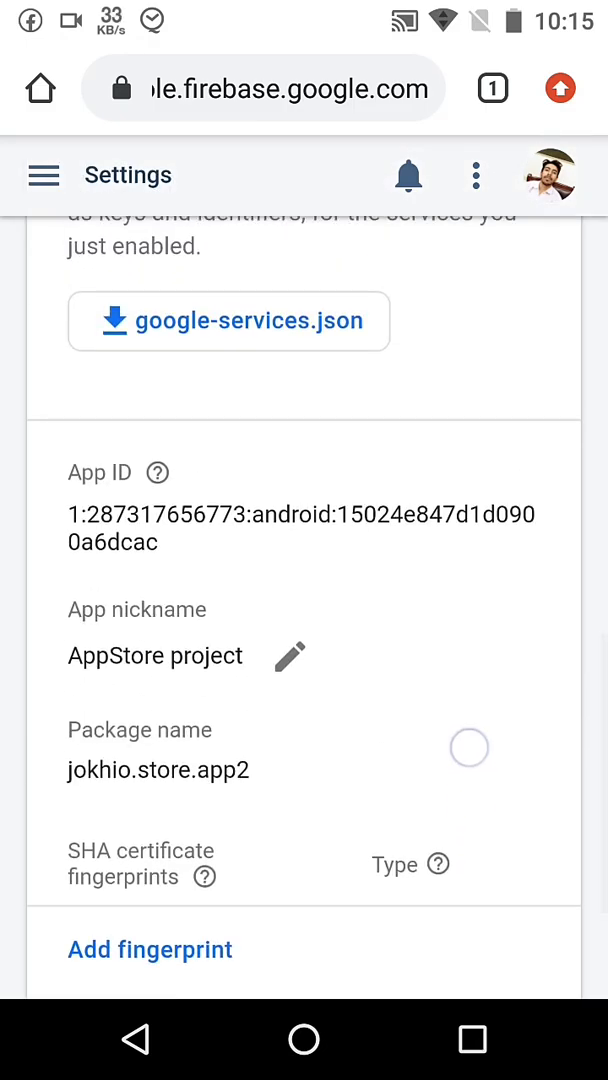
left_click(44, 175)
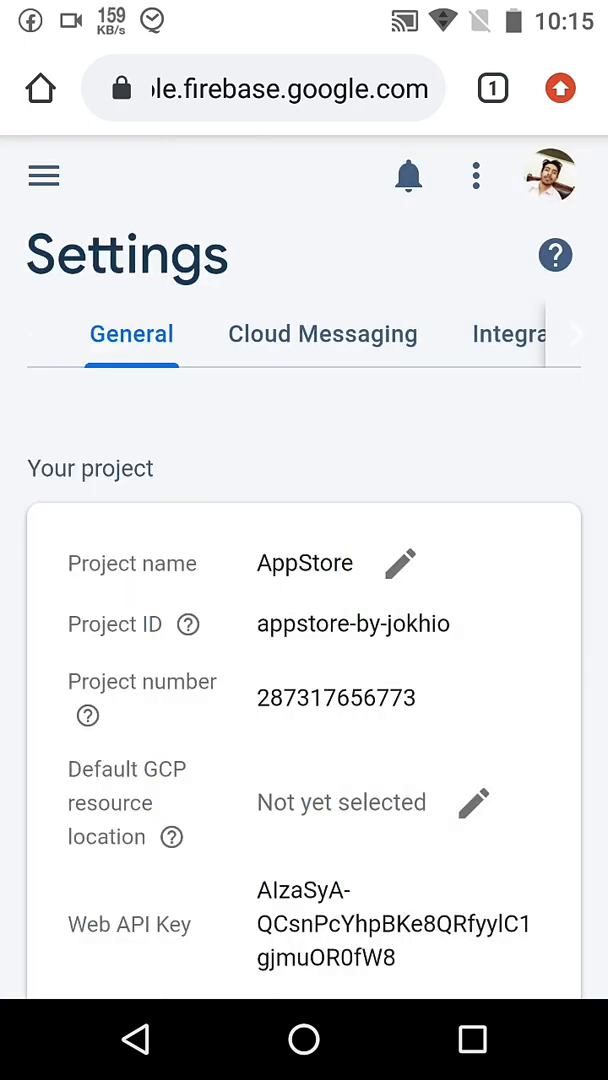
left_click(43, 175)
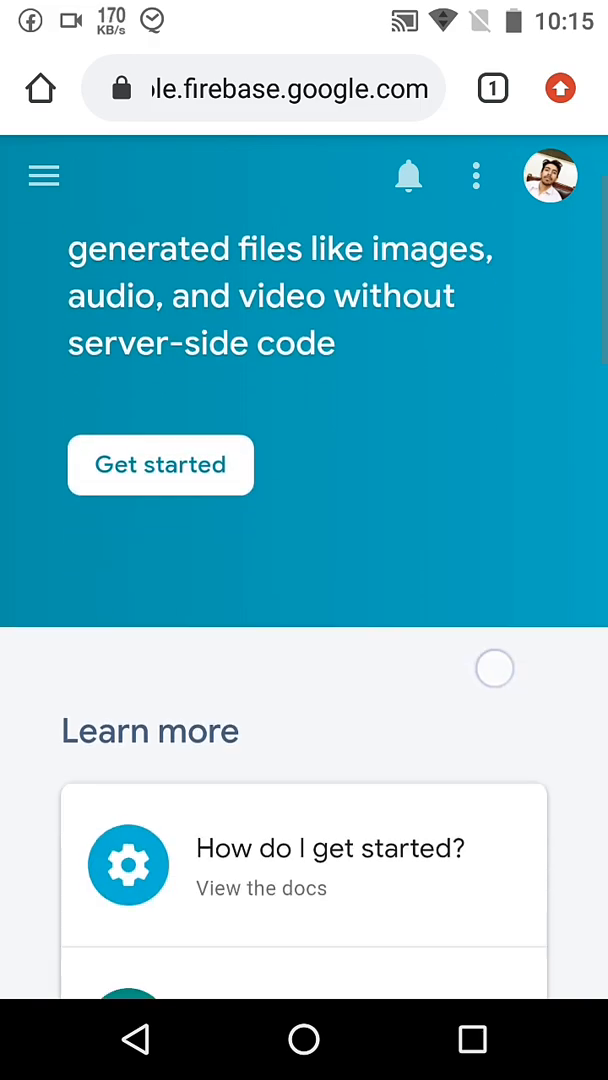
Set up Cloud Storage with default rules at nam5 (us-central) and copy the gs:// bucket address.
left_click(160, 465)
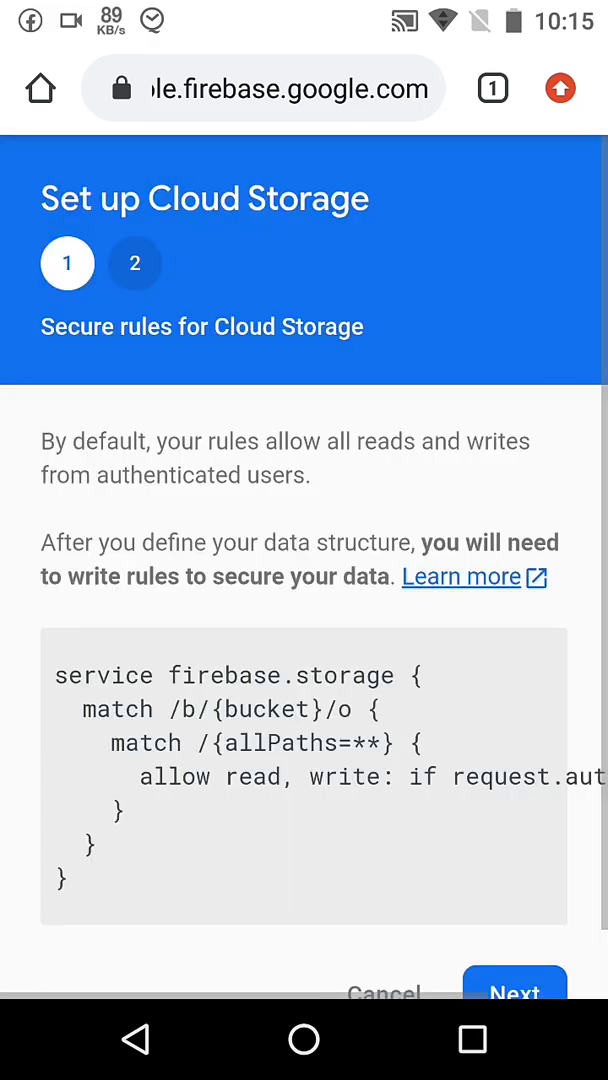
left_click(514, 990)
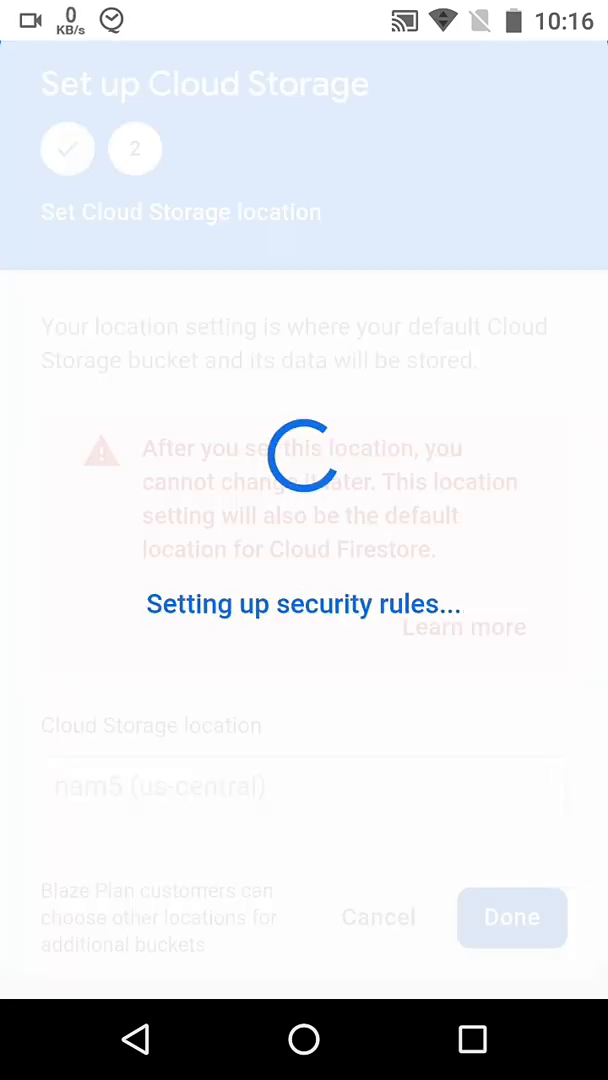
left_click(511, 917)
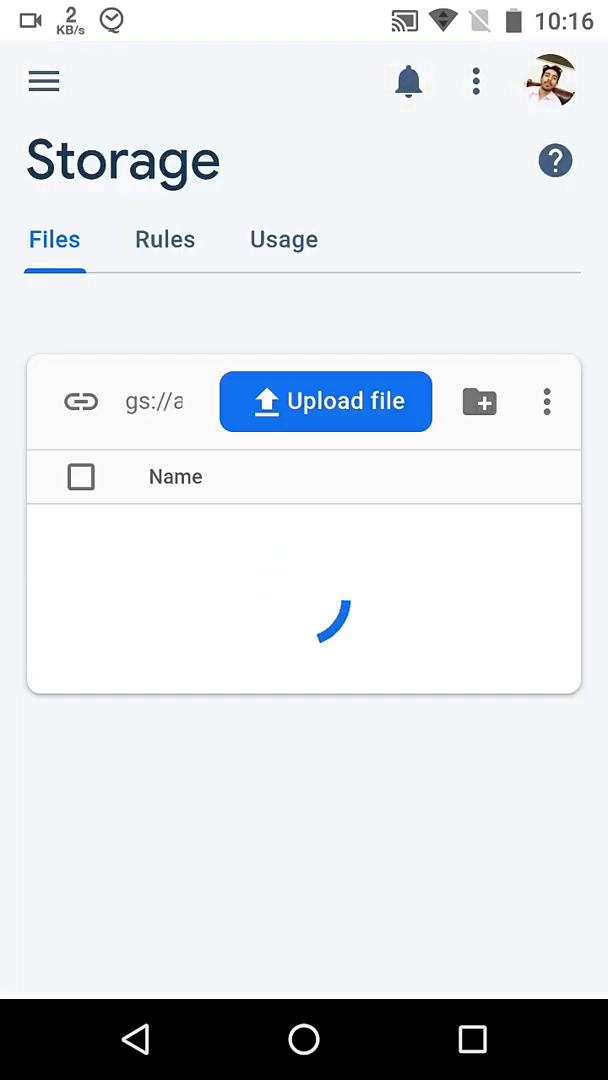
left_click(81, 401)
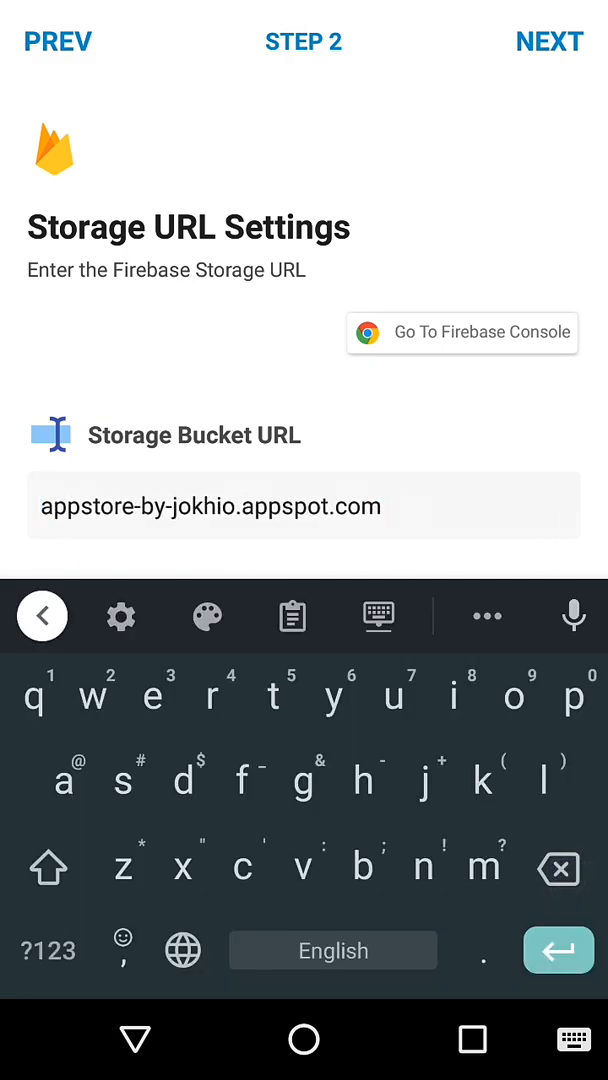
Confirm appstore-by-jokhio.appspot.com as the bucket URL, finishing the Firebase wizard.
left_click(549, 41)
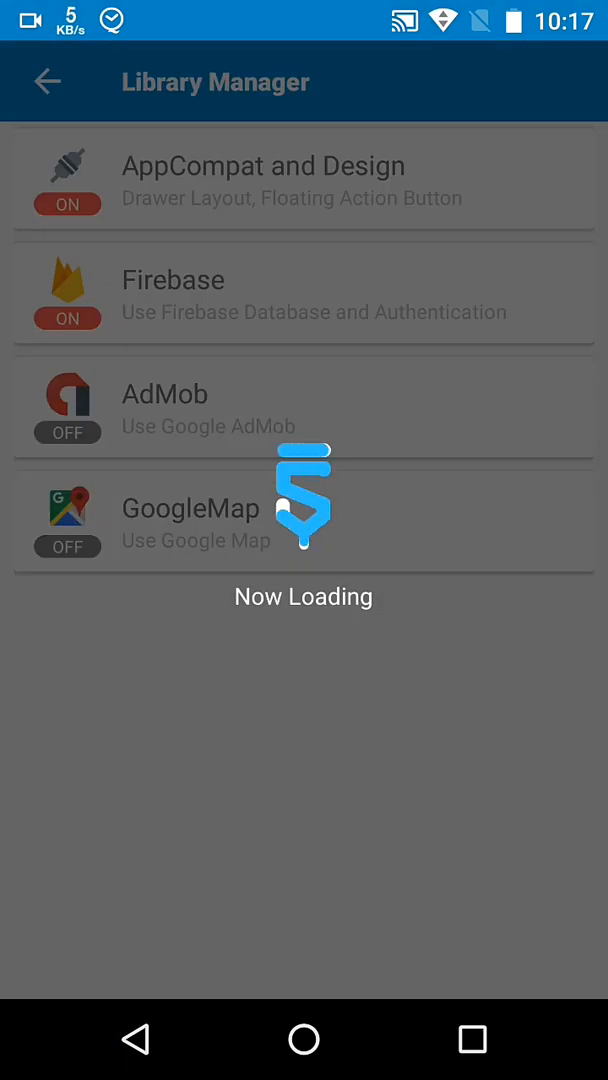
Paste the appstore-by-jokhio Project ID, new App ID and API key into the Firebase library settings.
left_click(46, 81)
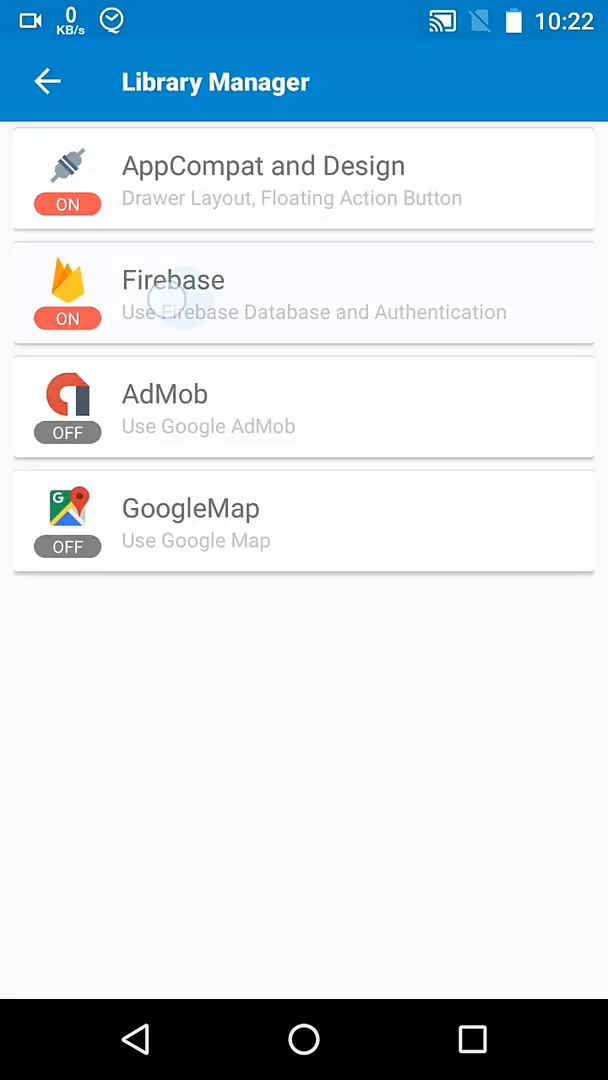
left_click(304, 294)
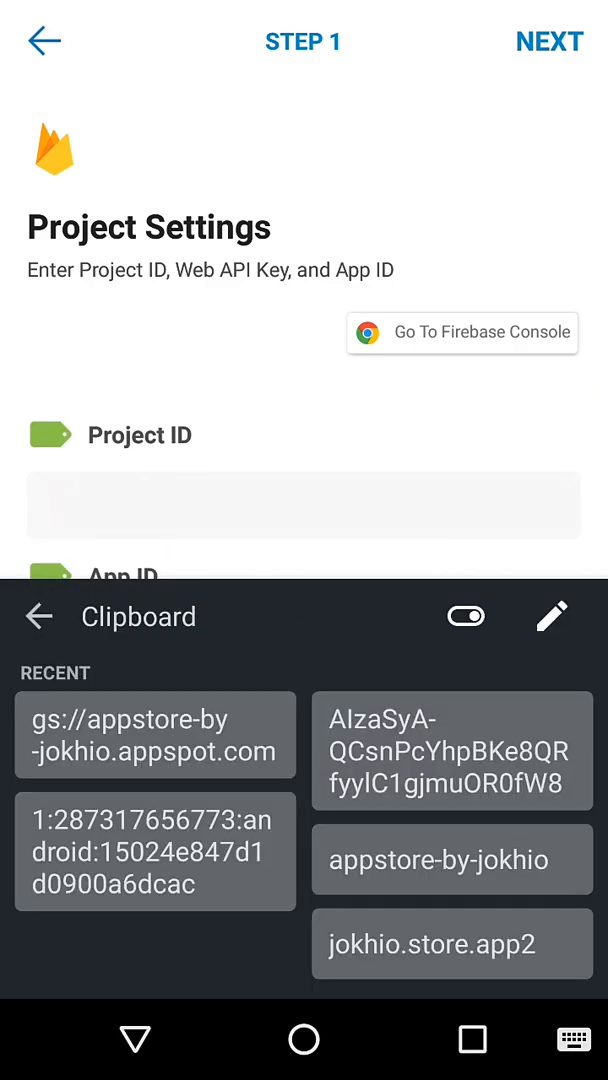
left_click(452, 858)
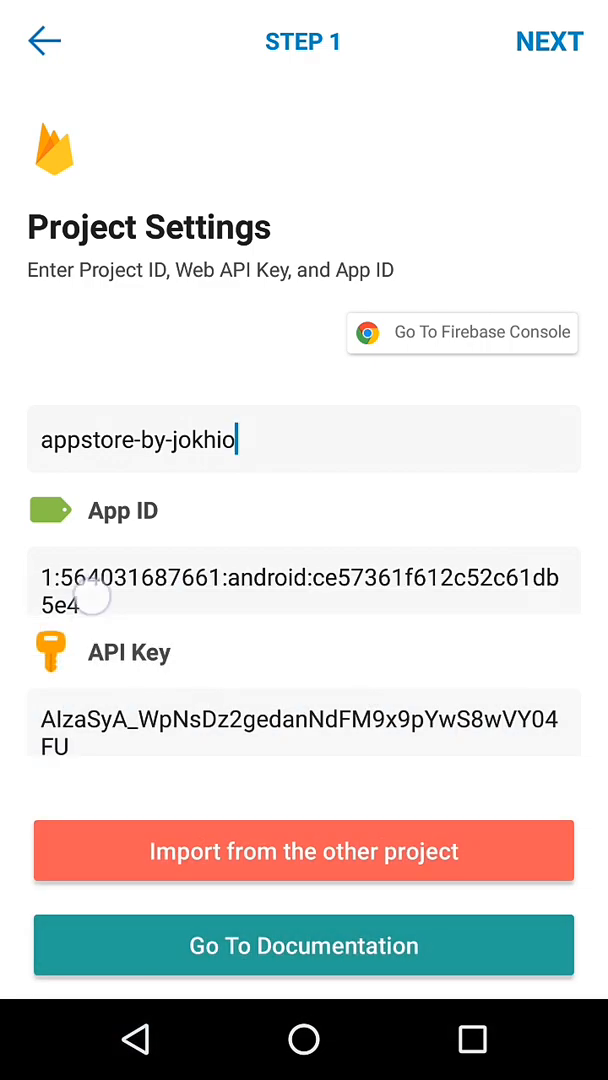
left_click(303, 580)
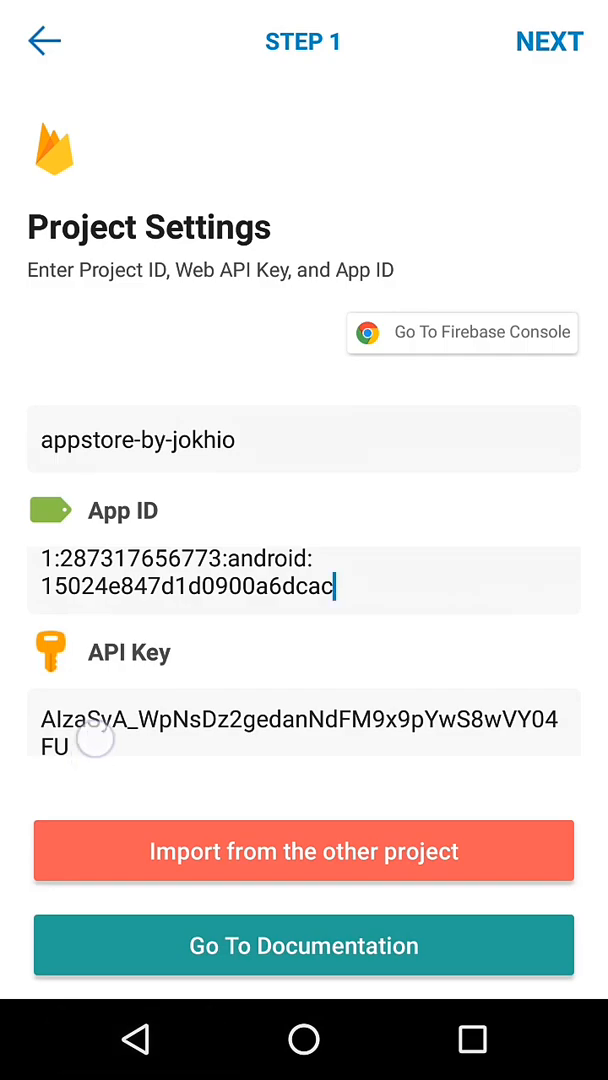
left_click(304, 720)
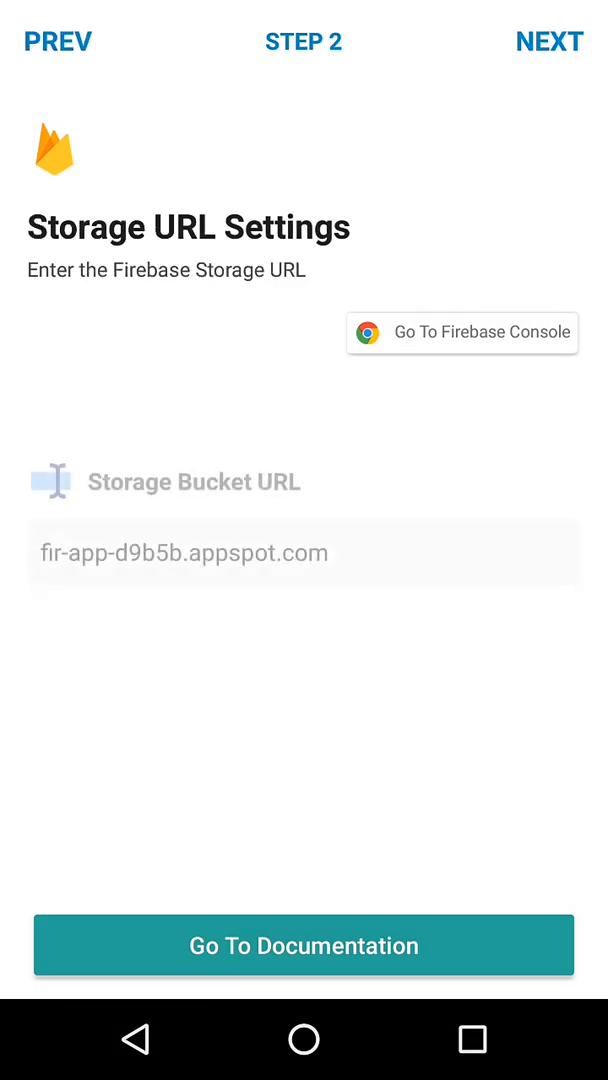
Enter gs:appstore-by-jokhio.appspot.com as the storage bucket URL in Step 2.
left_click(304, 552)
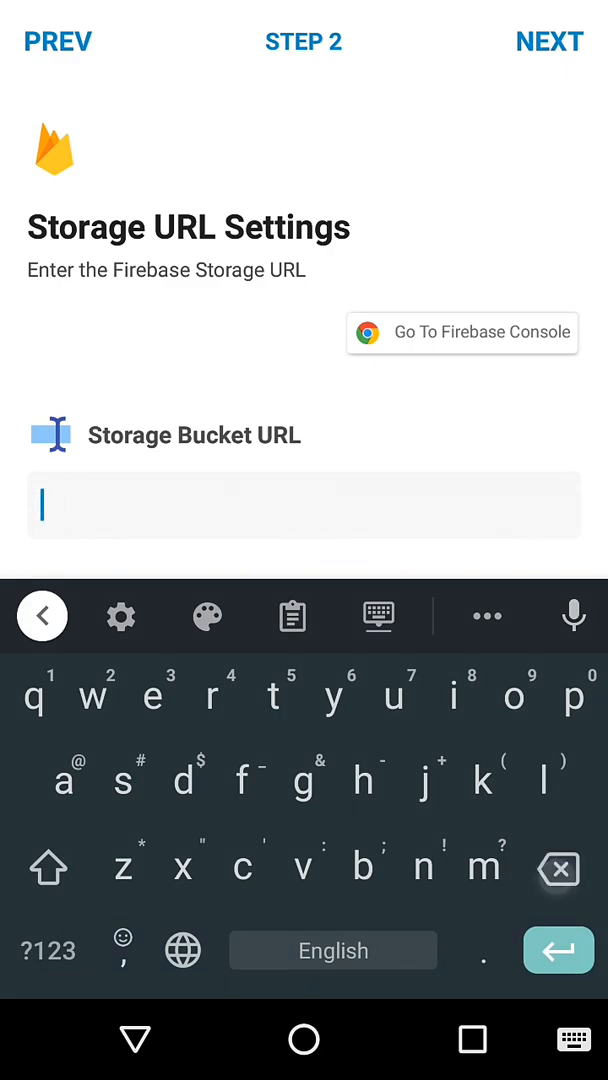
type("gs:appstore-by-jokhio.appspot.com")
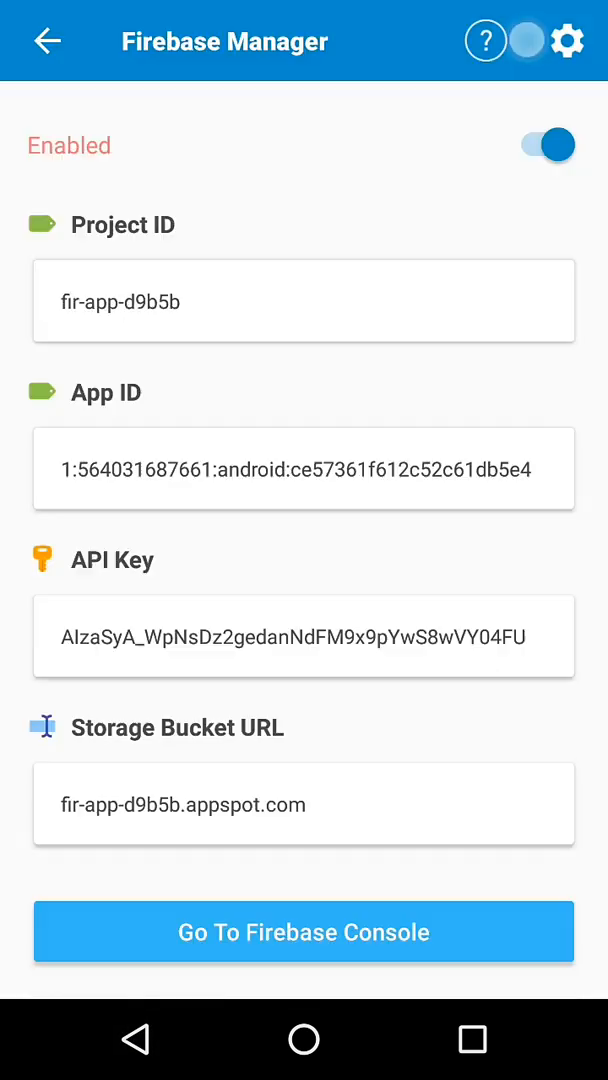
left_click(46, 41)
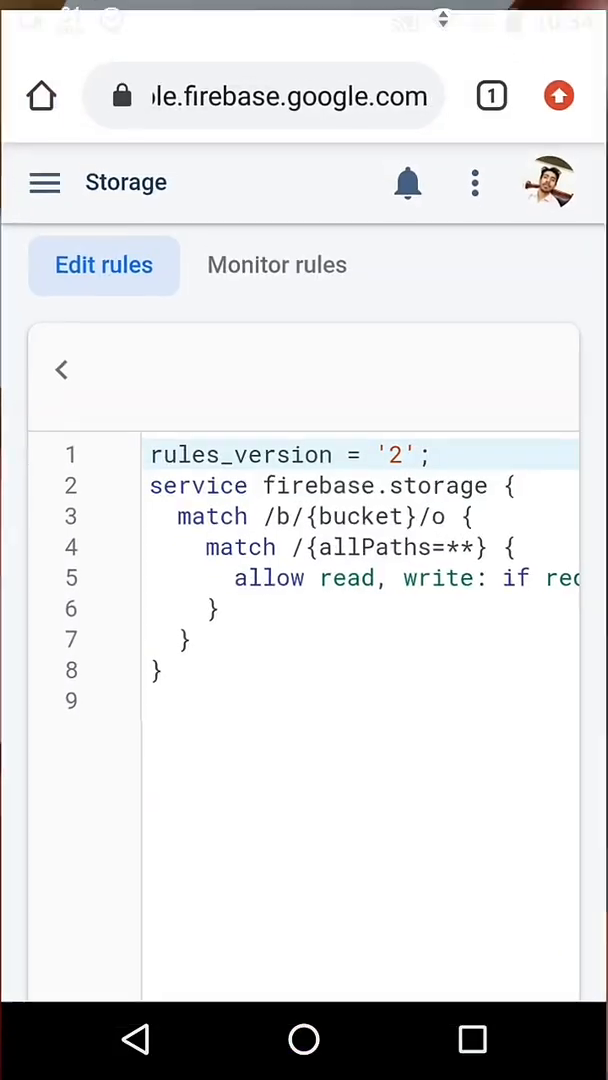
Remove ': if request.auth != null' so the rule reads 'allow read, write;' and publish it.
scroll("right", 3)
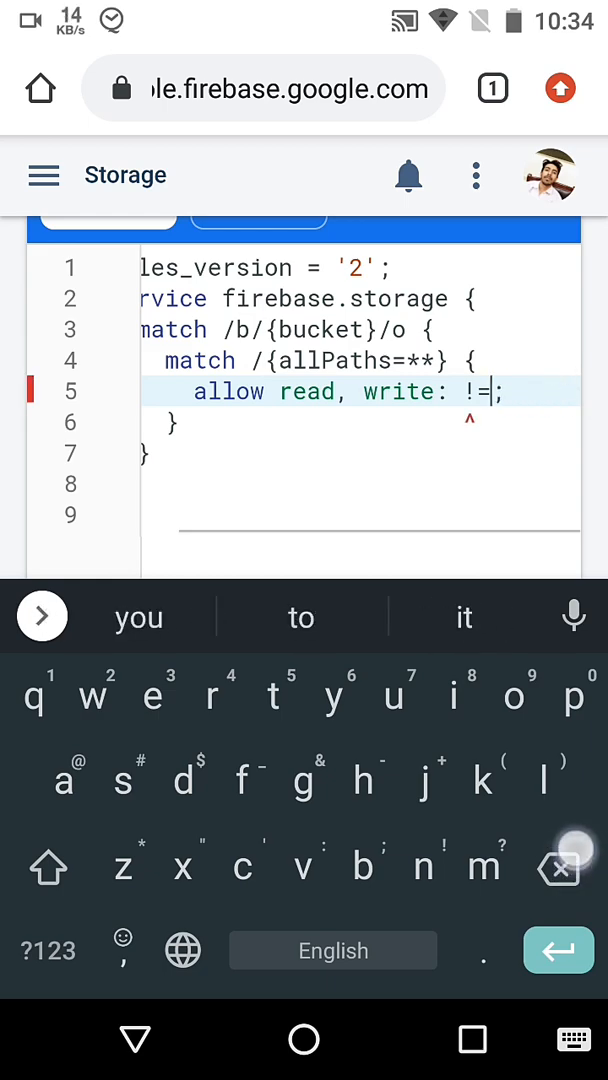
key("Backspace")
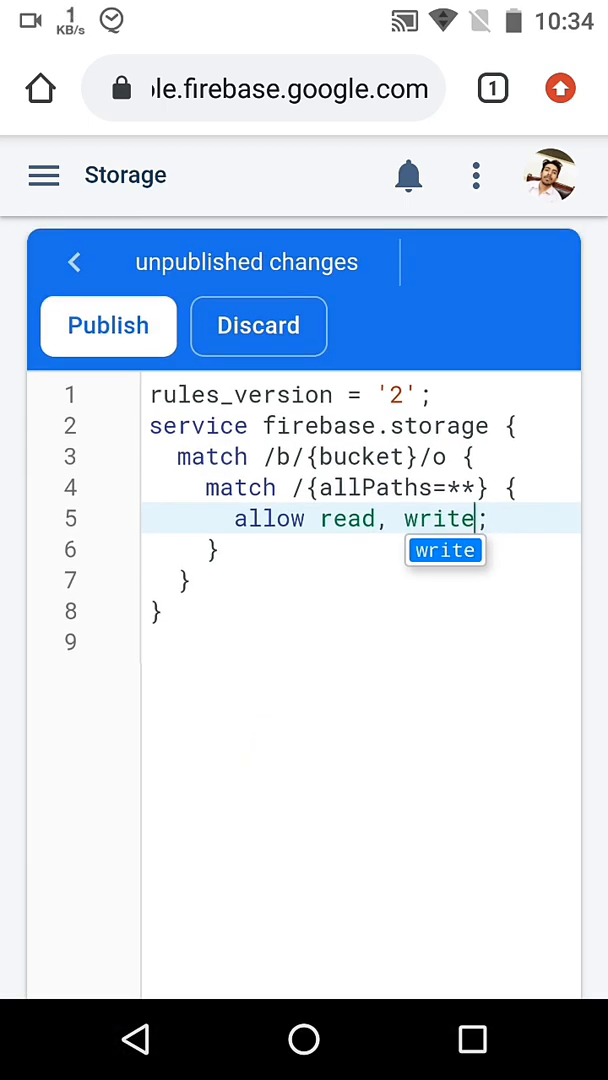
left_click(107, 326)
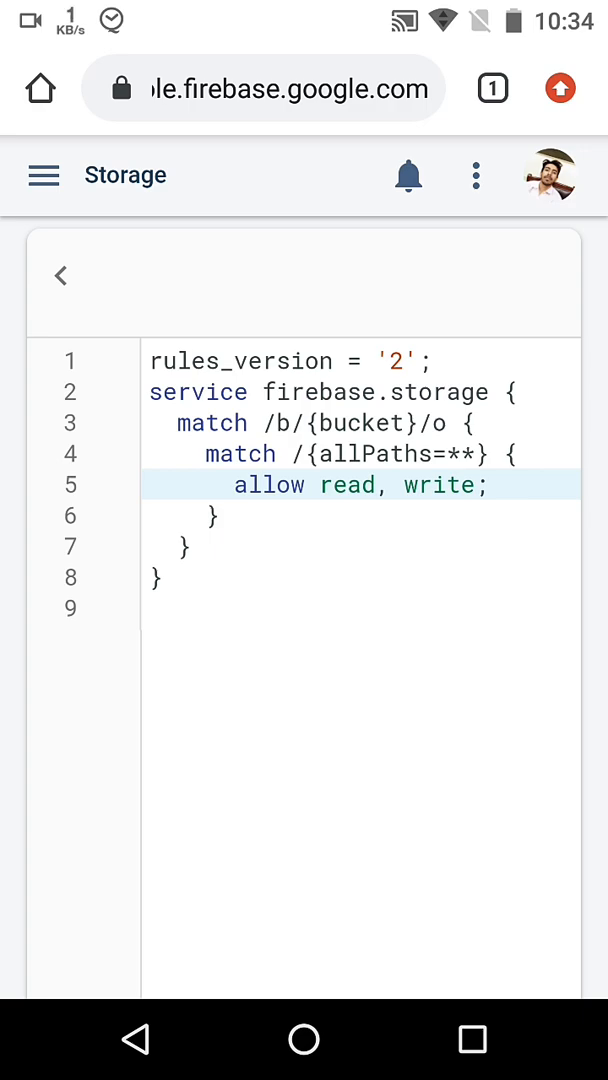
Go to the Database section and scroll down to the Realtime Database option.
left_click(44, 175)
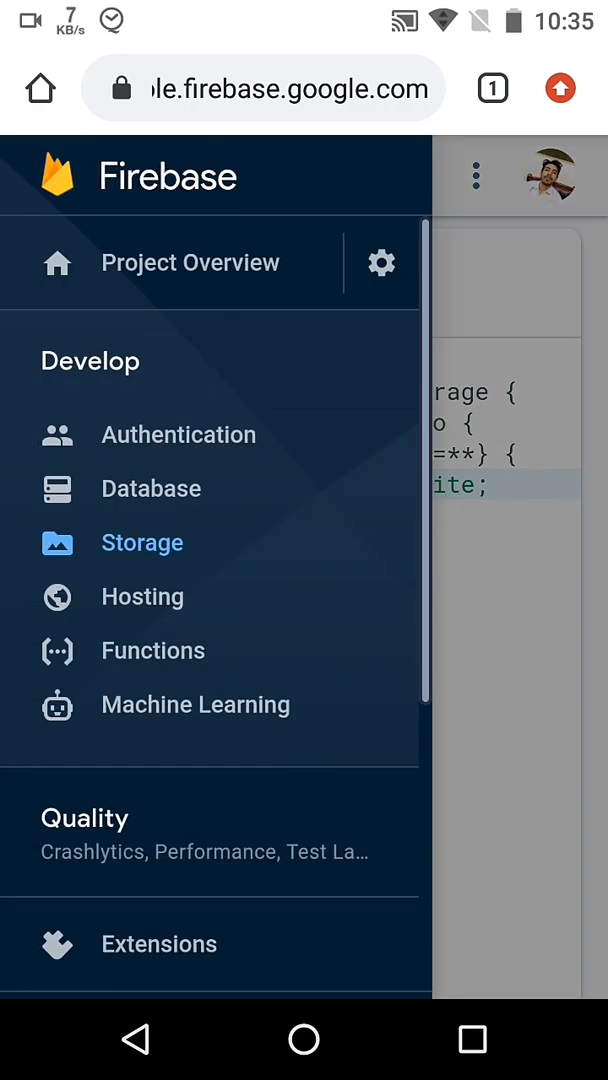
left_click(150, 488)
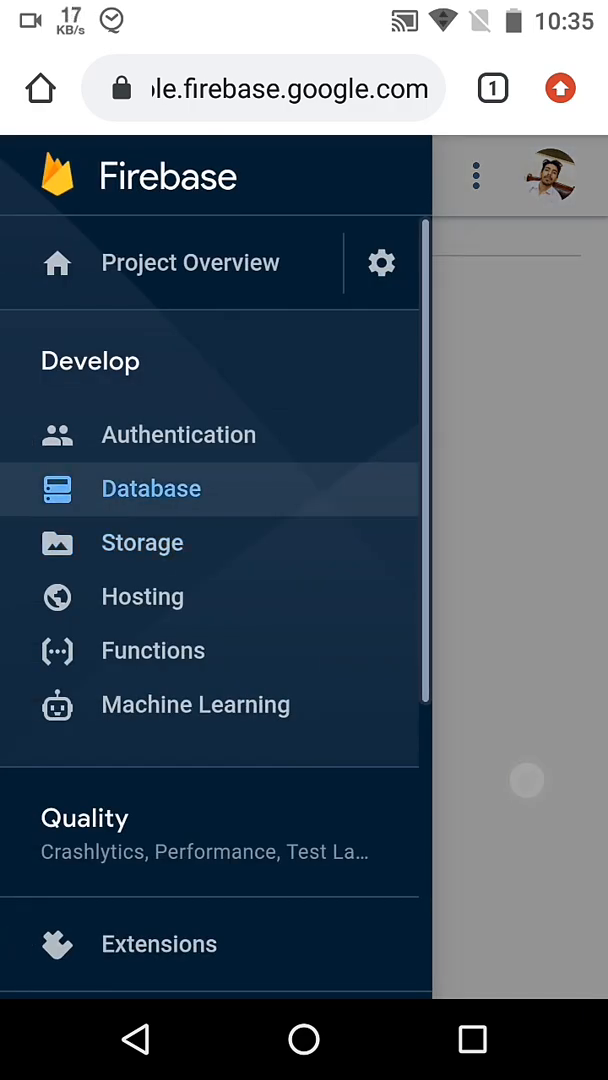
left_click(150, 488)
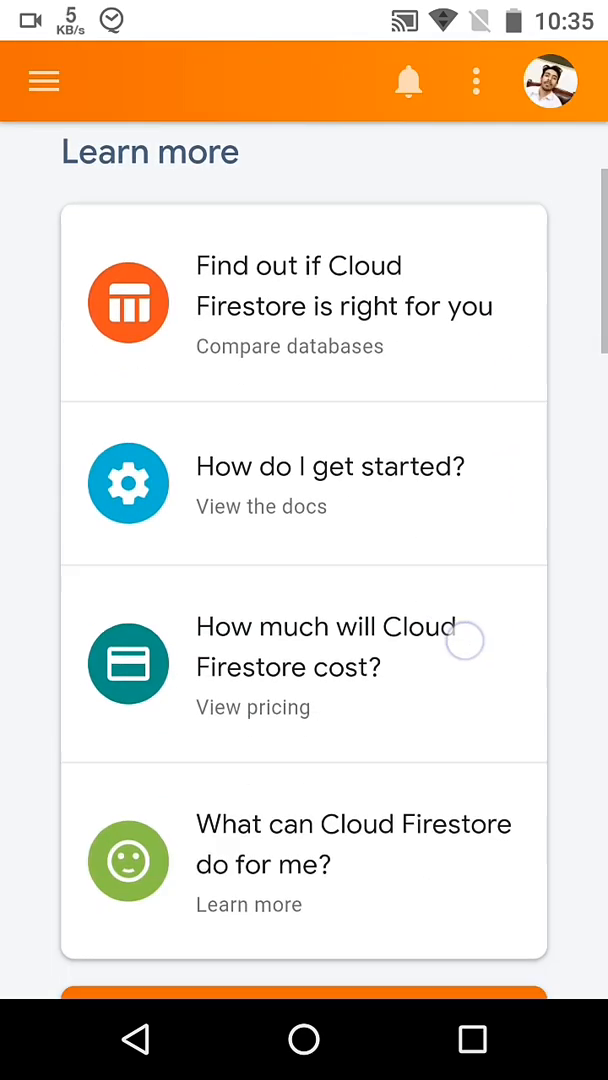
scroll("down", 3)
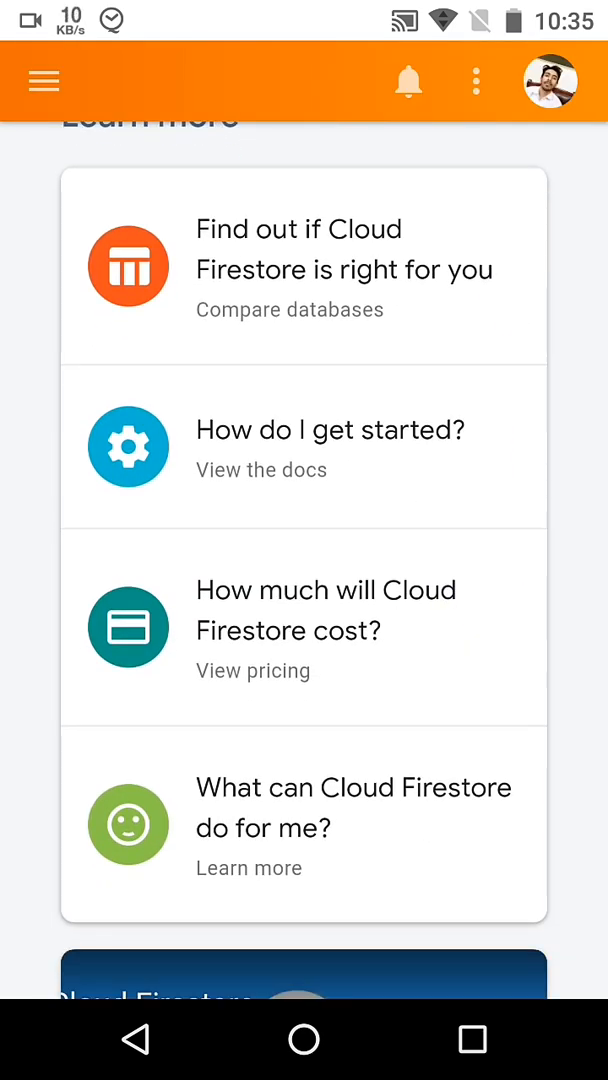
scroll("down", 3)
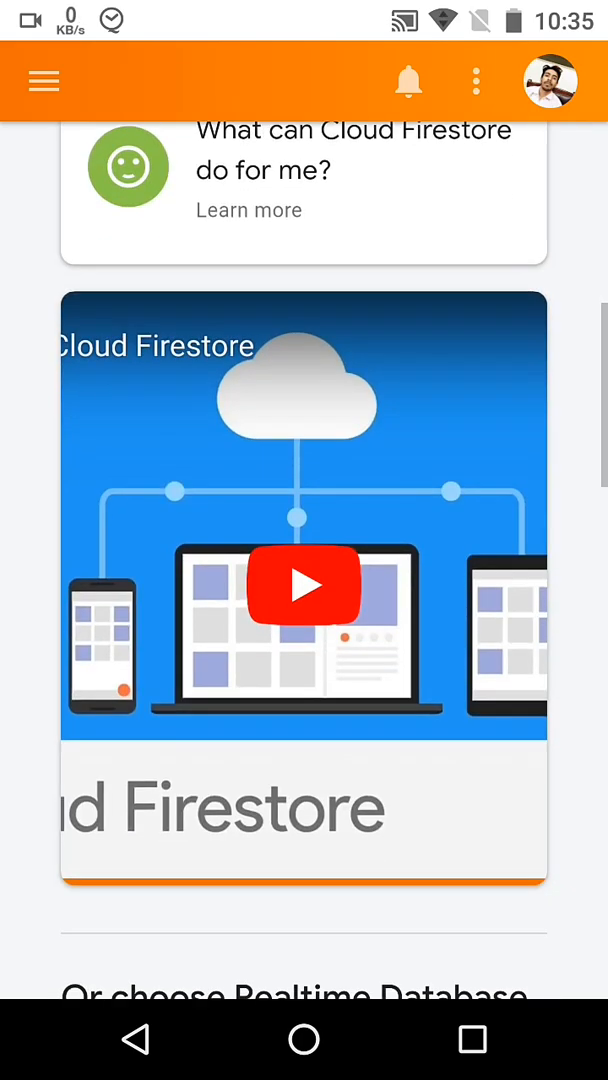
scroll("down", 3)
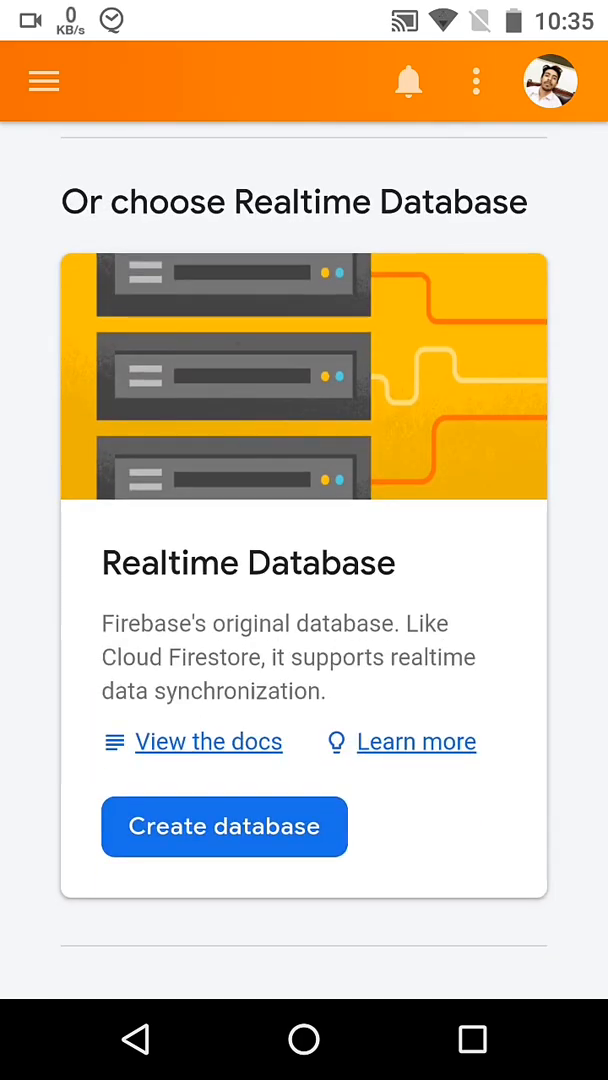
Create the Realtime Database in test mode and enable it.
left_click(224, 826)
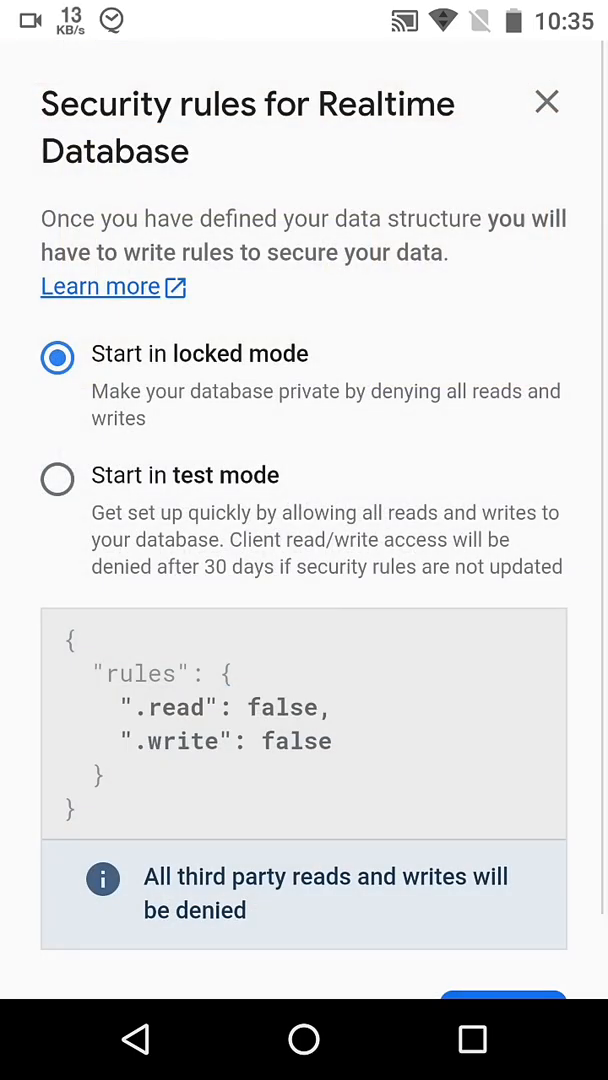
left_click(57, 479)
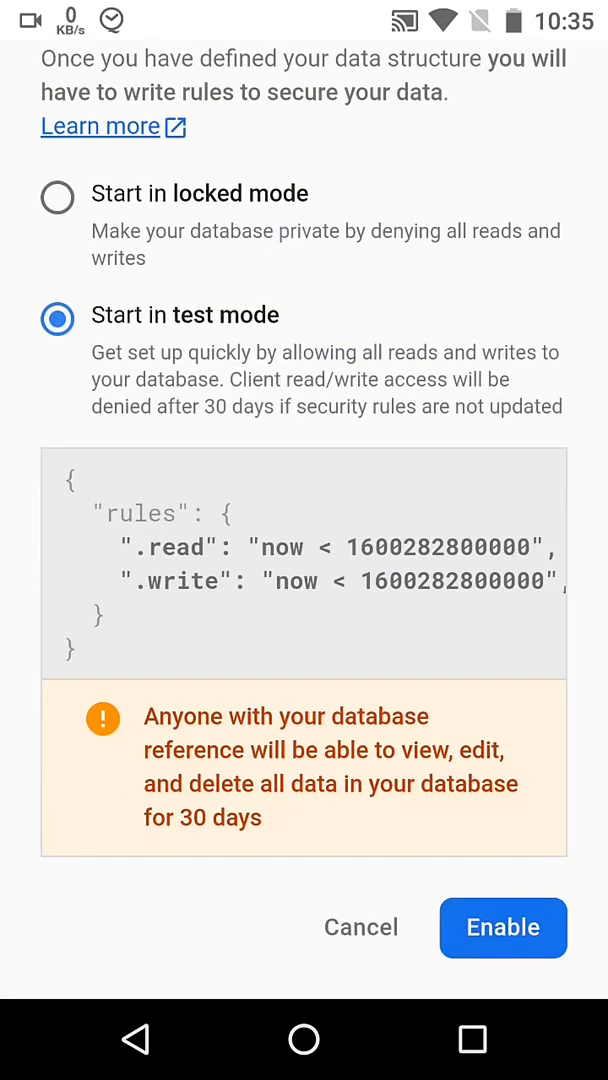
left_click(503, 928)
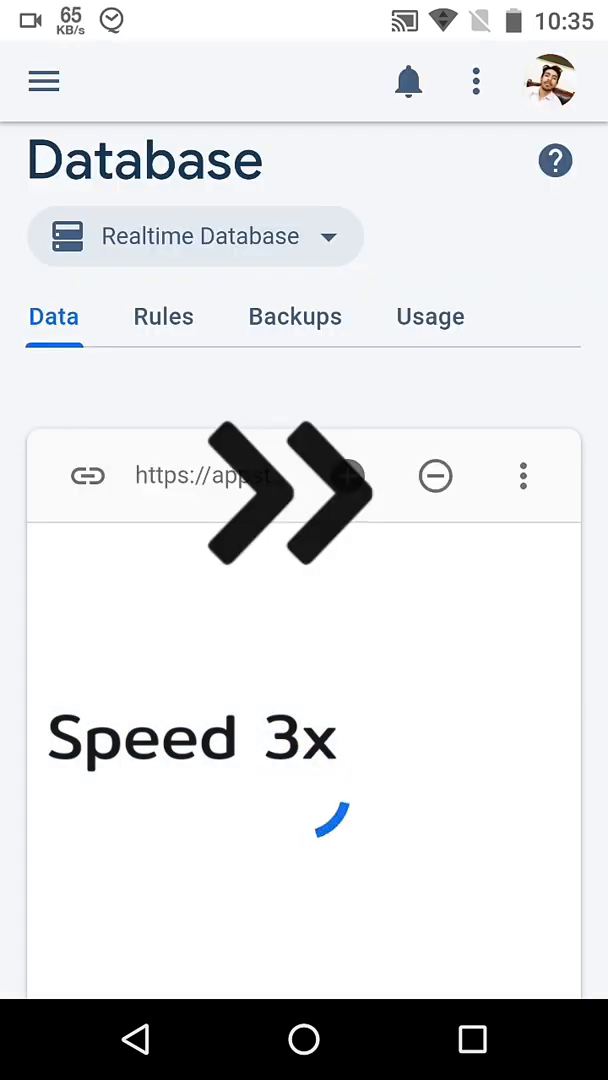
Fill the upload form with description 'just a test upload' and publisher JokhioApps, then continue.
left_click(471, 1040)
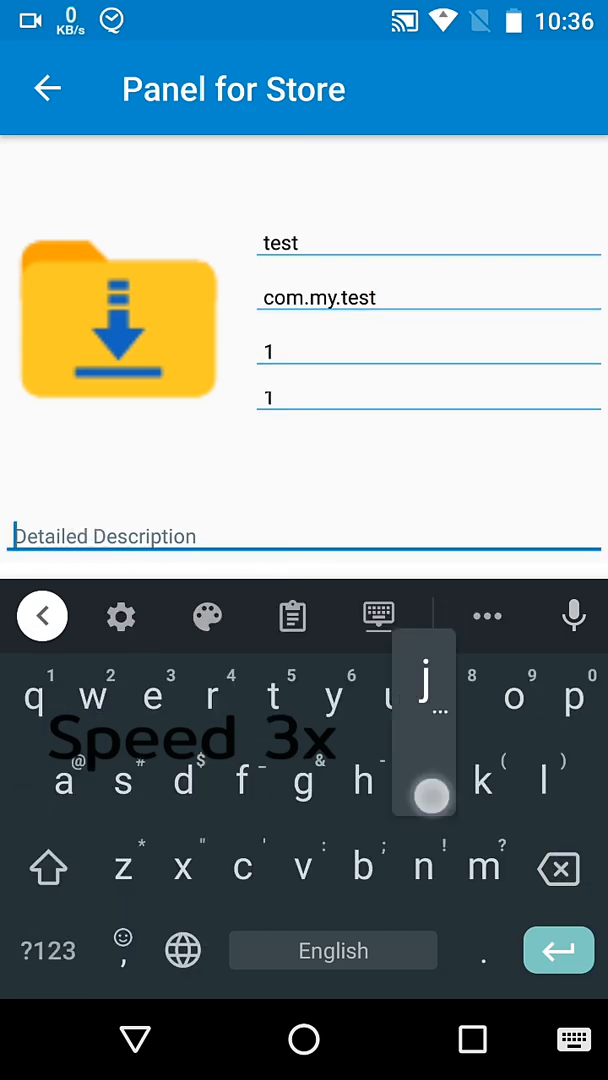
type("just a test upload")
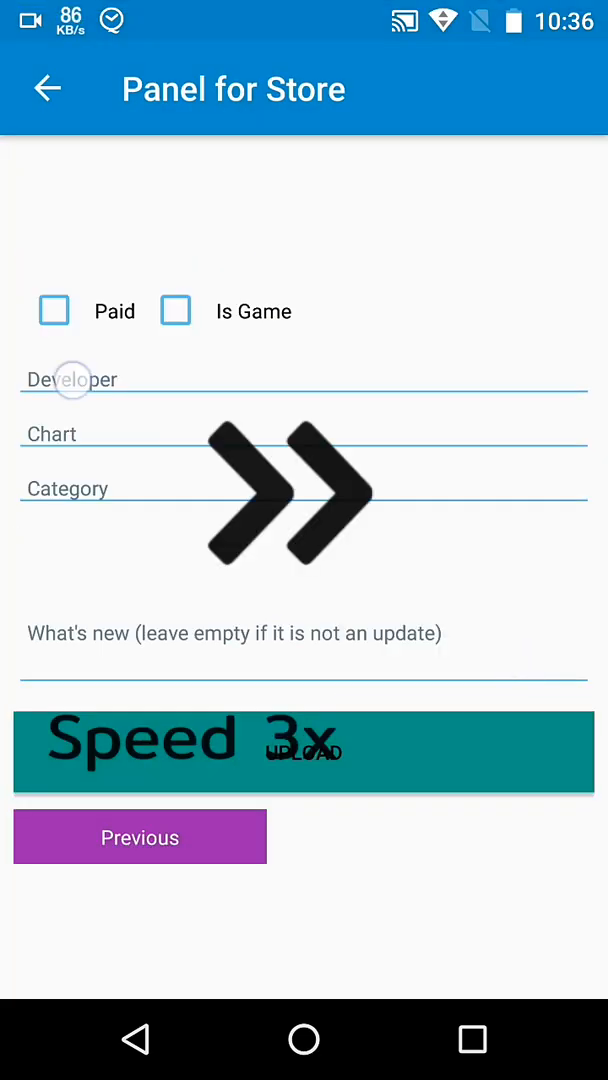
type("JokhioApps")
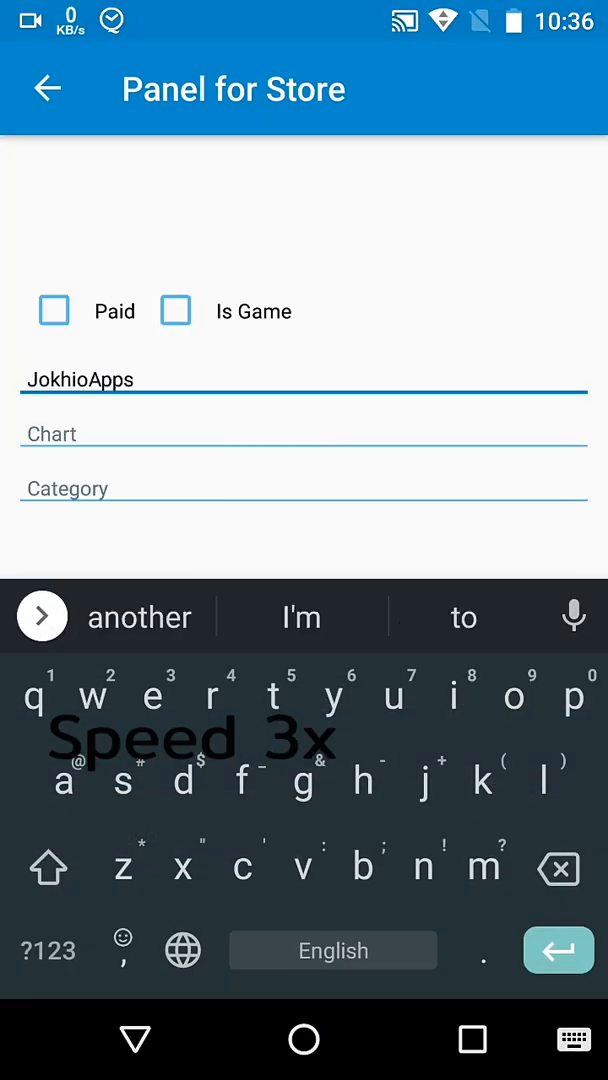
left_click(558, 950)
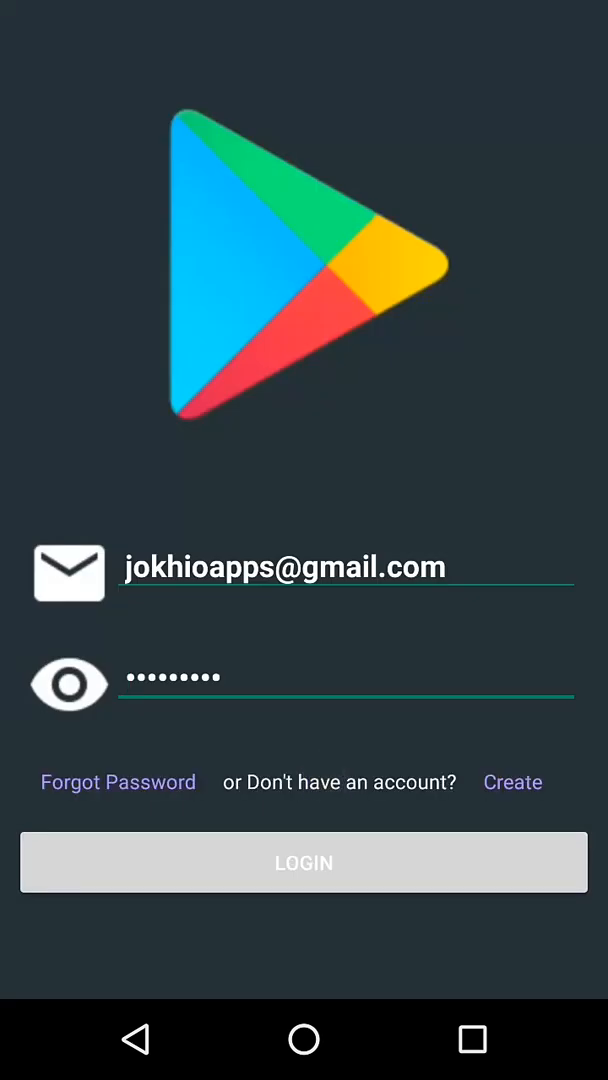
Switch to Create mode and sign up with the entered email and password.
left_click(512, 782)
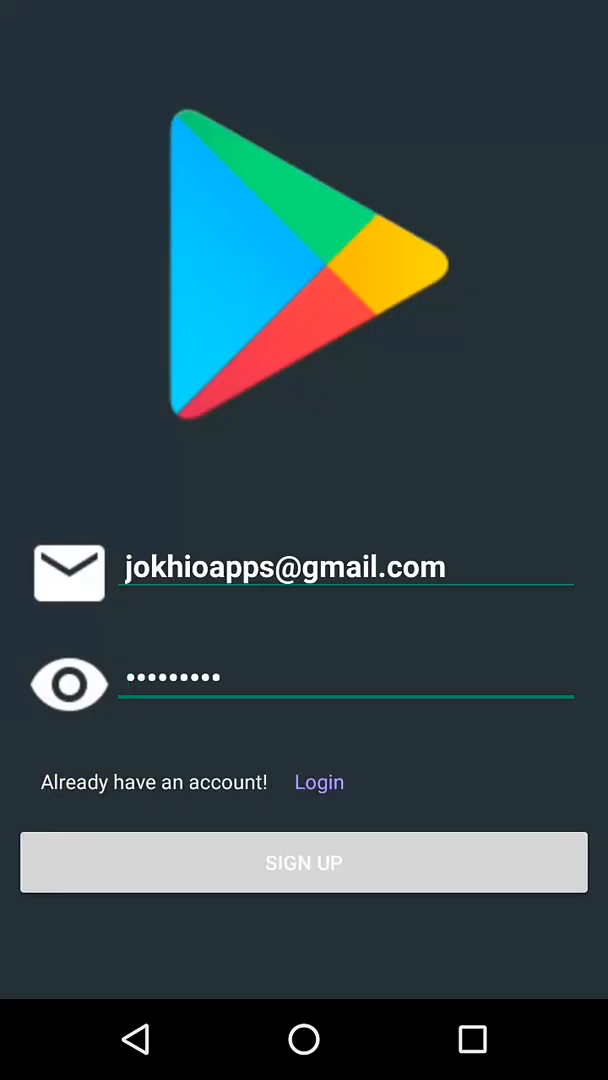
left_click(304, 862)
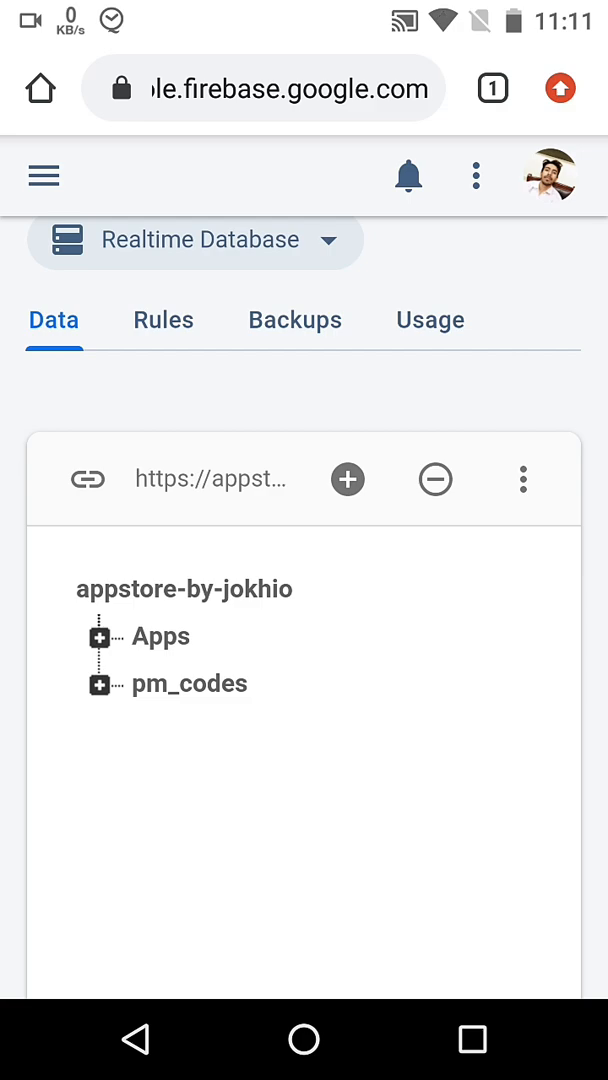
Go to Authentication and show the sign-in method providers.
left_click(43, 175)
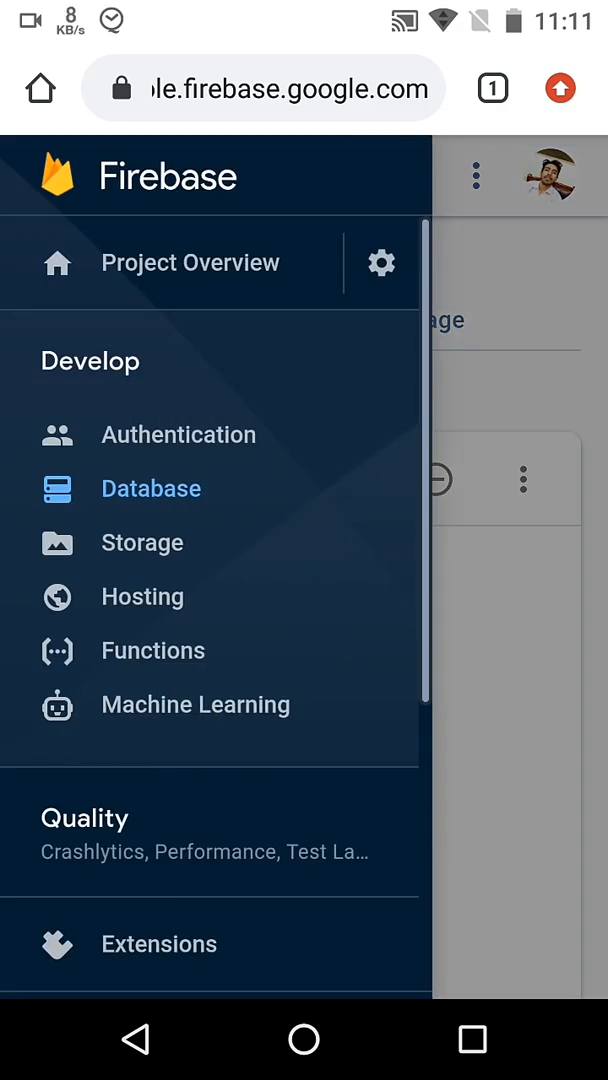
left_click(179, 434)
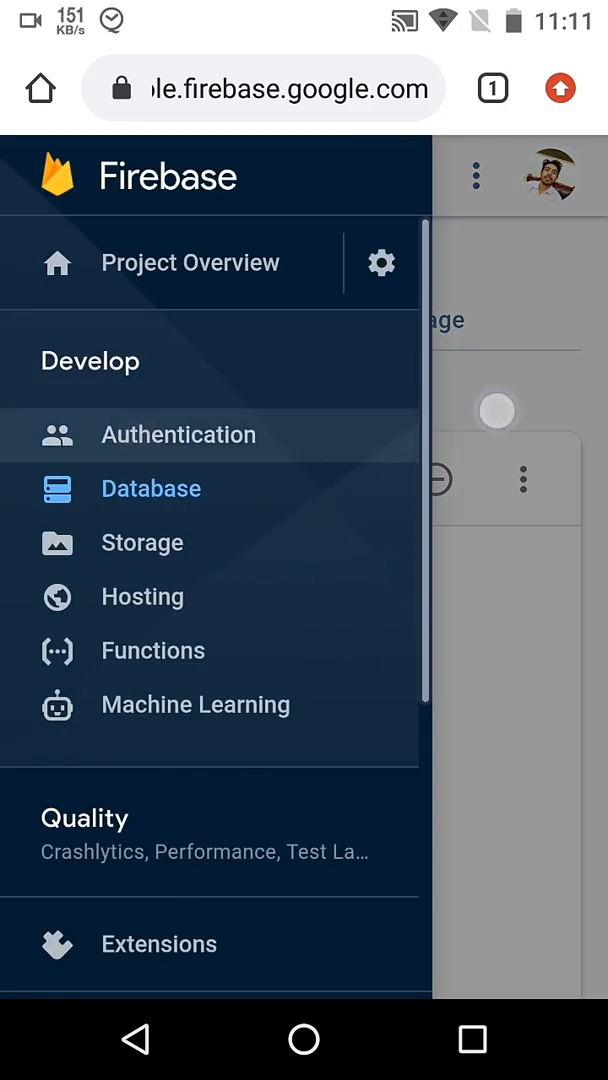
left_click(178, 434)
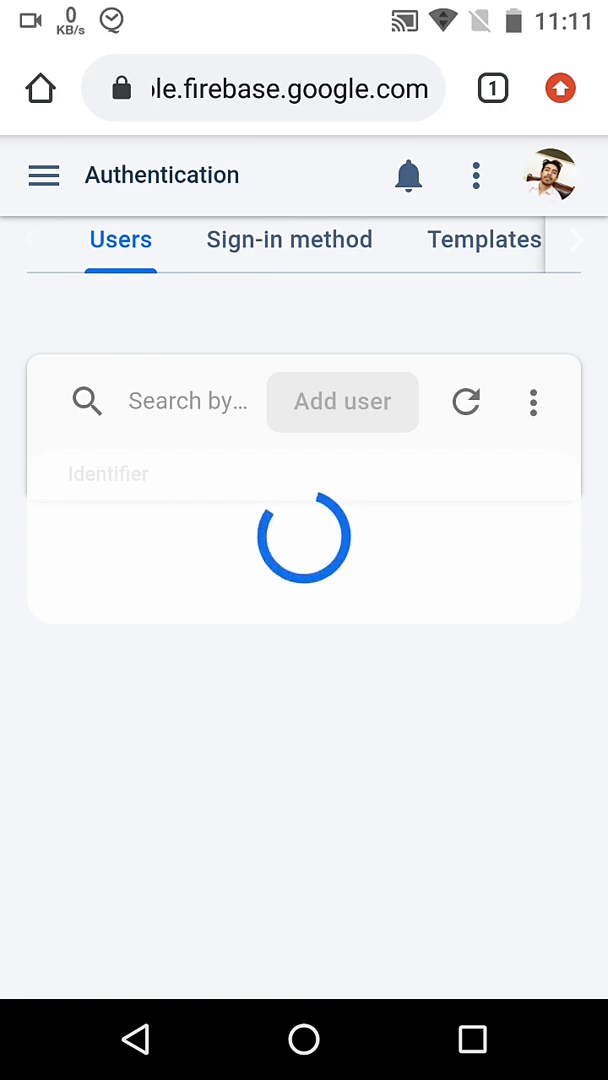
left_click(289, 240)
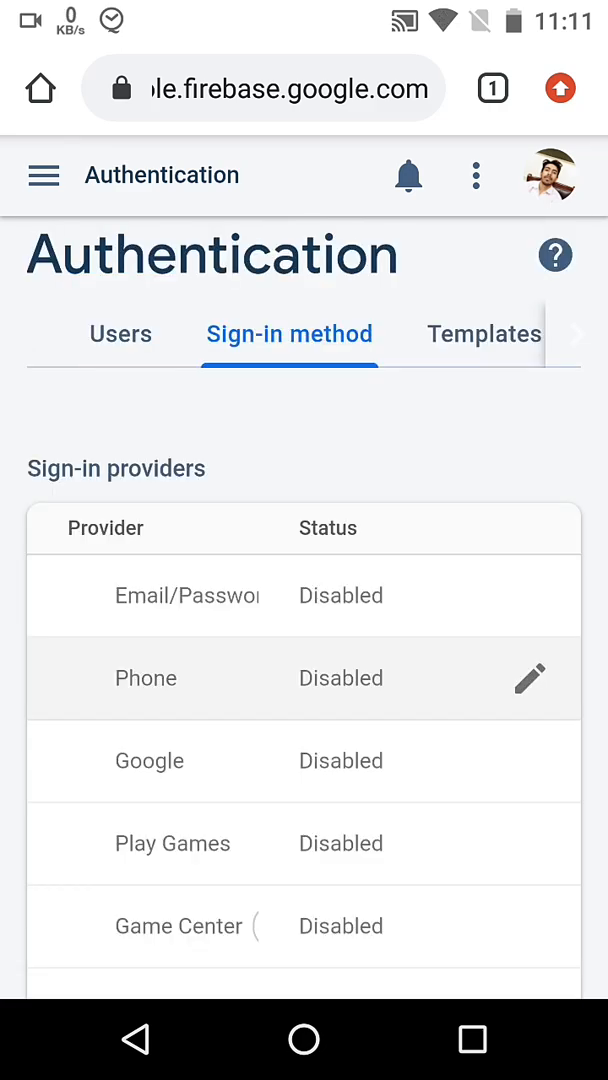
Enable the Email/Password provider, save it, and return to the AppStore app.
left_click(180, 595)
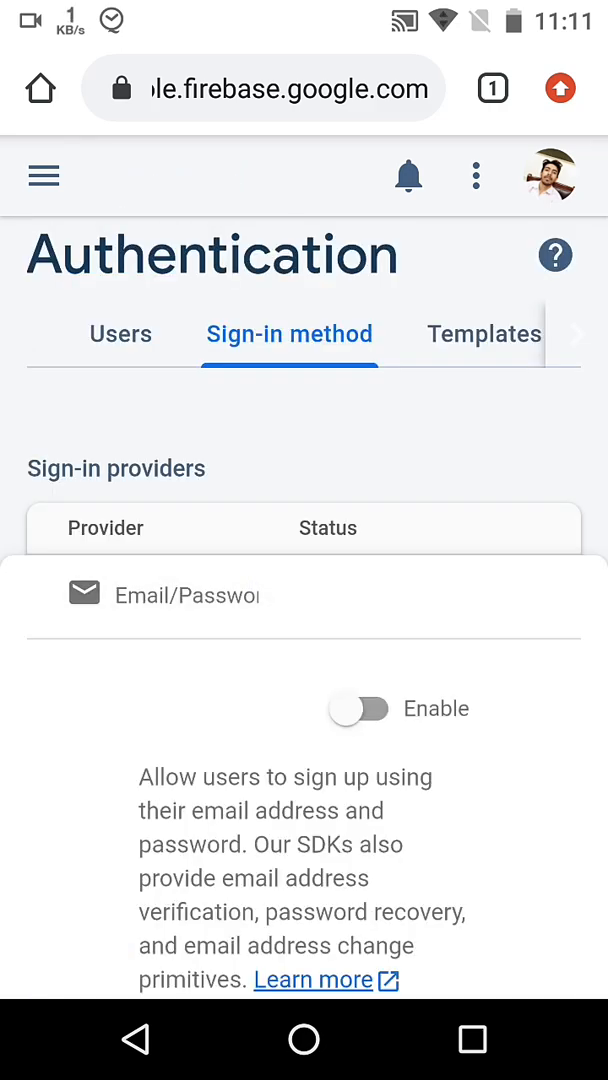
left_click(357, 708)
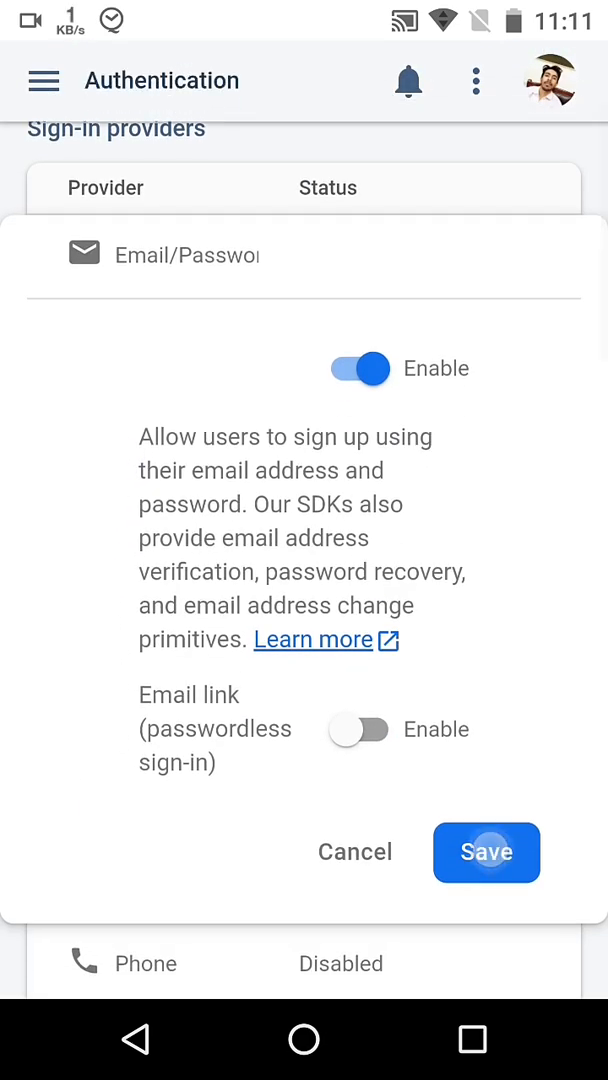
left_click(486, 853)
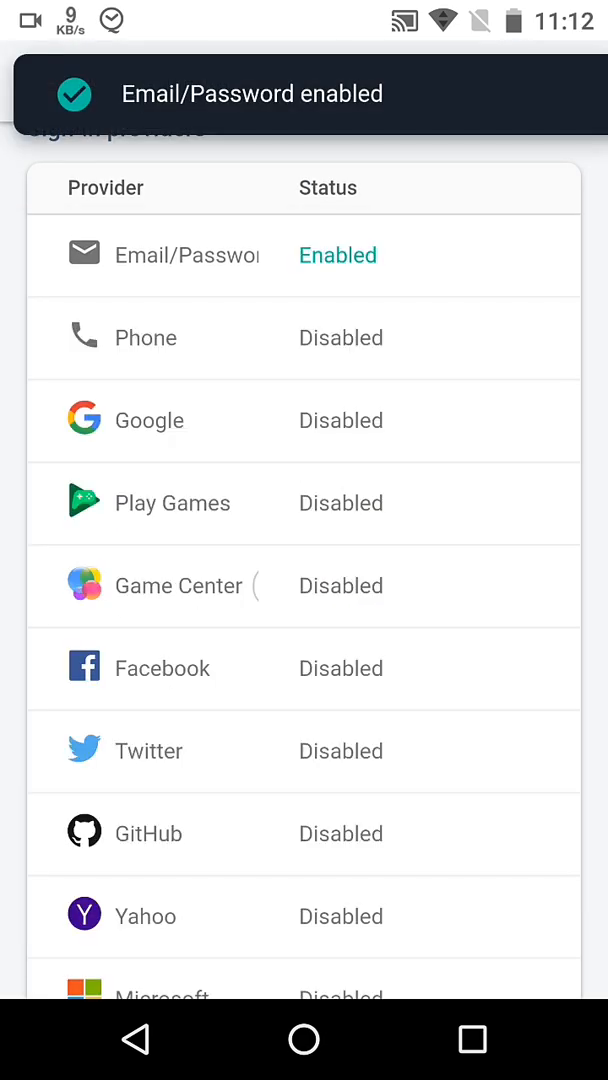
left_click(471, 1040)
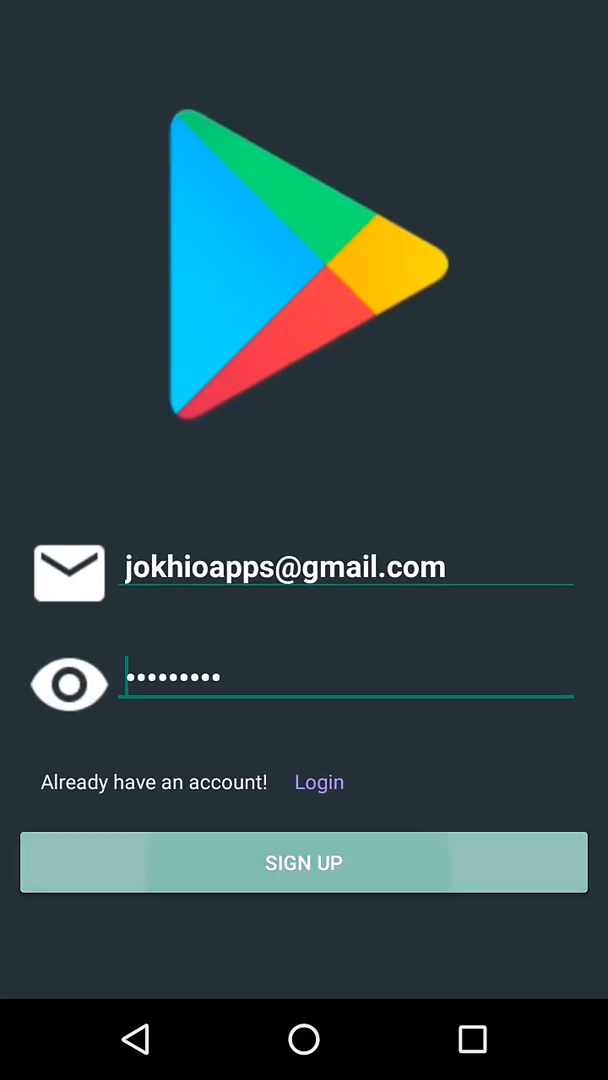
Sign up, download the 'test' app from All Apps, and end the app on the bucket mismatch error.
left_click(303, 862)
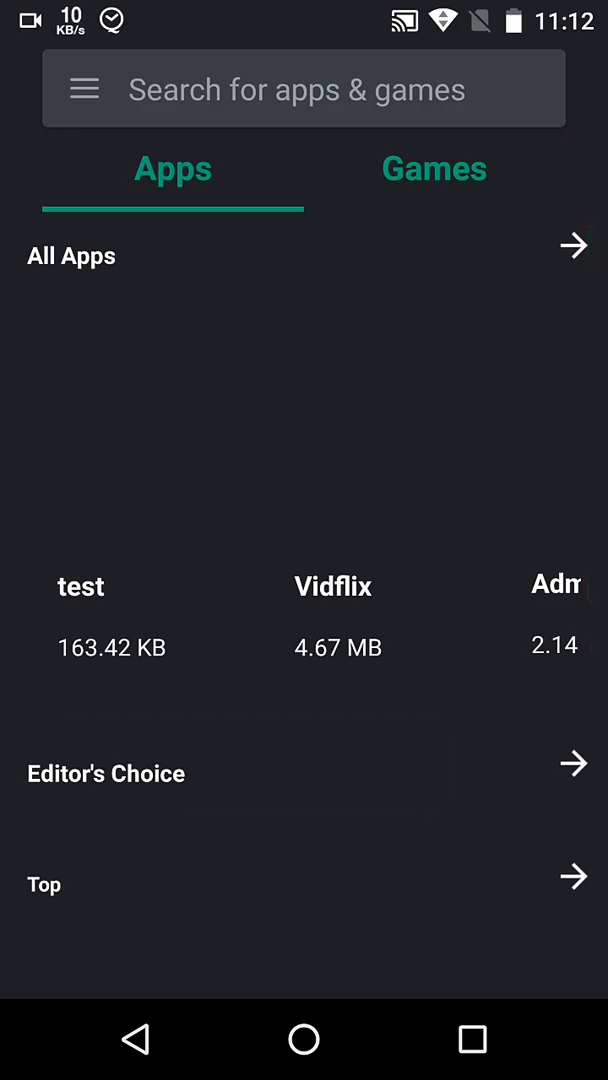
left_click(84, 89)
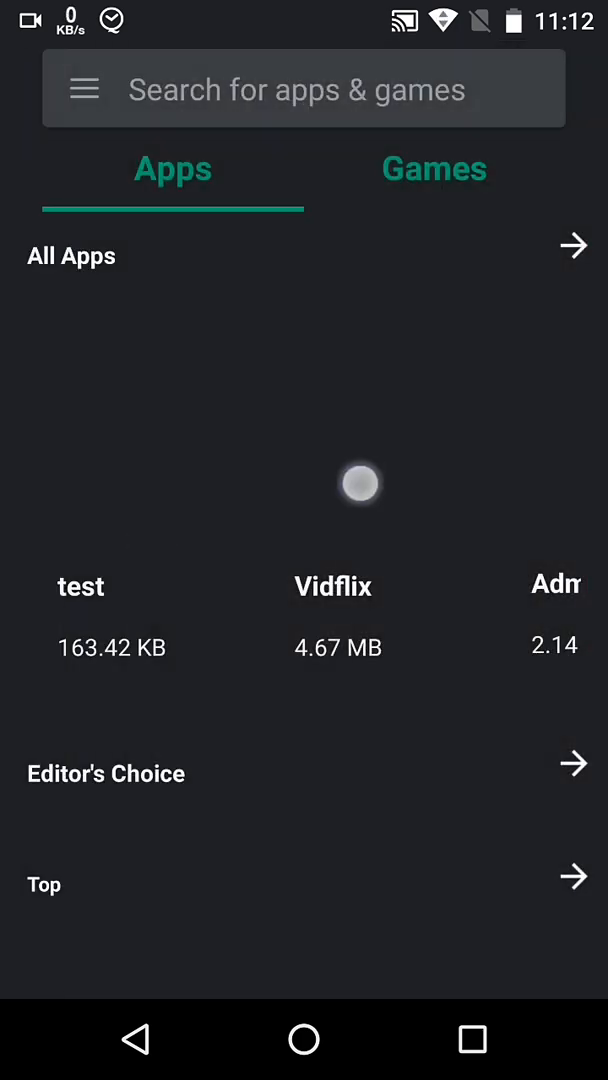
scroll("left", 3)
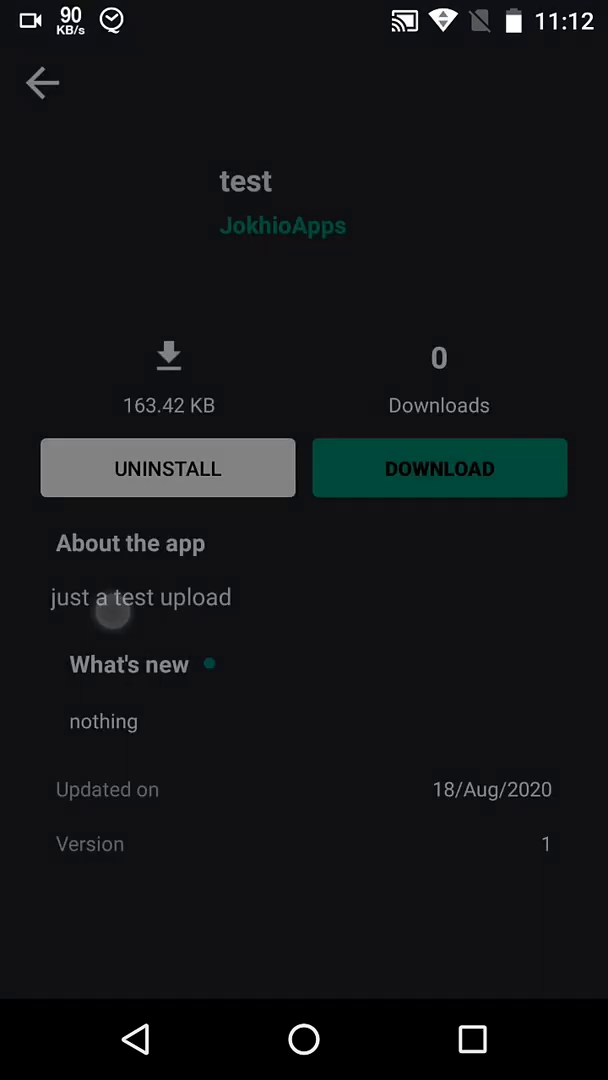
left_click(42, 83)
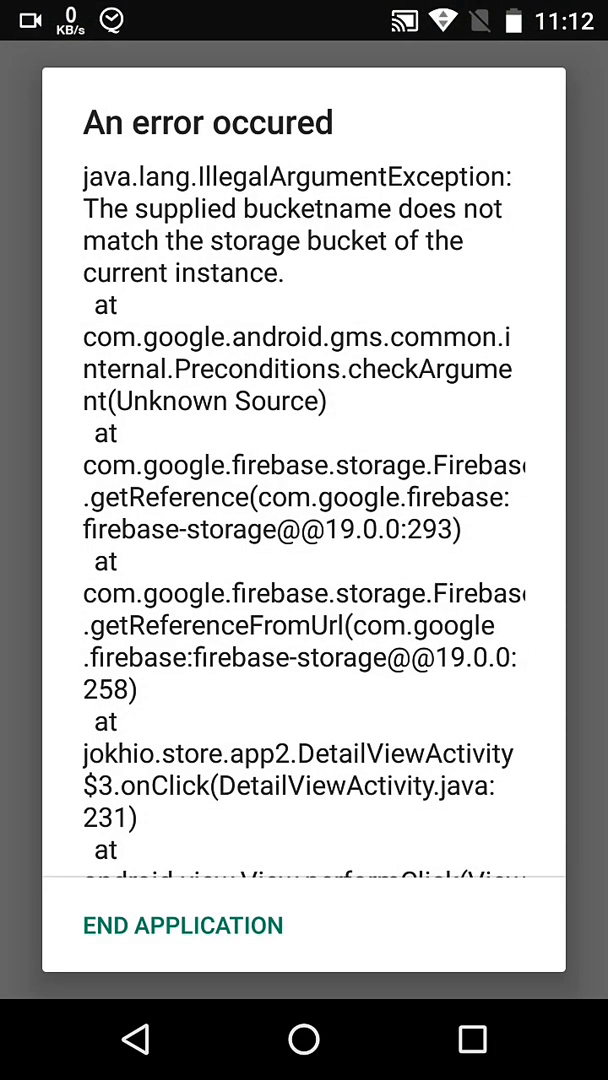
left_click(182, 924)
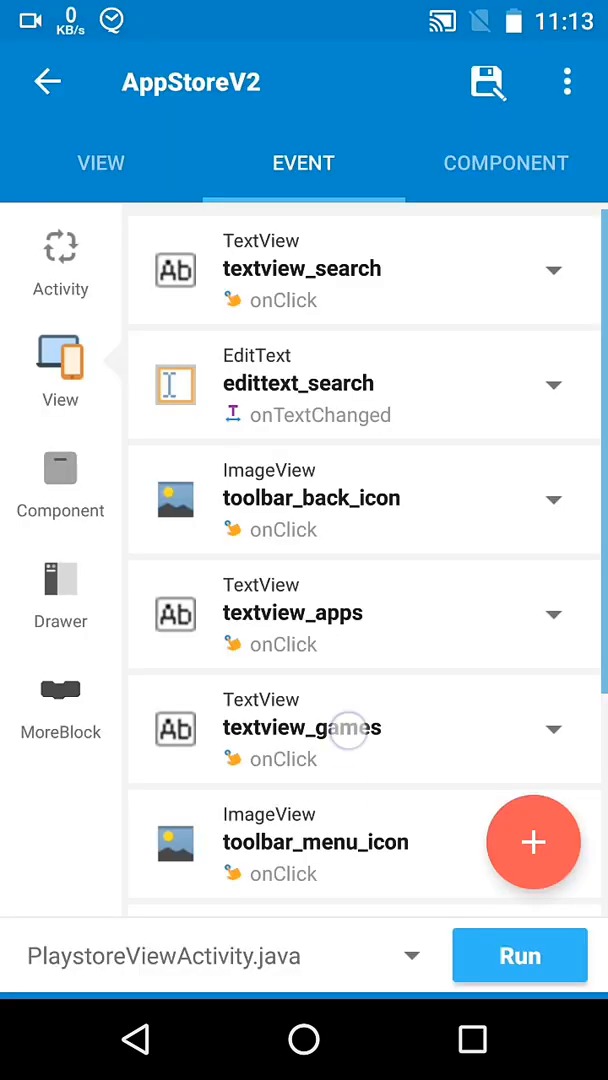
View the listview1 onBindCustomView image link still using the old fir-app-2f address, then return to Firebase Console.
scroll("down", 3)
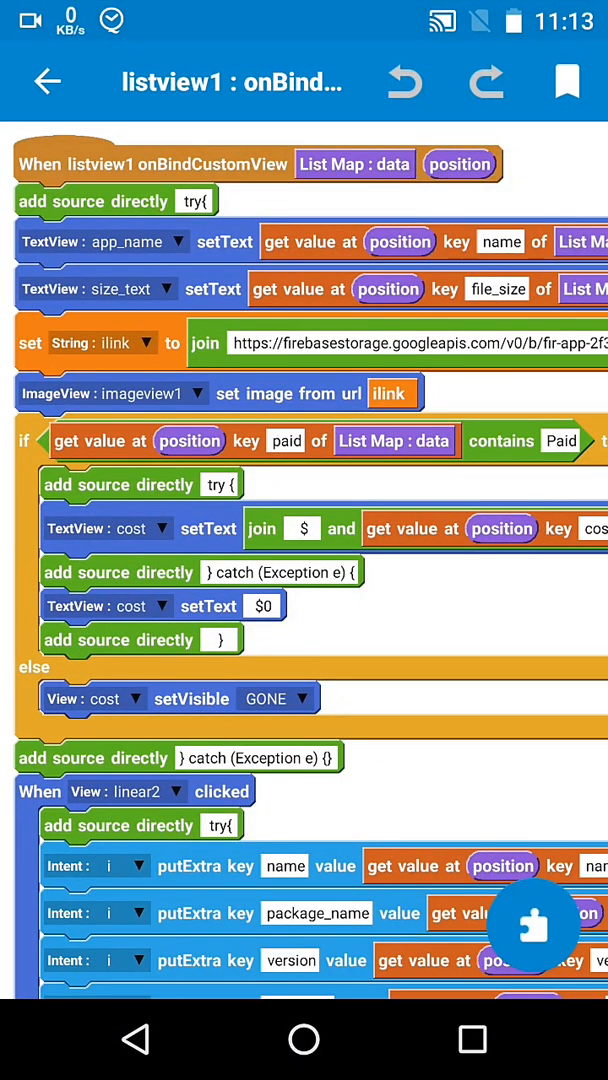
left_click(420, 343)
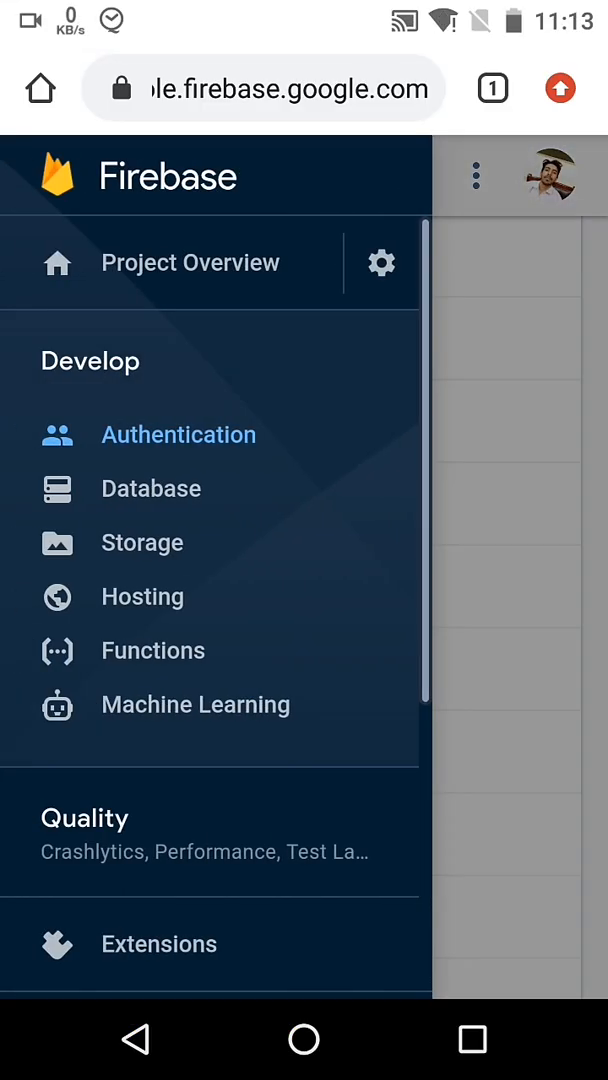
Copy the appstore-by-jokhio.appspot.com bucket URL from Firebase Storage into the Sketchware image link.
left_click(141, 542)
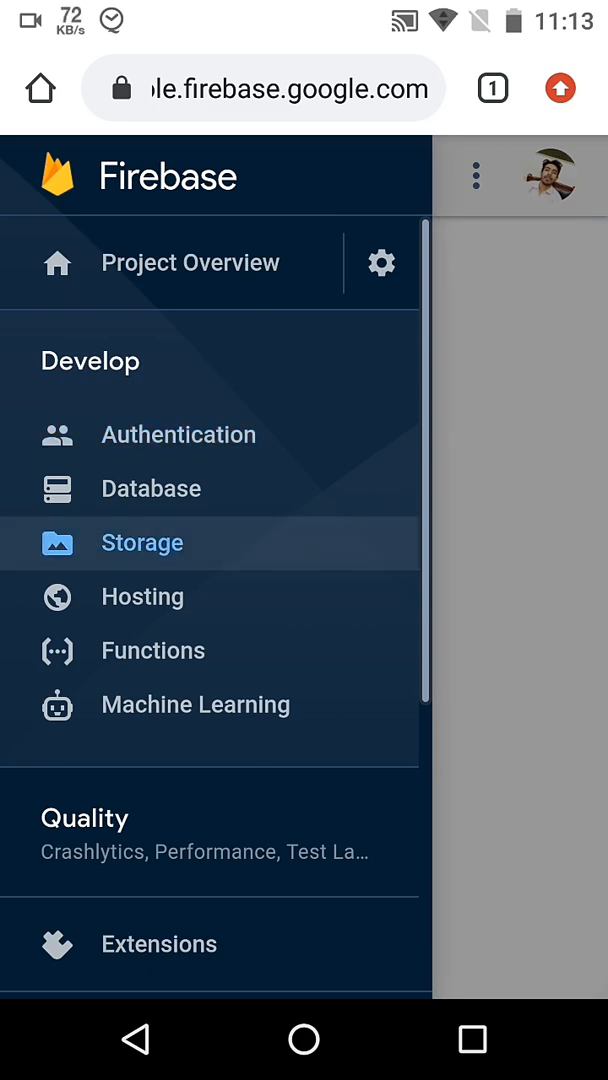
left_click(141, 542)
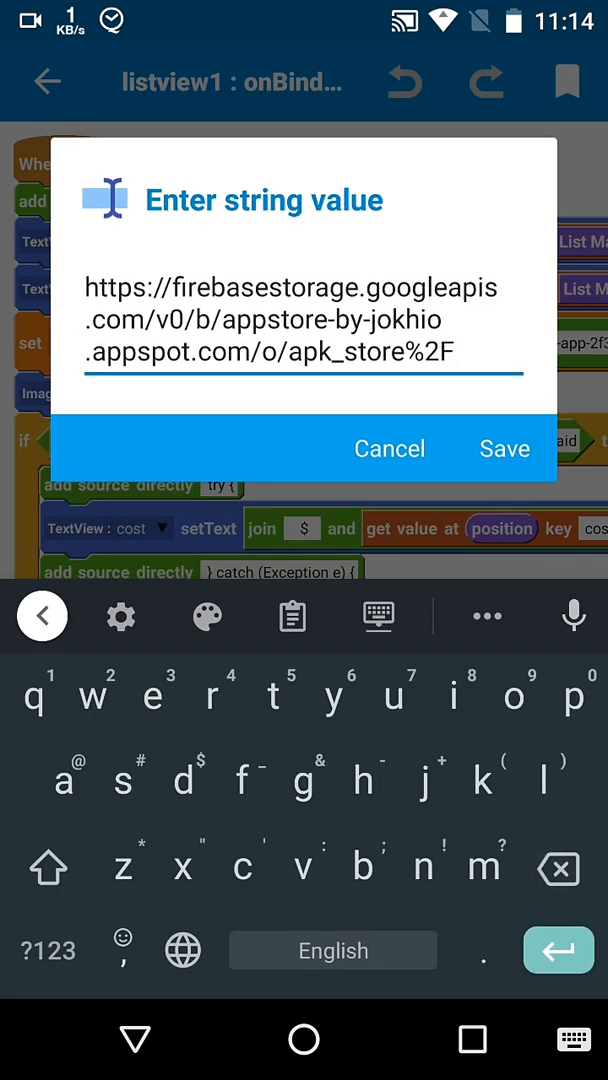
left_click(504, 448)
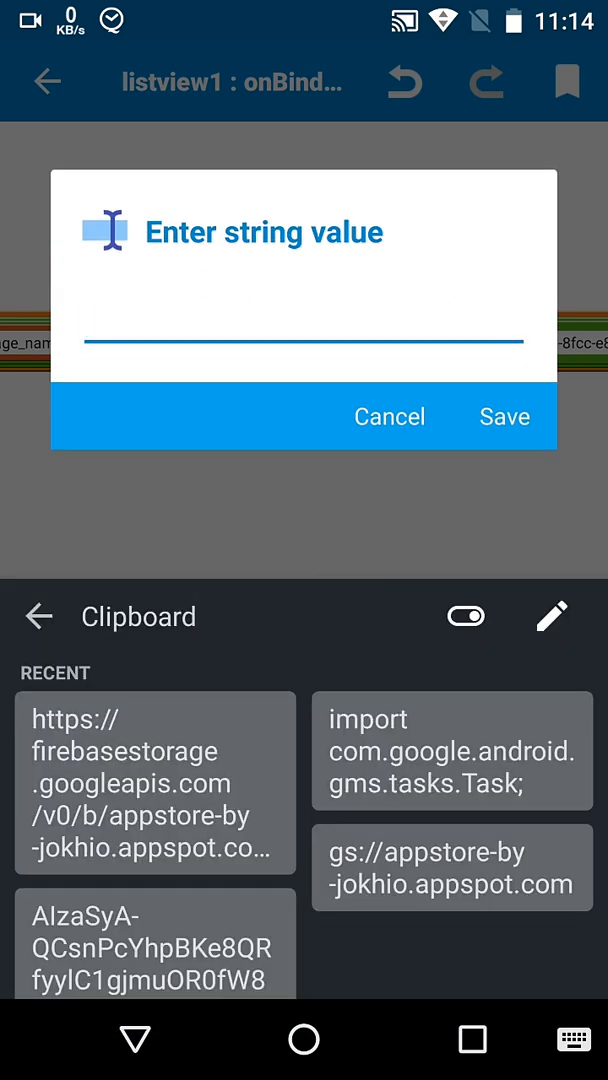
left_click(304, 340)
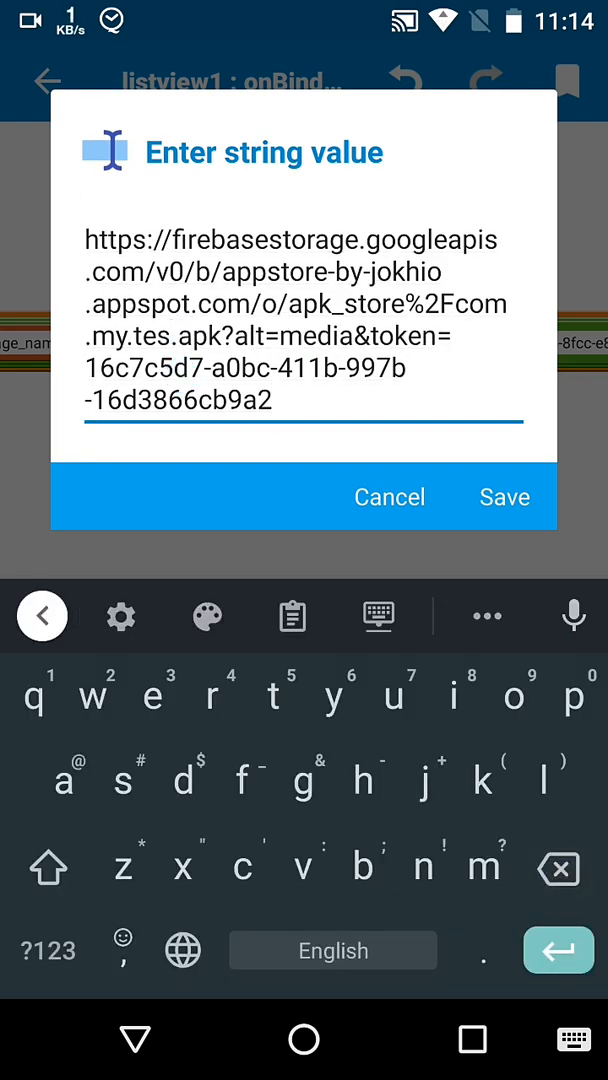
left_click(558, 867)
type(".a")
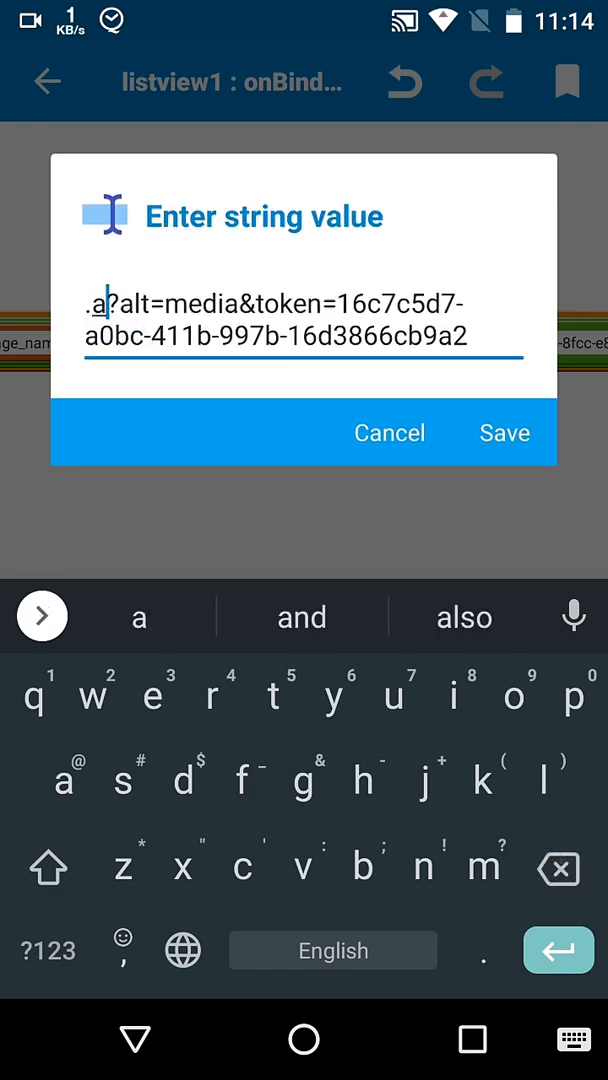
left_click(505, 433)
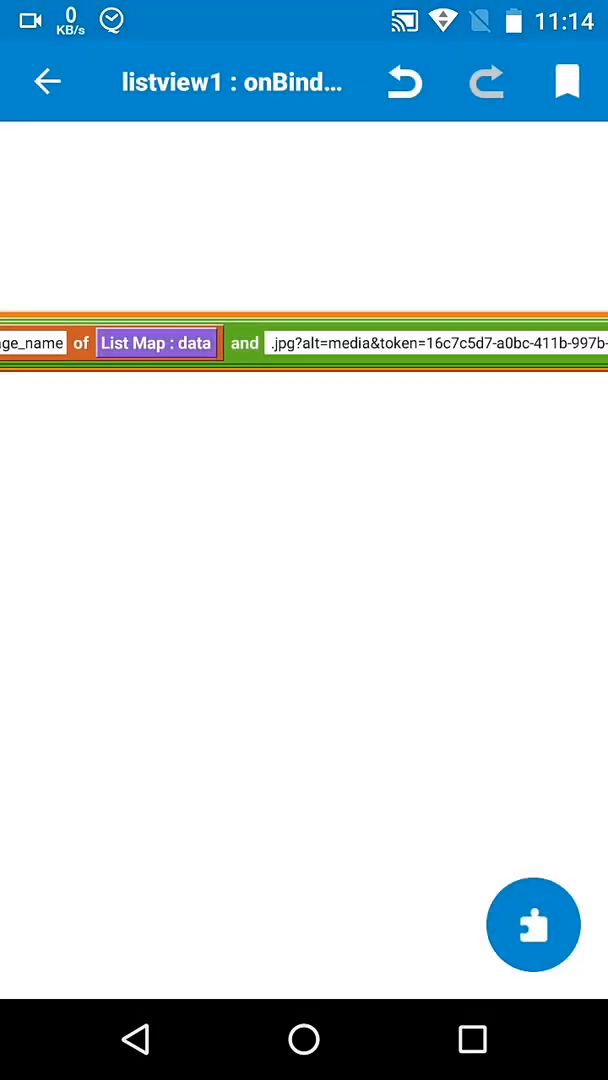
Reopen the image storage URL and token suffix strings in the join block for editing.
left_click(430, 342)
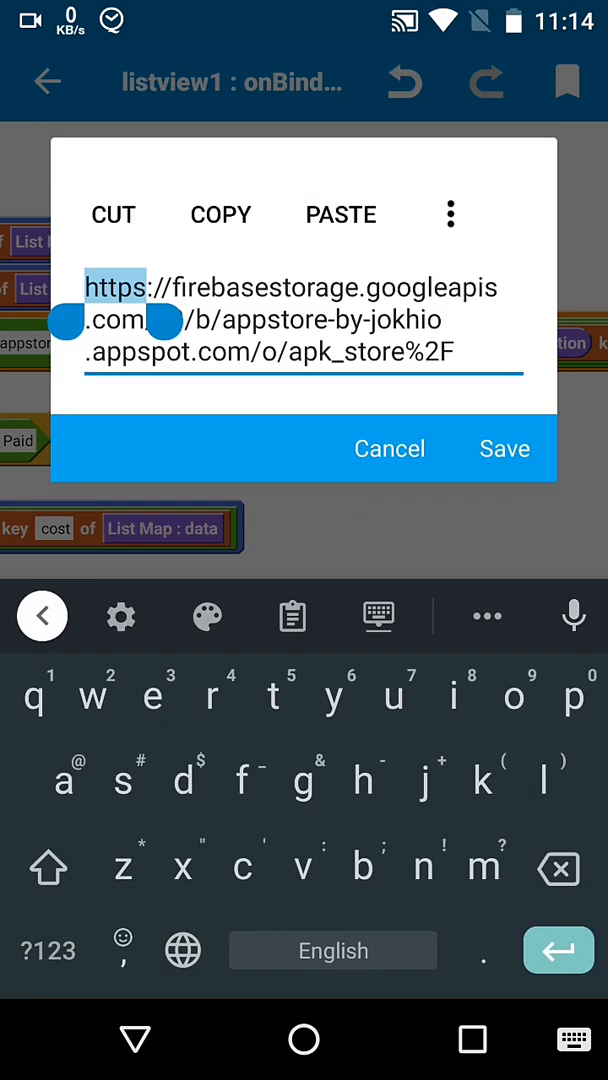
left_click(250, 214)
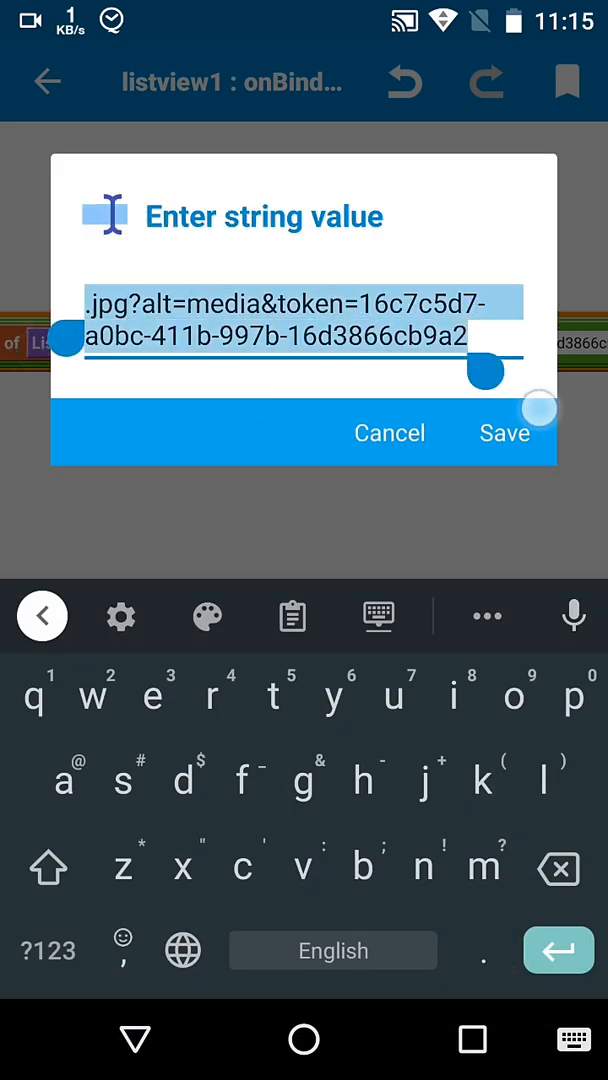
left_click(505, 433)
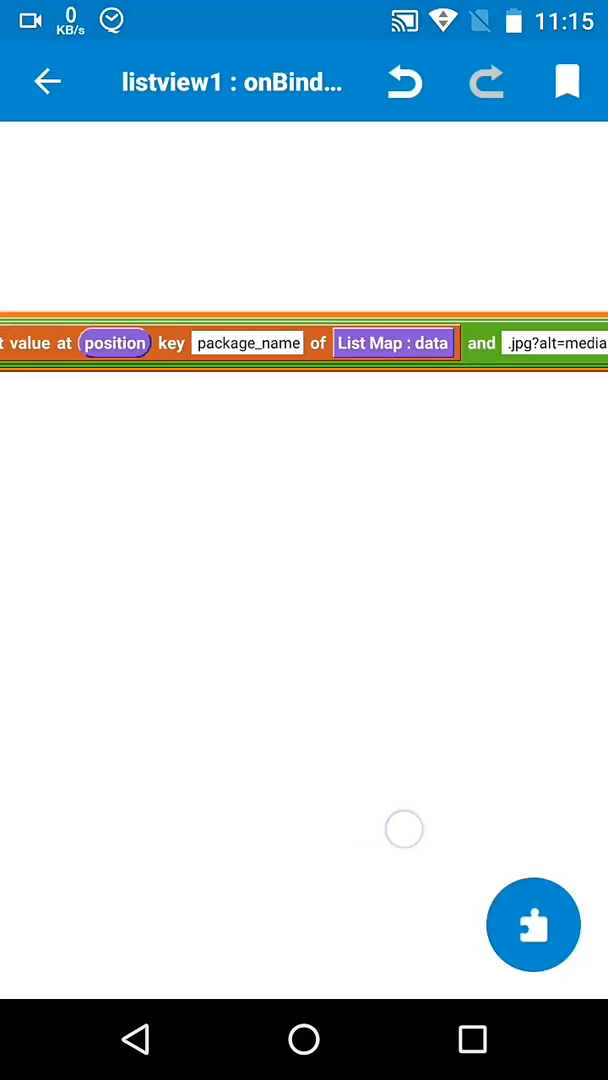
scroll("up", 3)
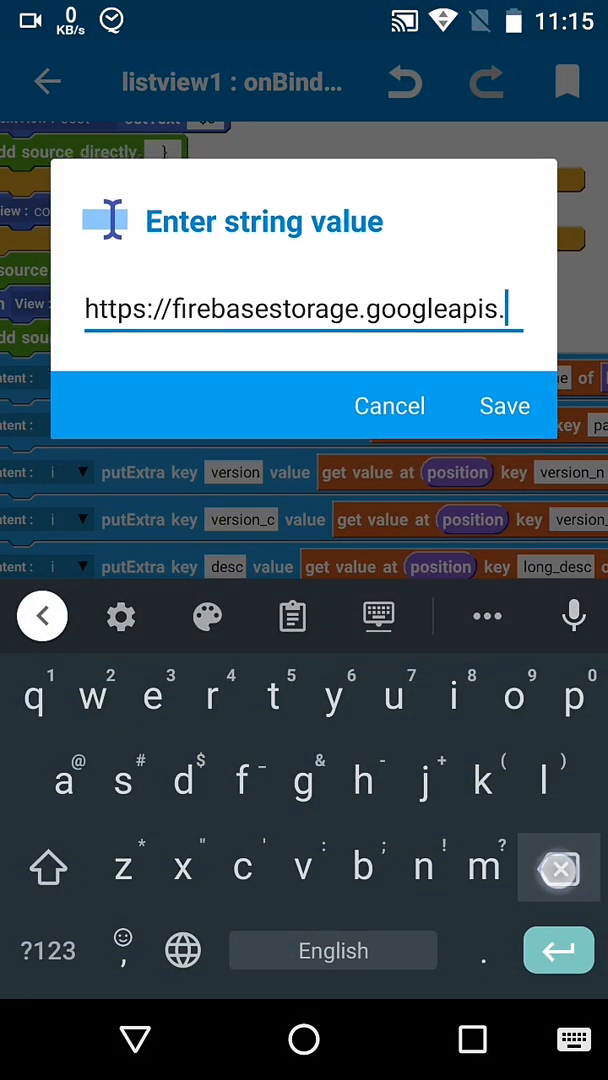
left_click(292, 616)
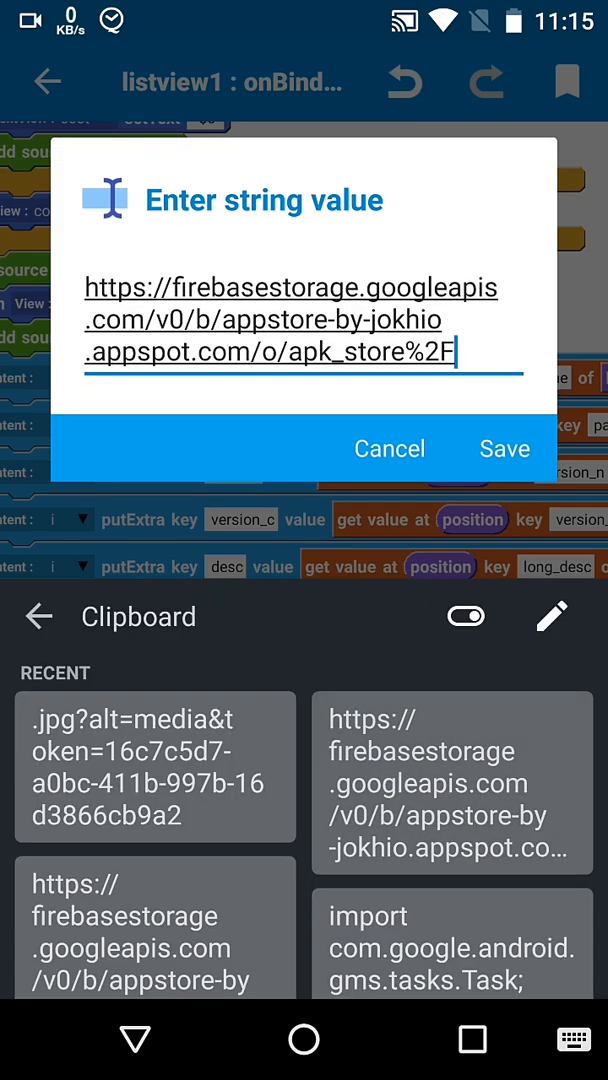
left_click(505, 448)
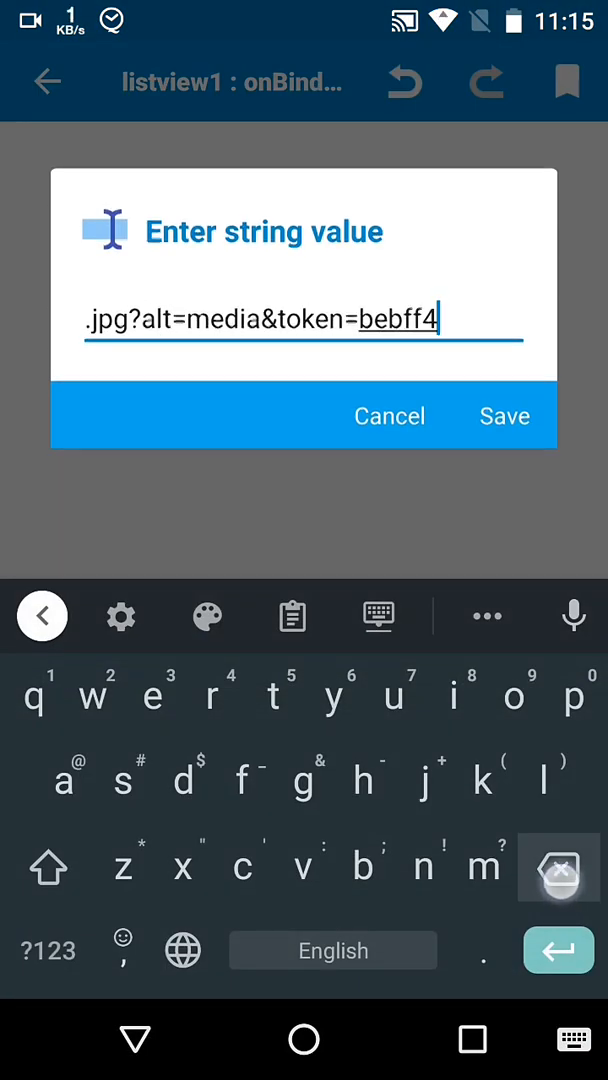
left_click(292, 616)
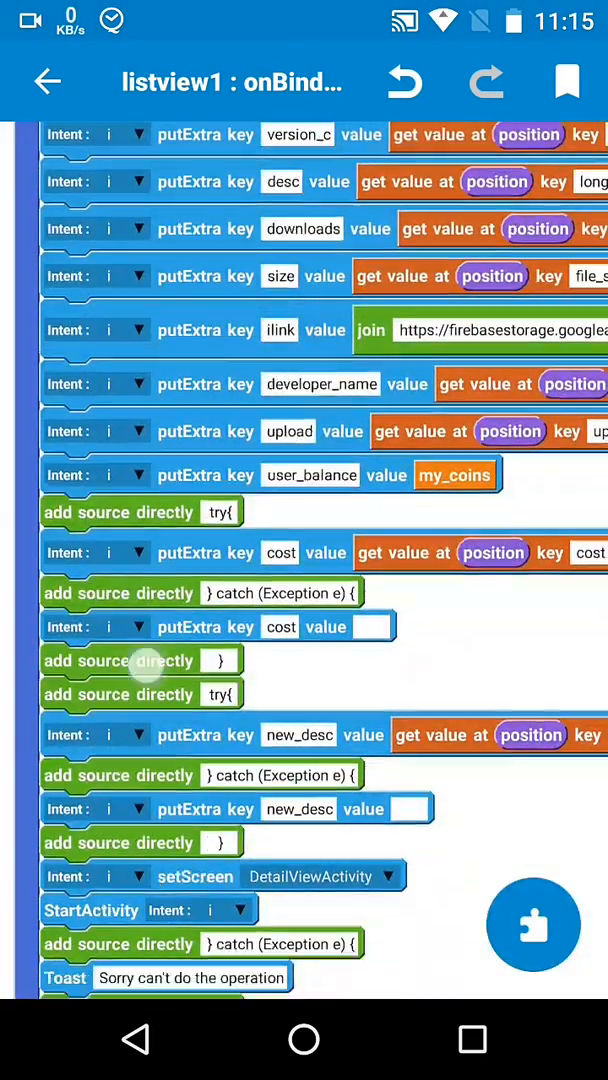
Switch to DetailViewActivity.java onCreate and save the dlink firebasestorage download URL.
left_click(46, 81)
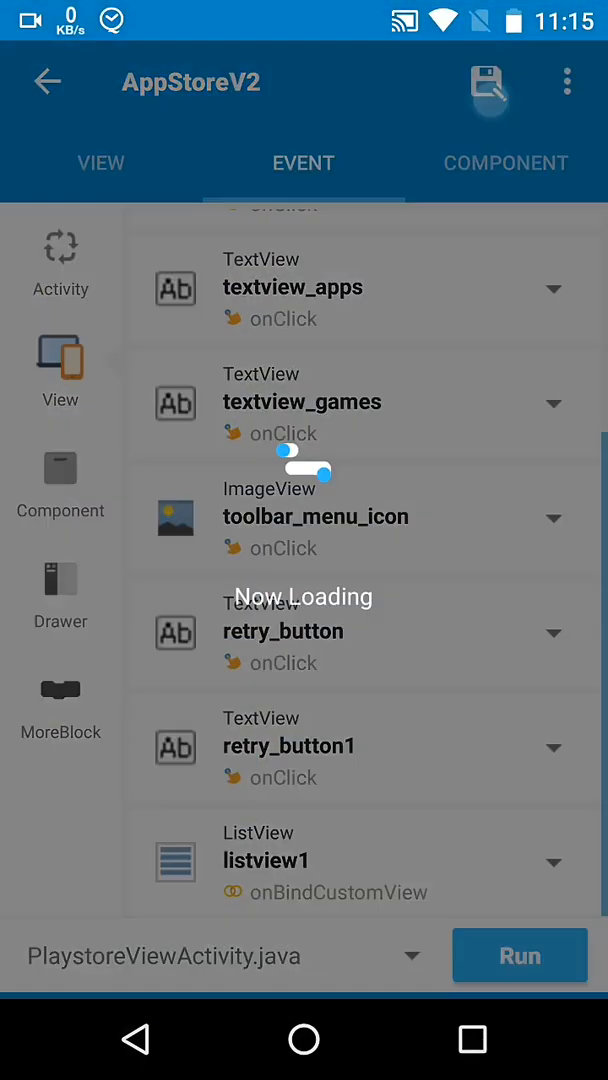
left_click(488, 82)
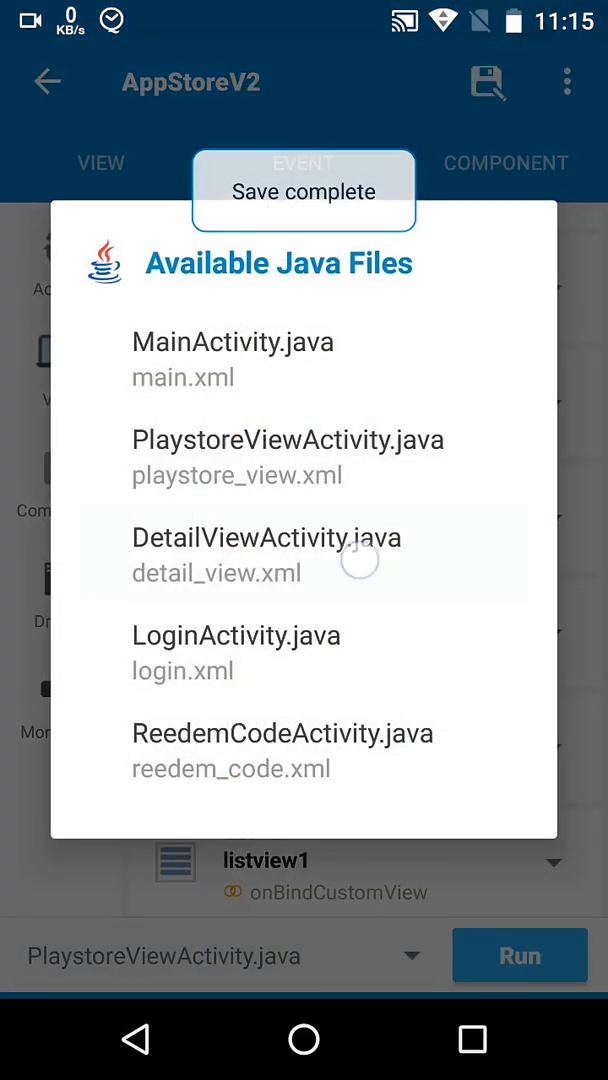
left_click(265, 537)
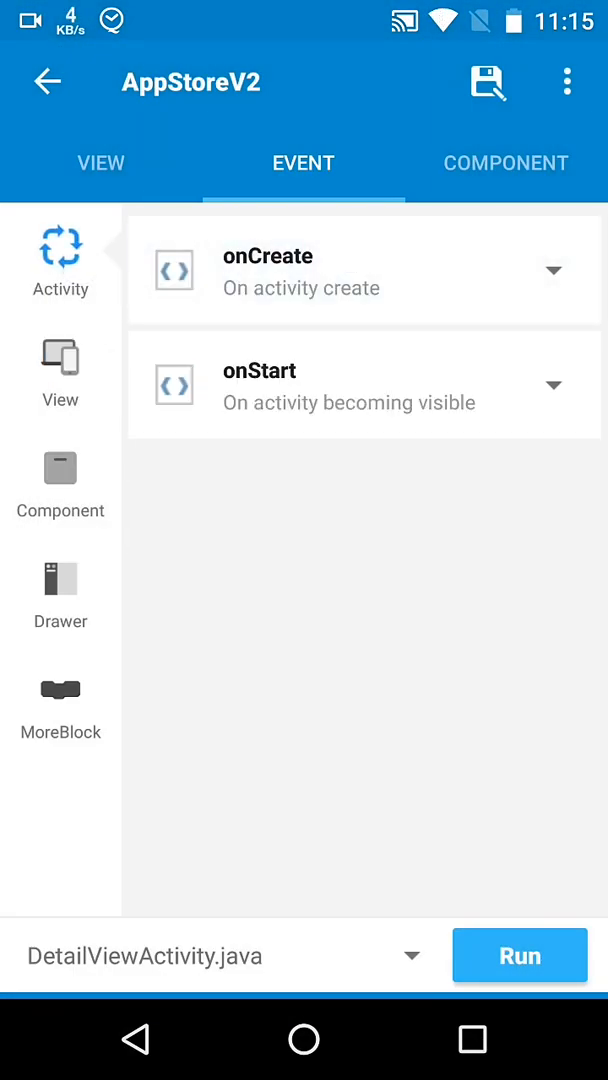
left_click(364, 270)
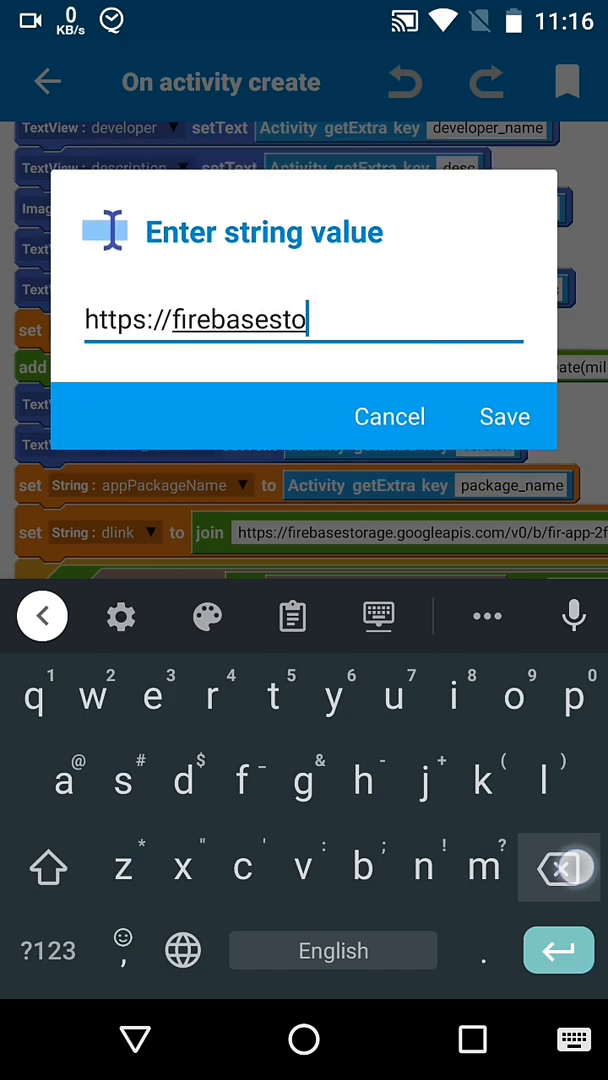
left_click(292, 616)
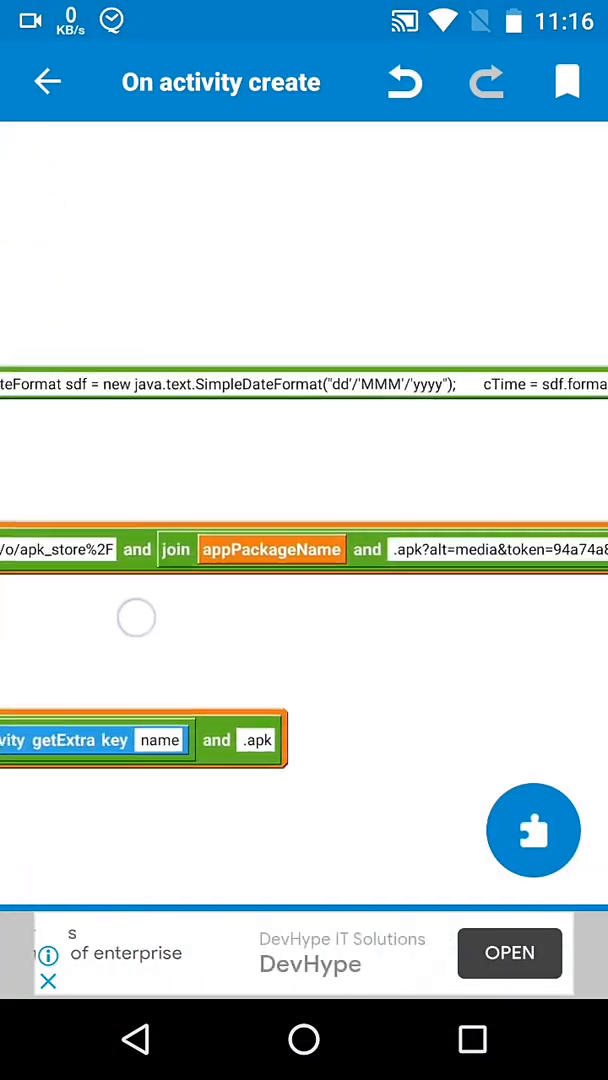
left_click(500, 548)
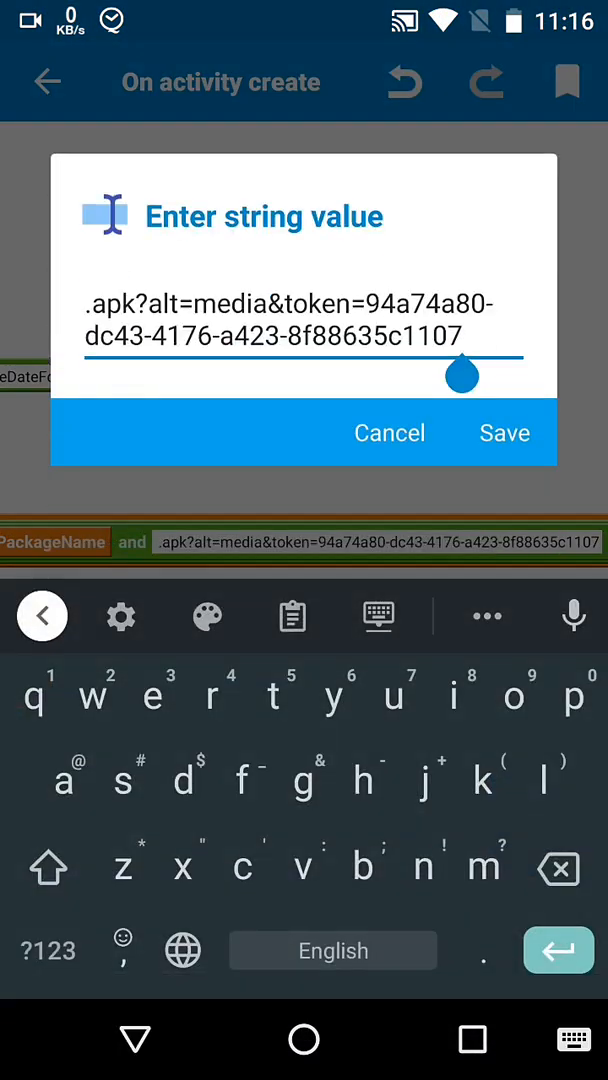
left_click(558, 868)
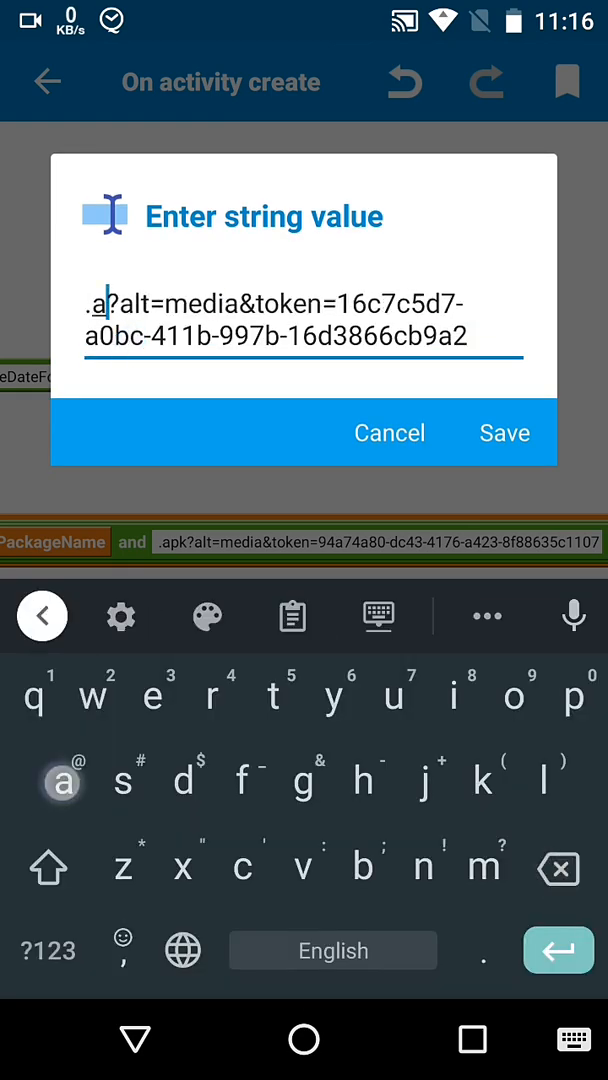
left_click(505, 432)
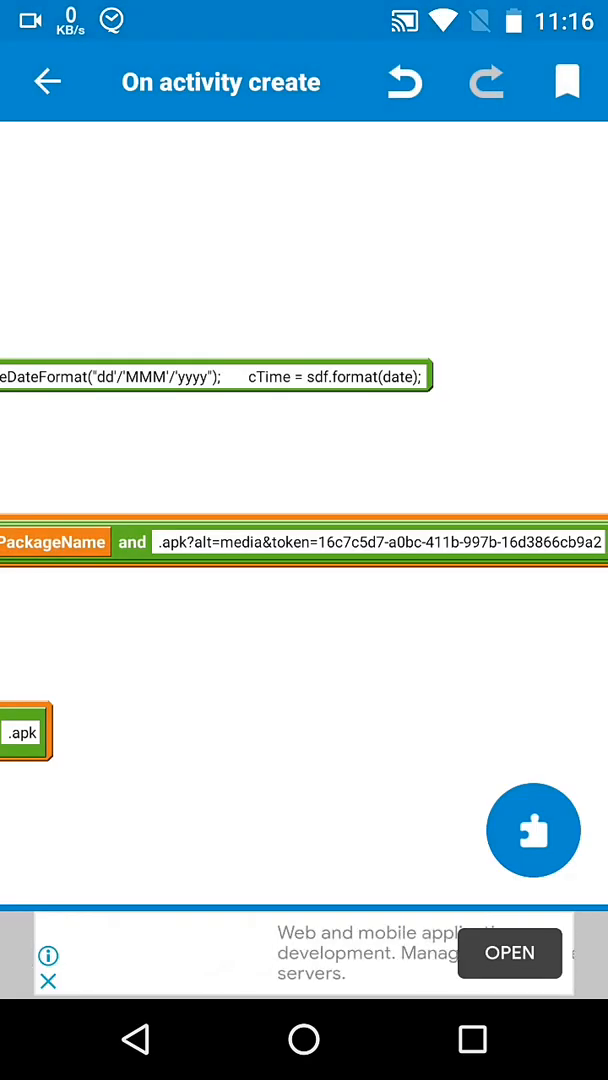
scroll("up", 3)
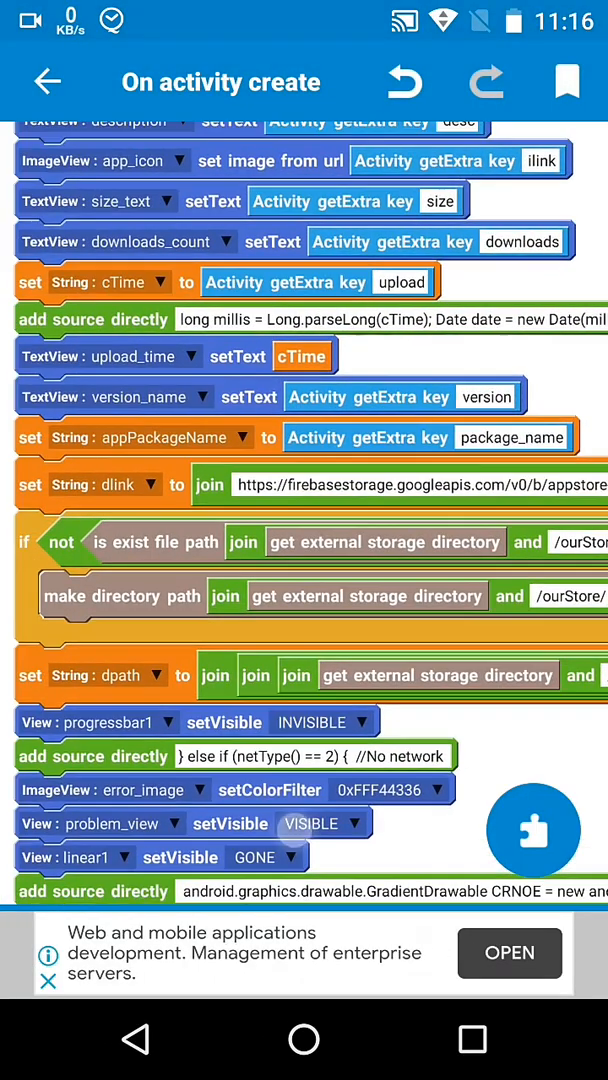
scroll("down", 3)
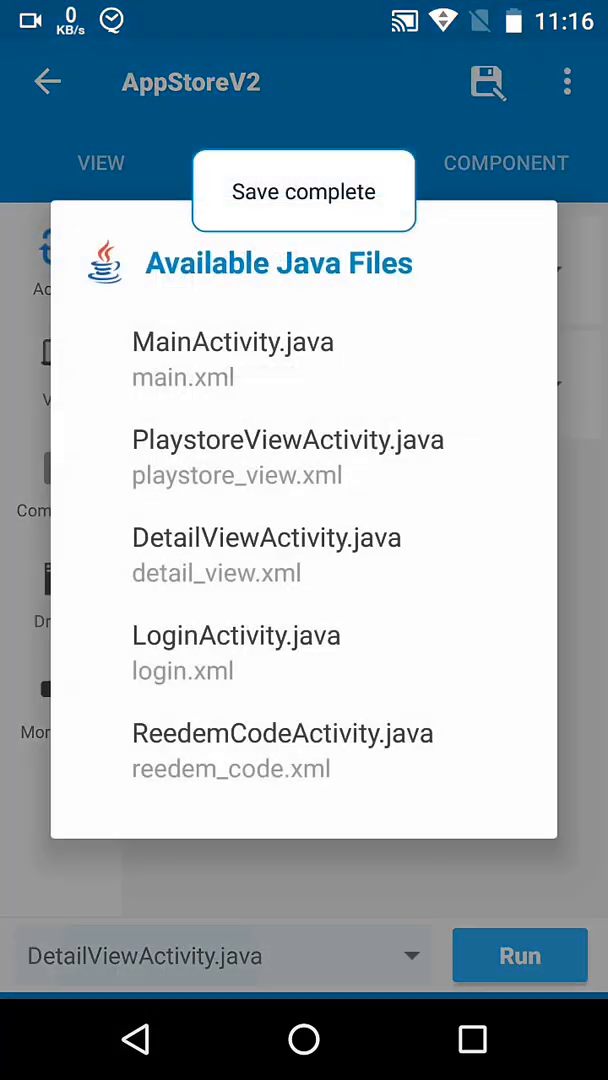
left_click(288, 440)
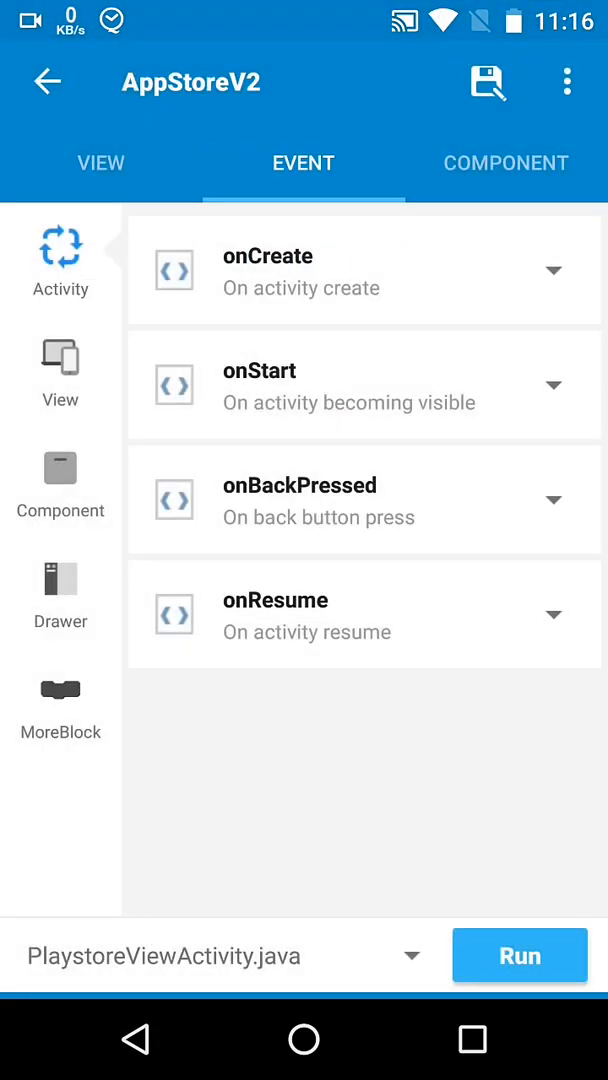
Change the listview1 storage URL from apk_store to img_store and save it.
left_click(60, 360)
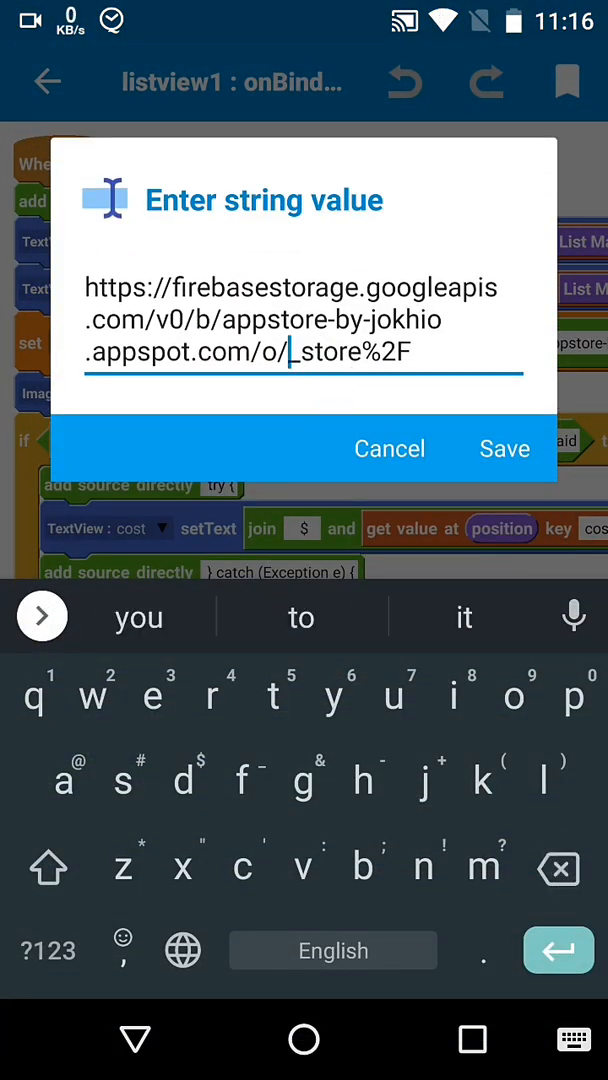
left_click(504, 448)
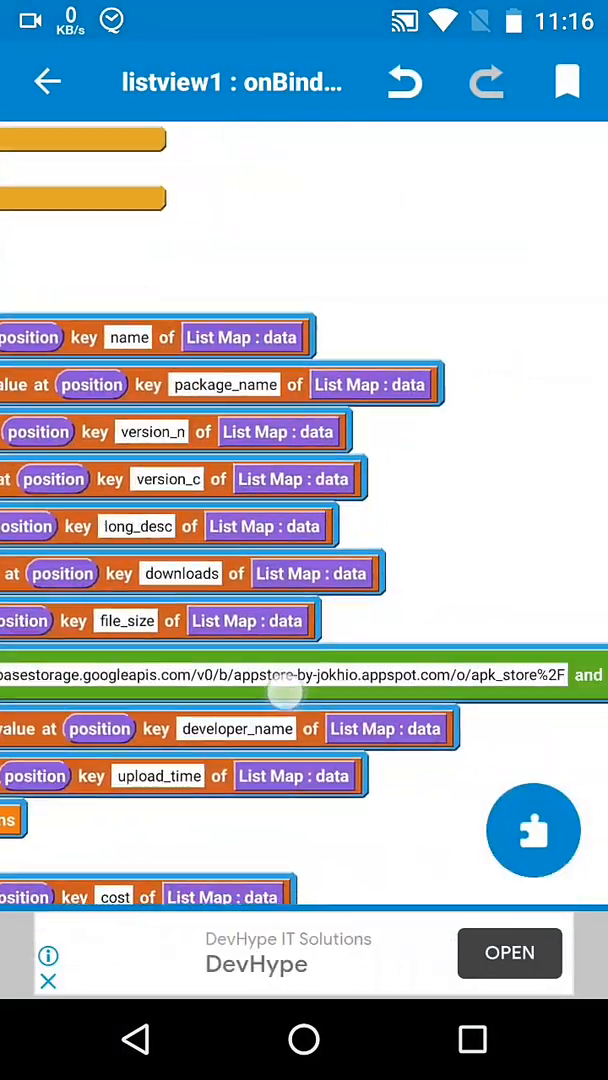
left_click(300, 675)
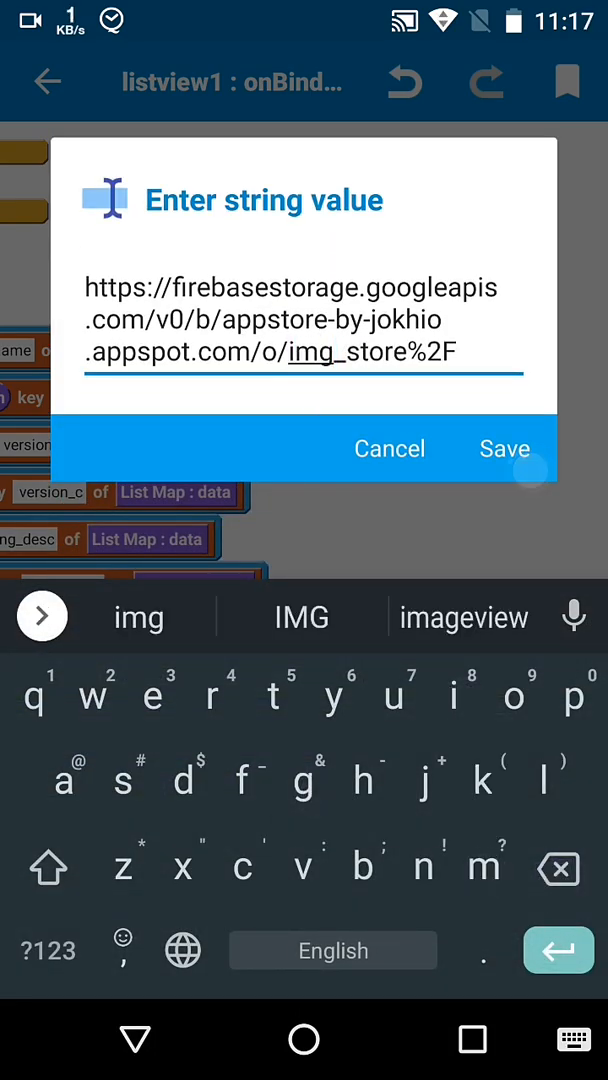
left_click(504, 448)
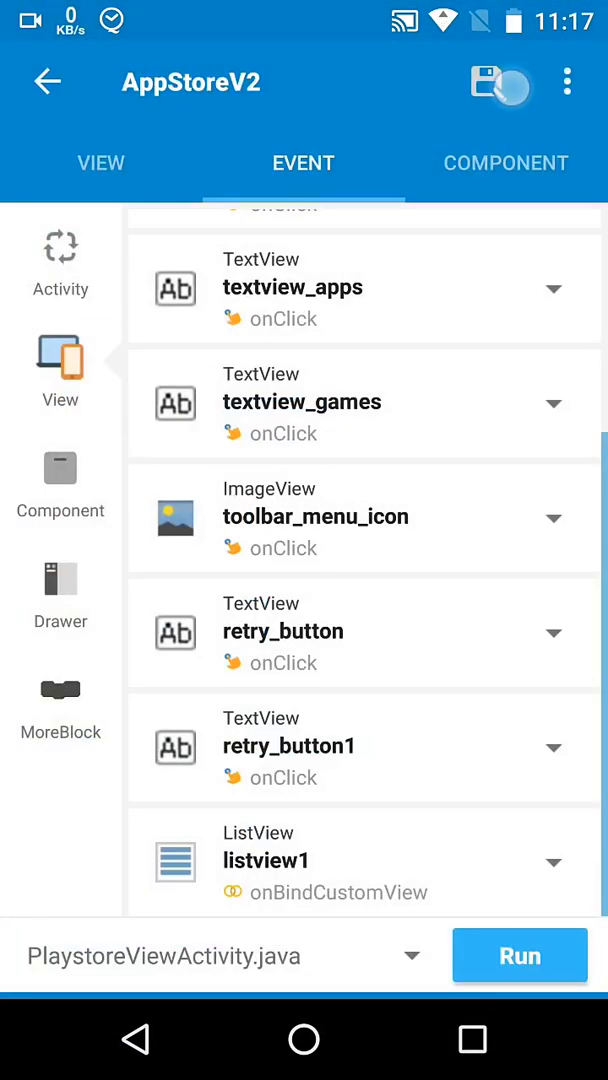
Save and build the AppStoreV2 APK, then open the generated DetailViewActivity.java in a text editor.
left_click(488, 82)
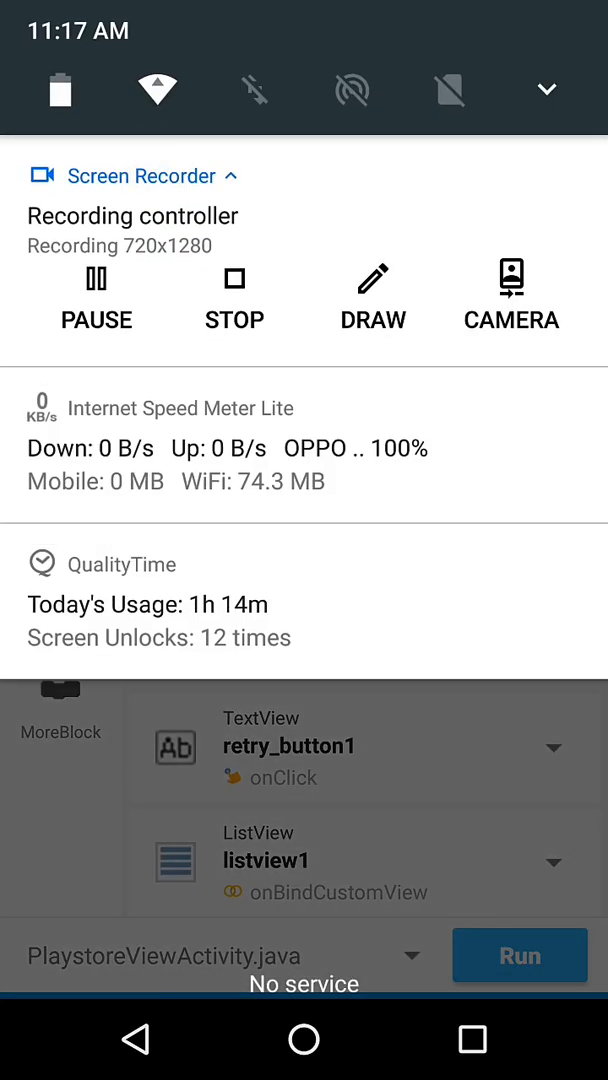
left_click(519, 955)
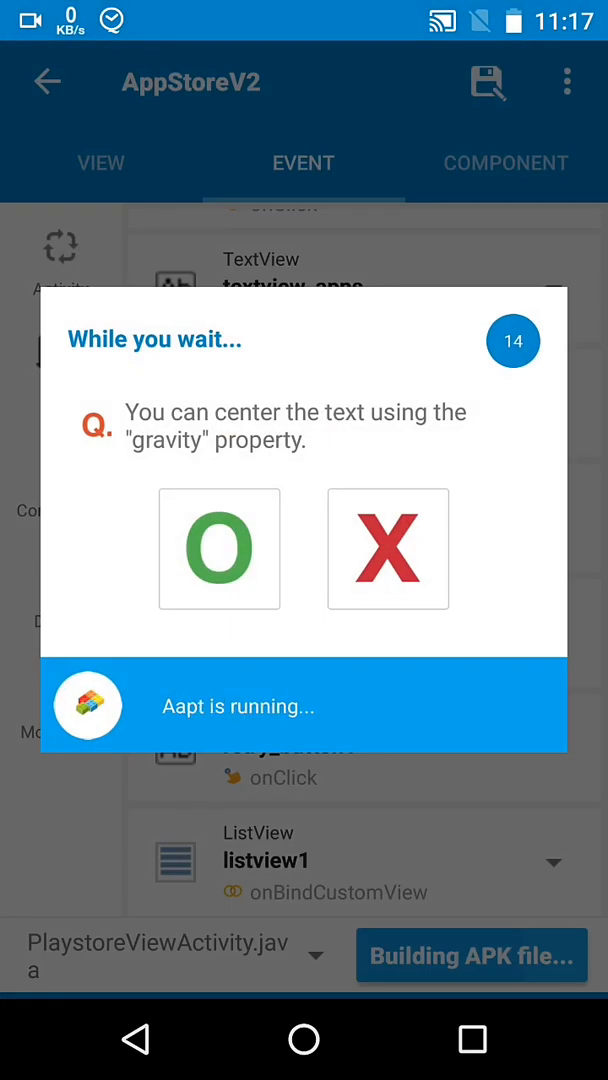
left_click(304, 1040)
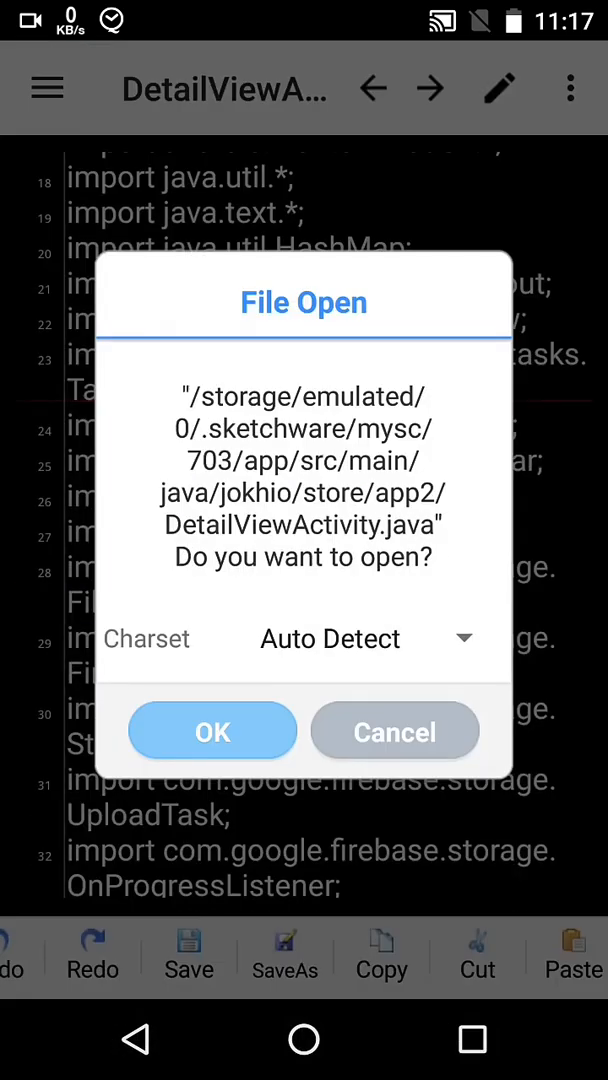
left_click(211, 731)
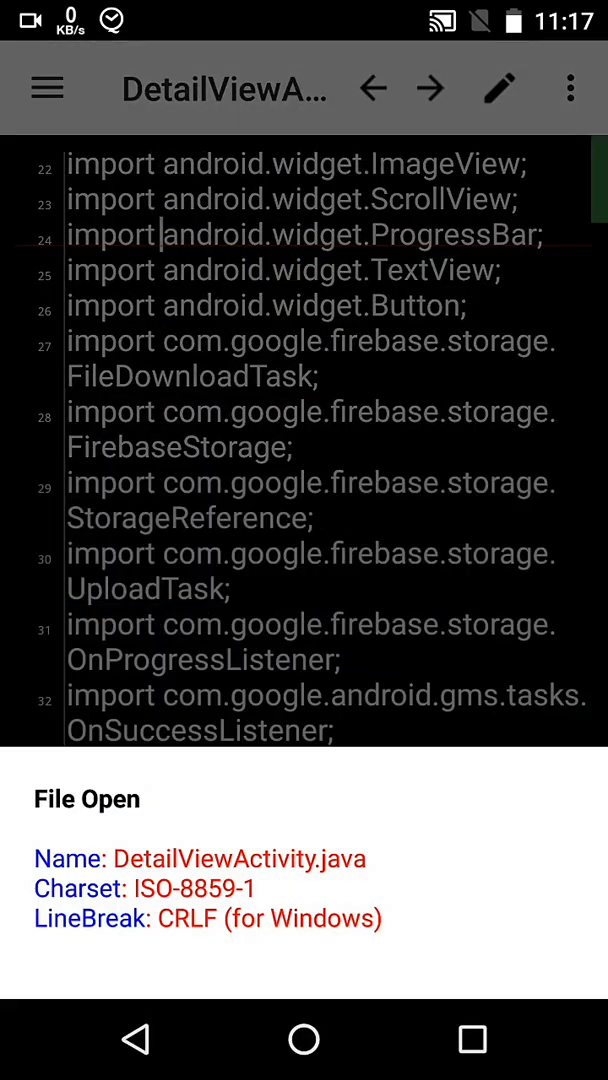